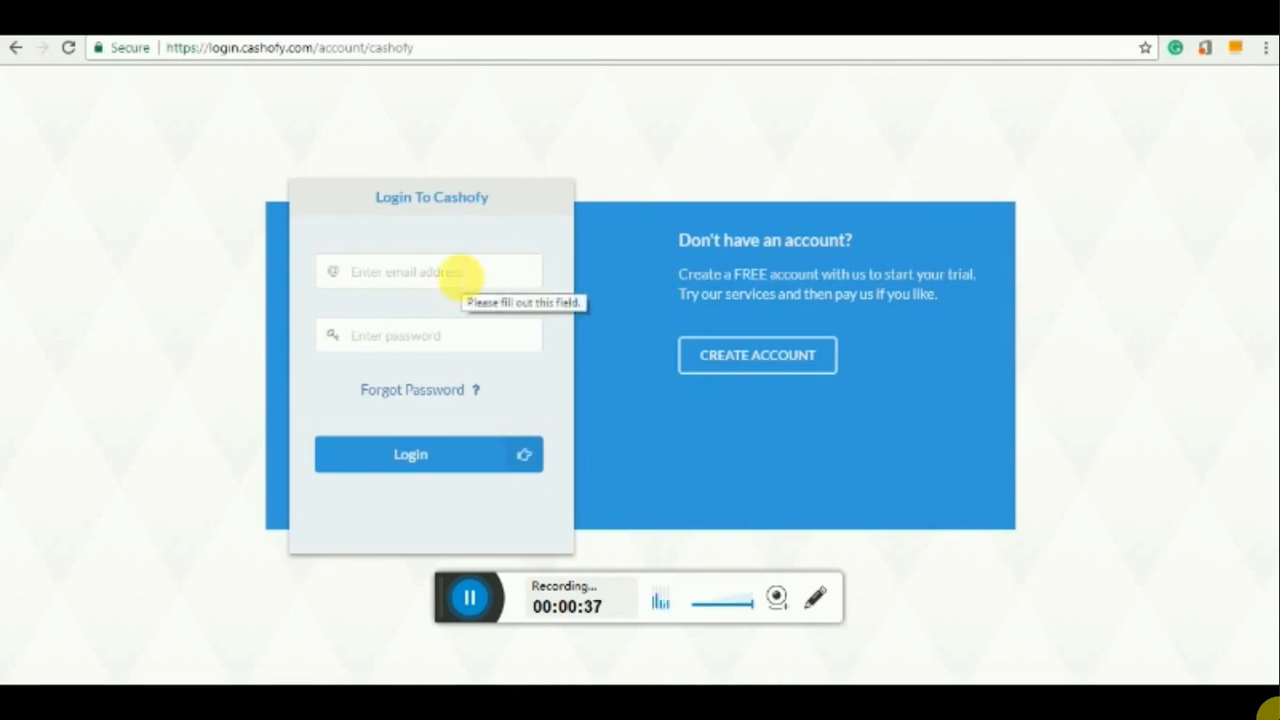
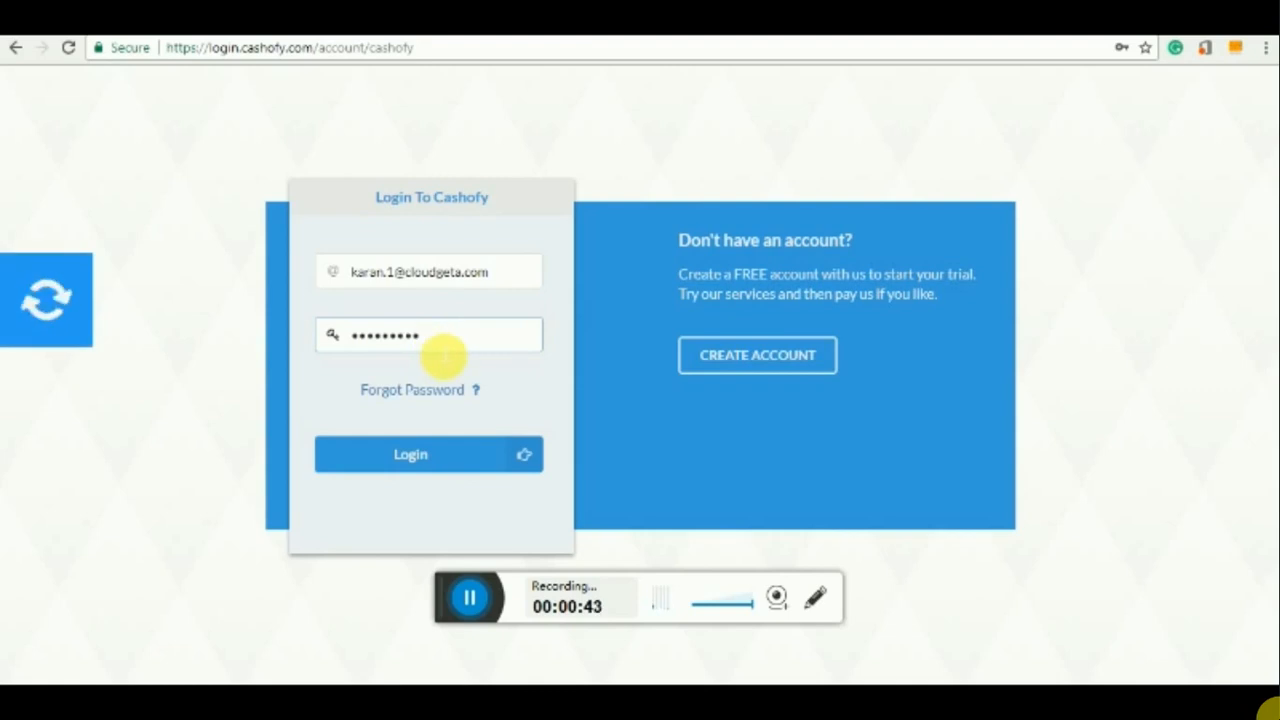
click(410, 454)
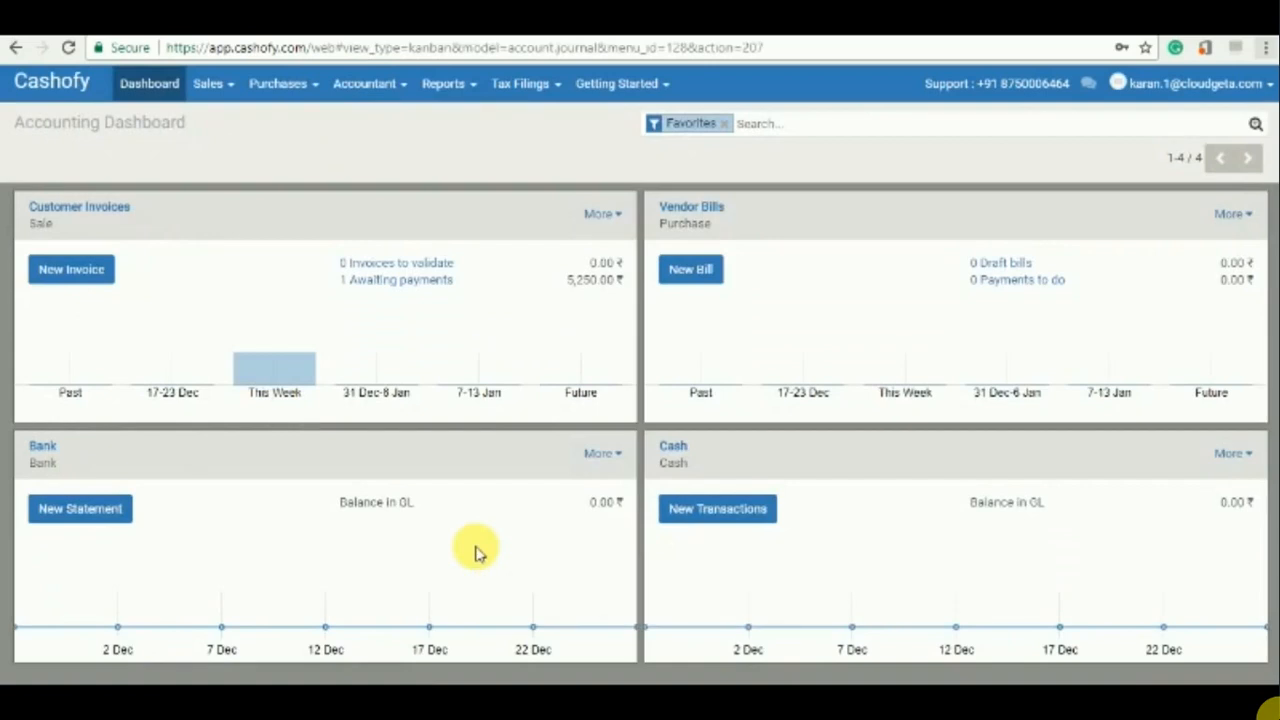
mouse_move(490, 390)
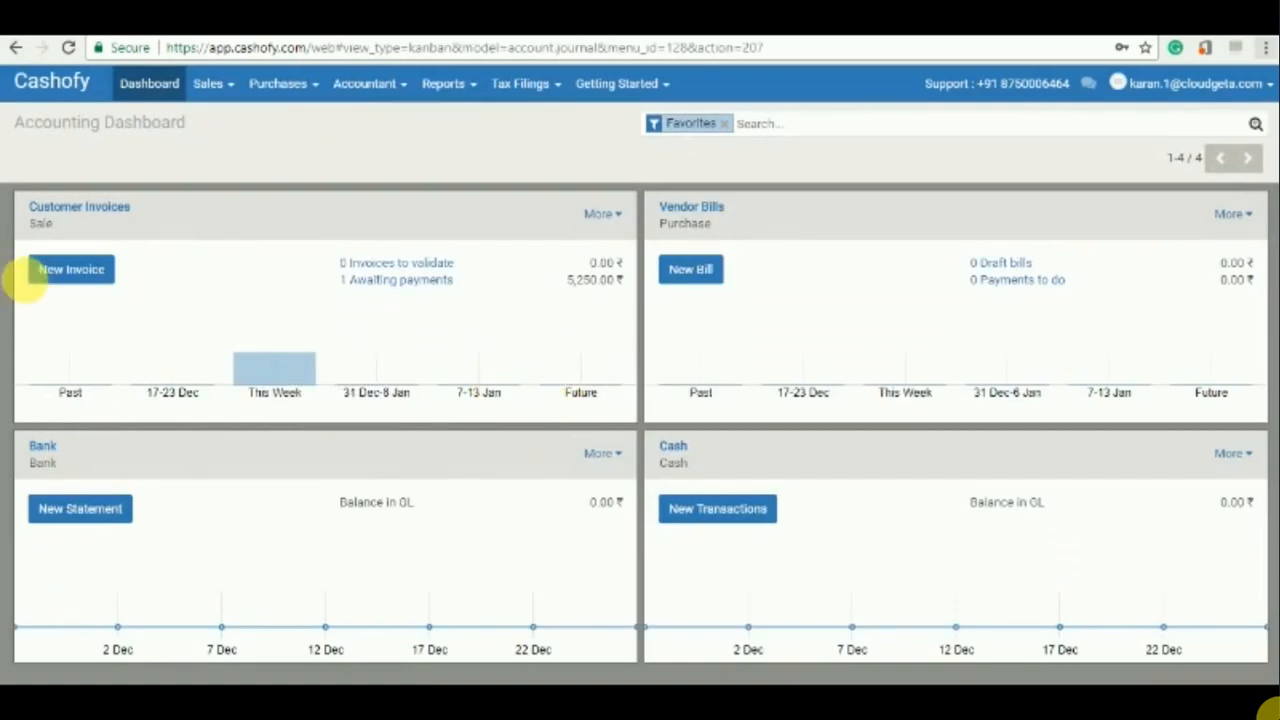
mouse_move(784, 550)
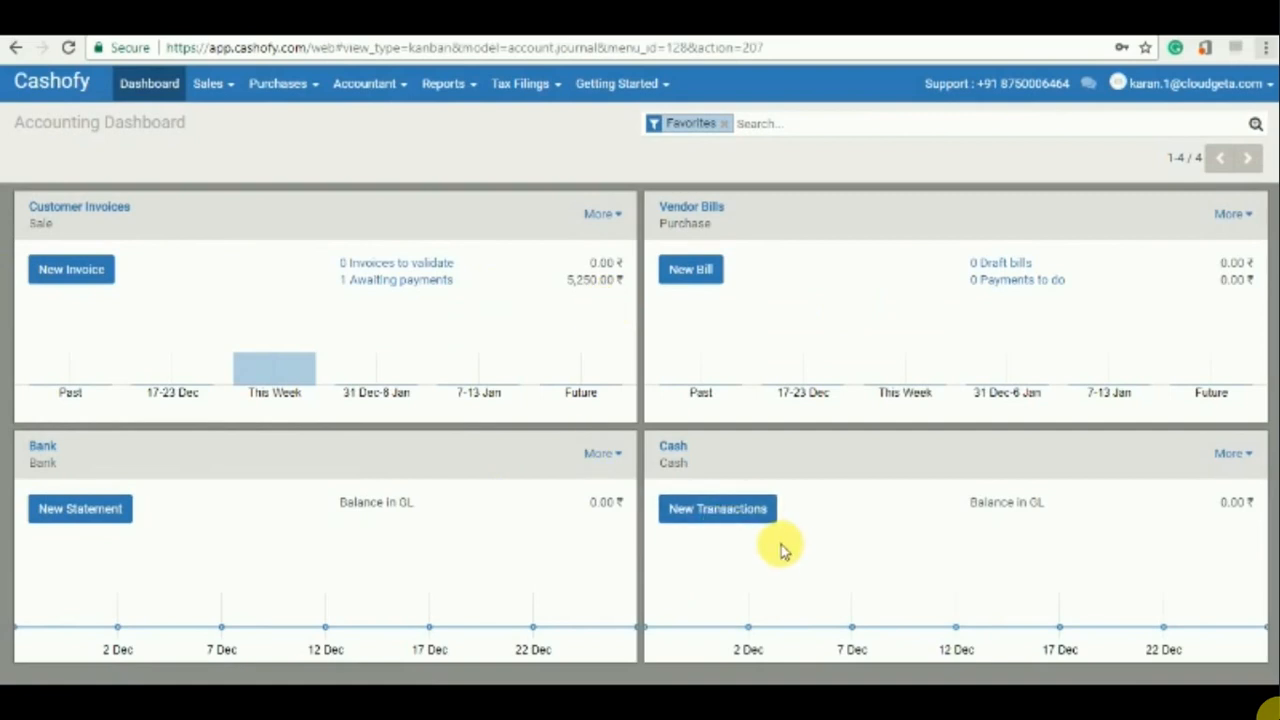
mouse_move(478, 446)
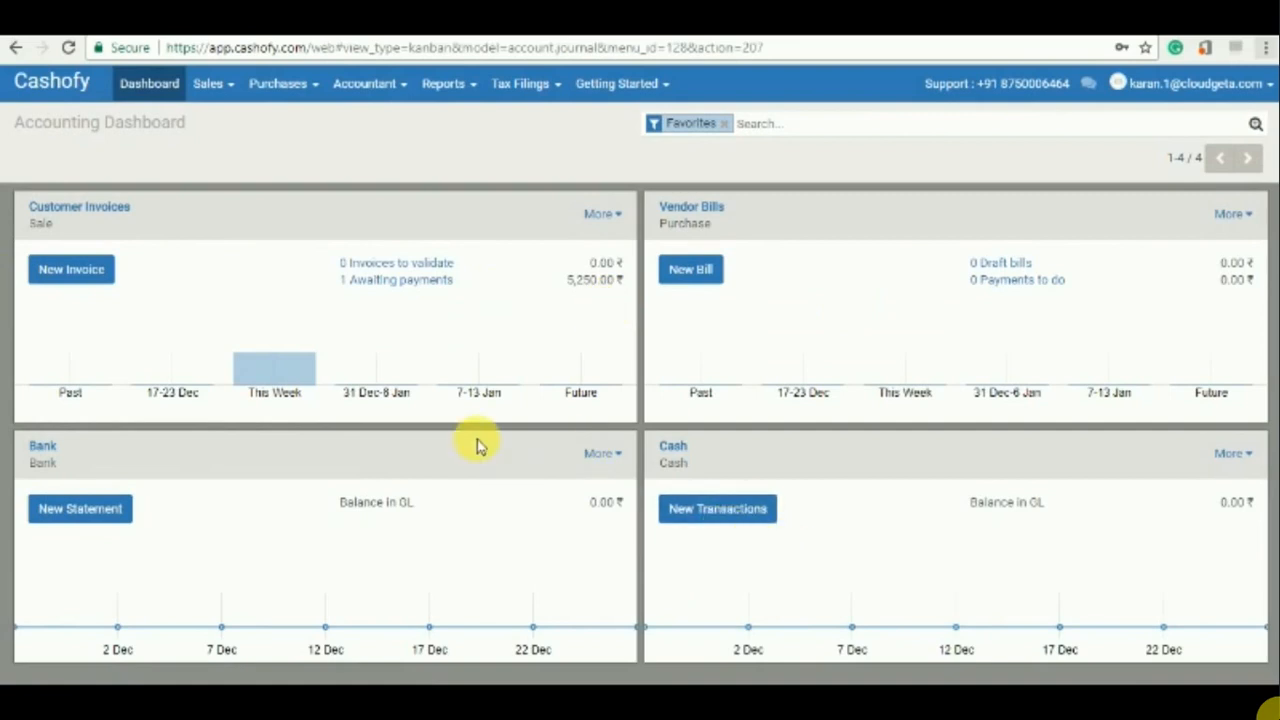
mouse_move(184, 224)
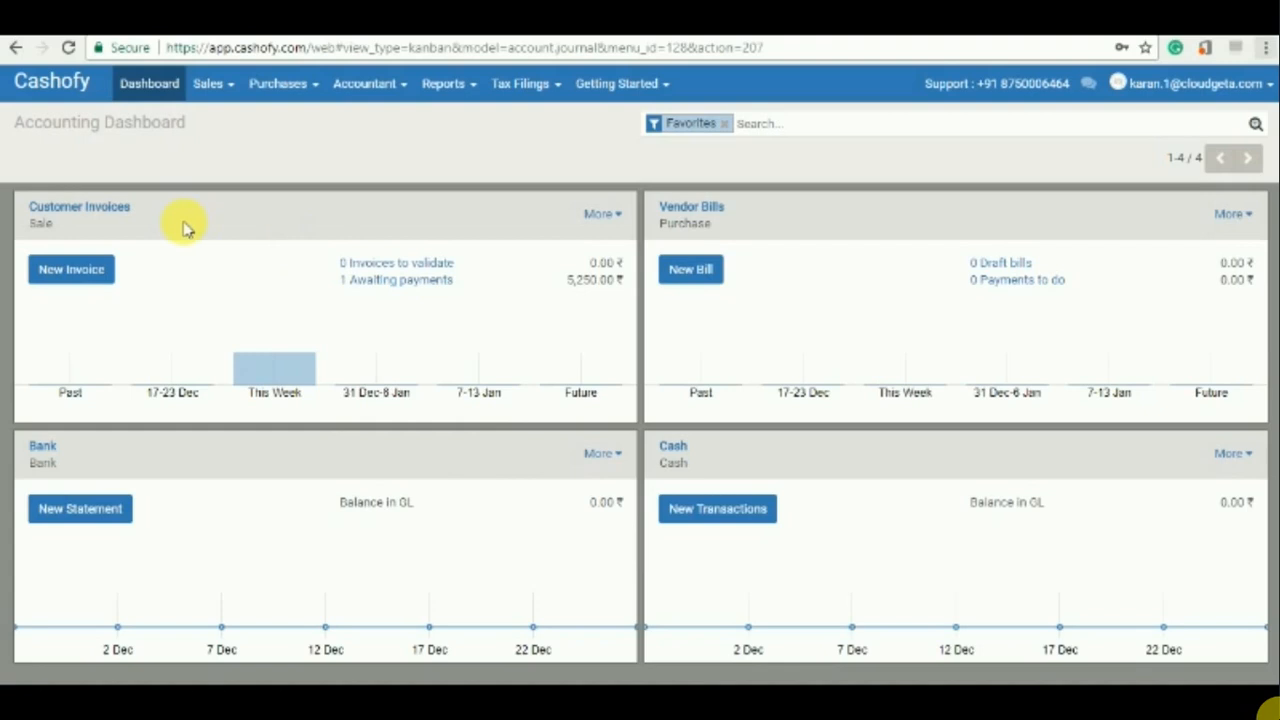
mouse_move(24, 218)
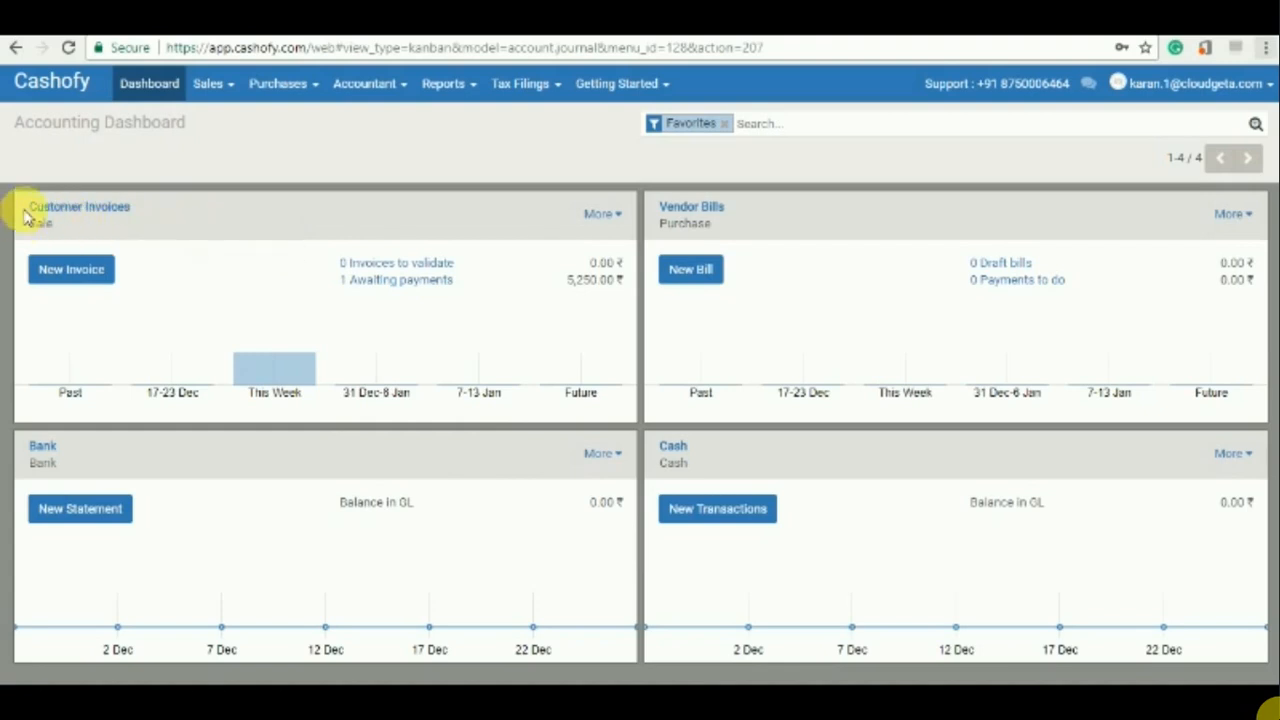
mouse_move(196, 238)
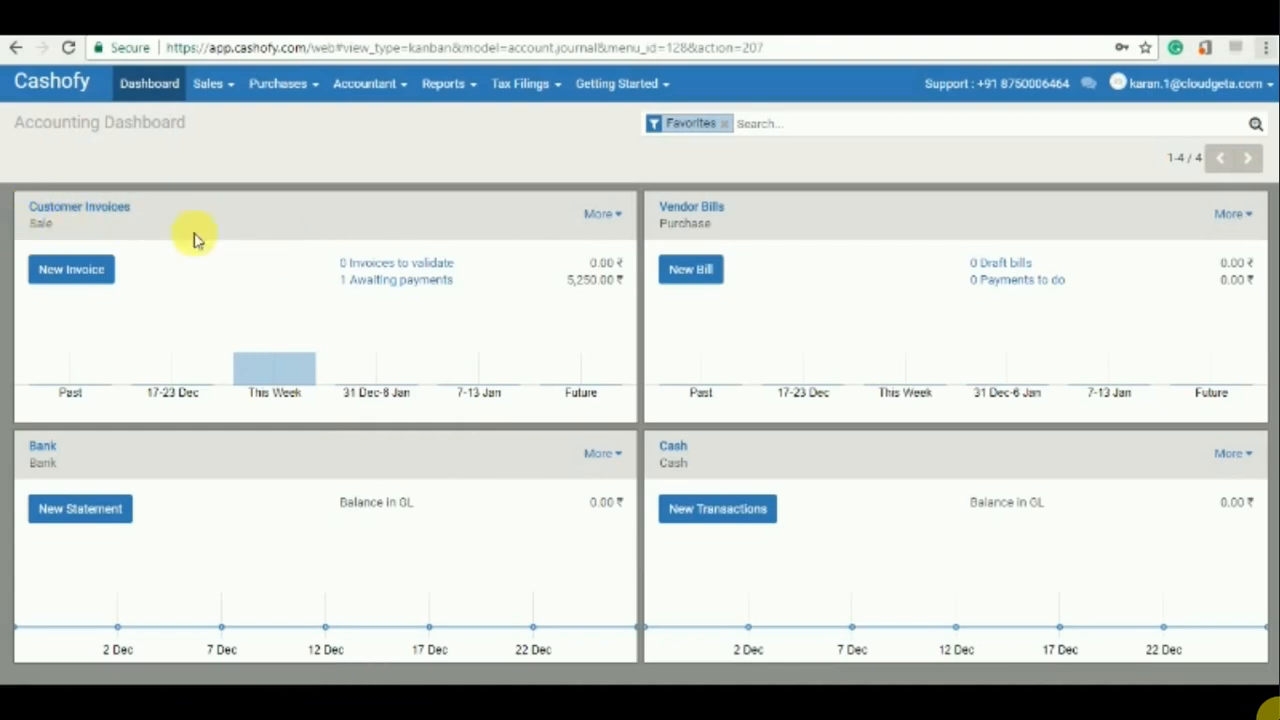
mouse_move(652, 252)
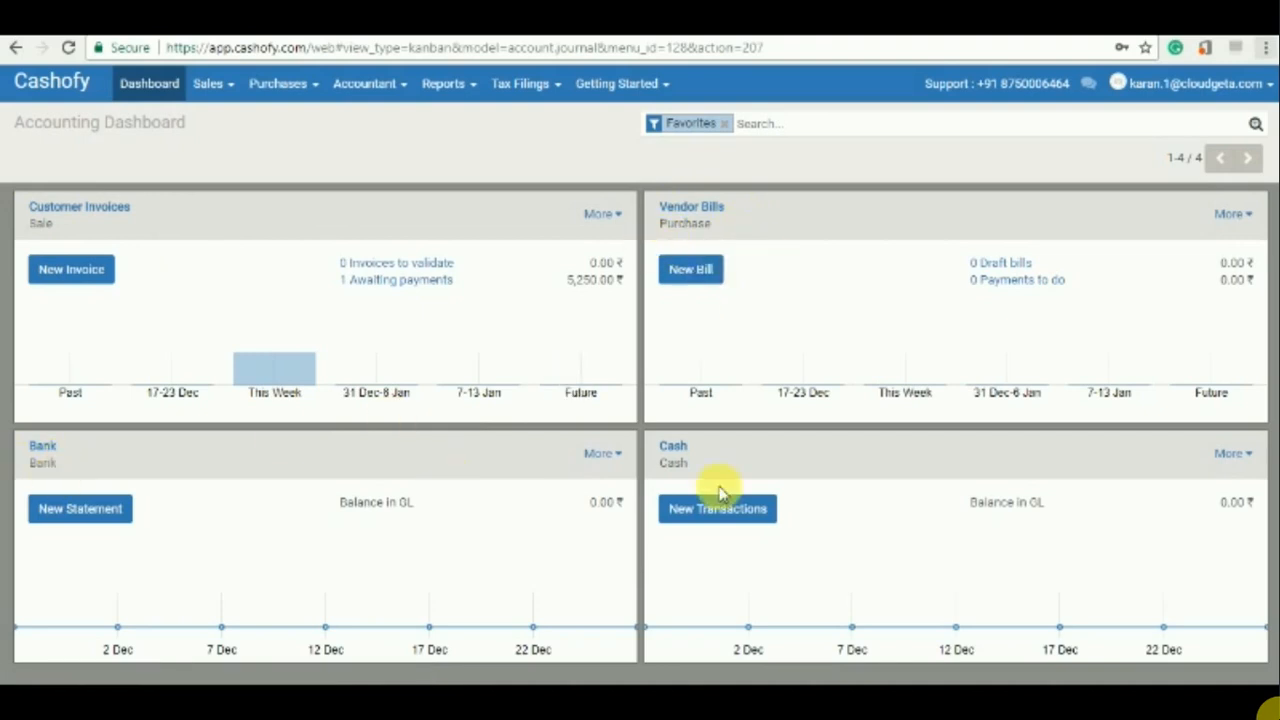
mouse_move(696, 476)
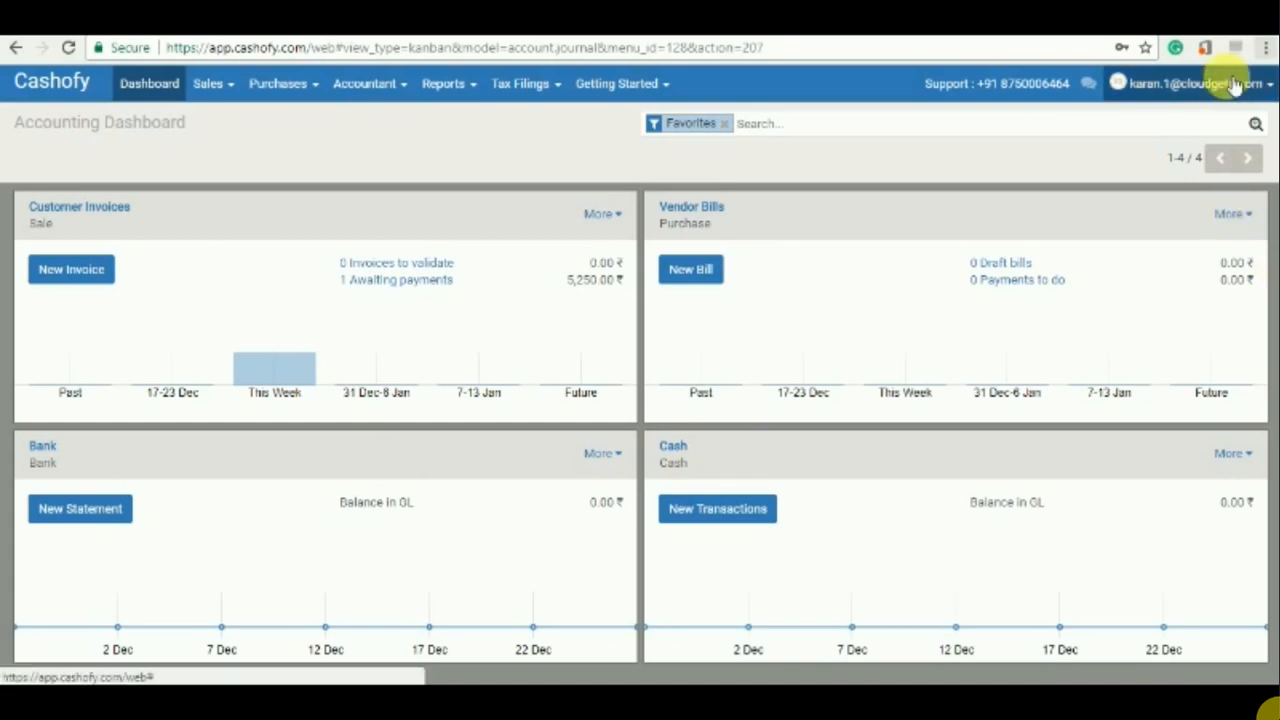
Step: In the company details from the user menu, set the address state to Delhi
click(1190, 84)
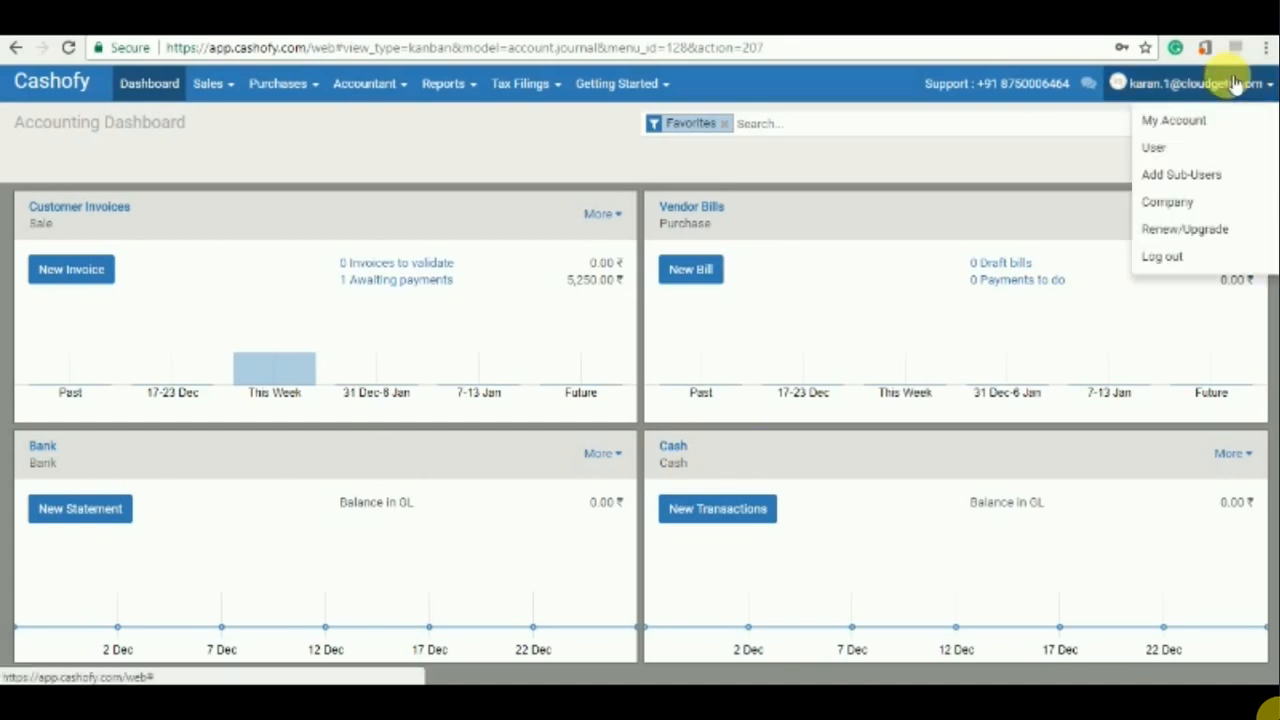
click(1166, 200)
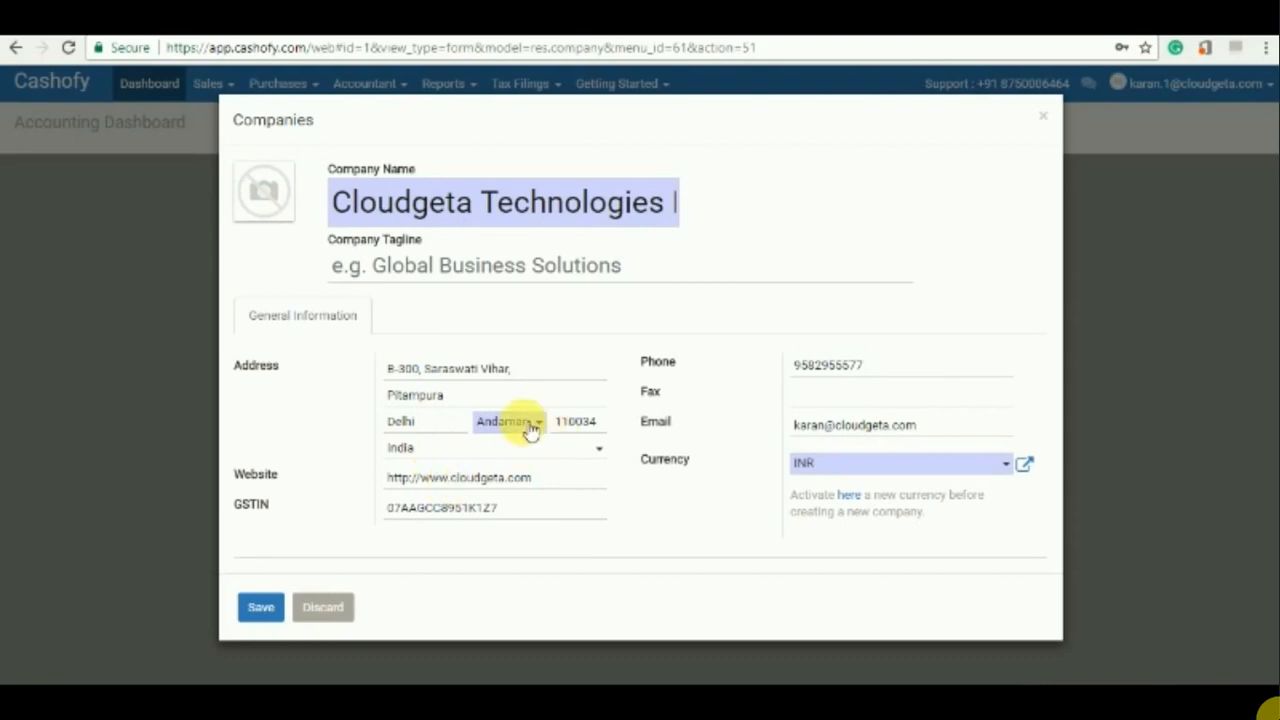
mouse_move(444, 460)
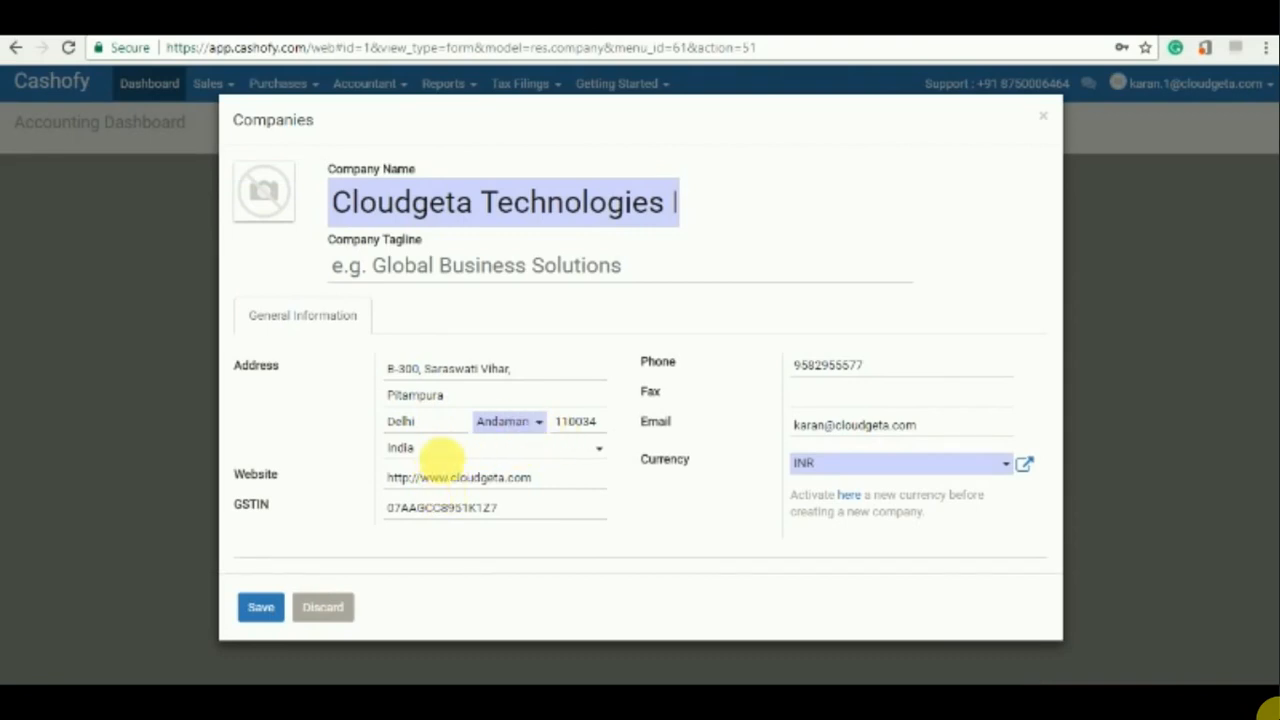
click(508, 420)
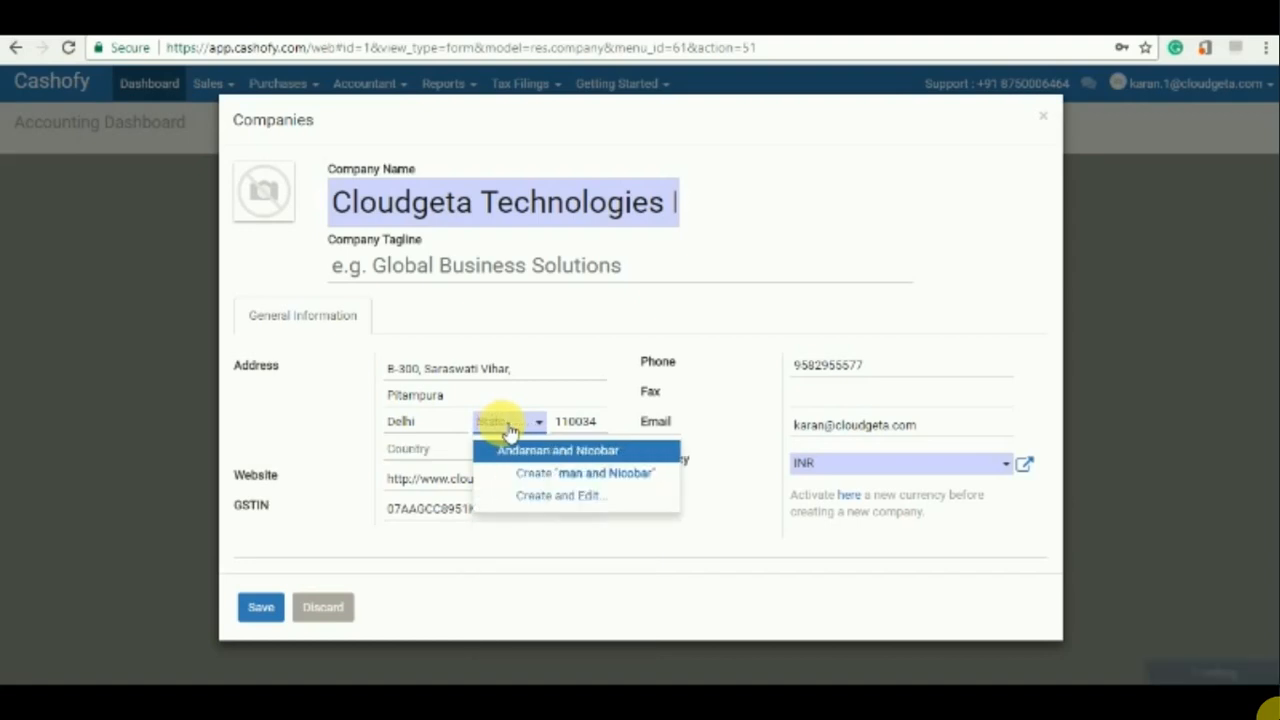
text(Delhi)
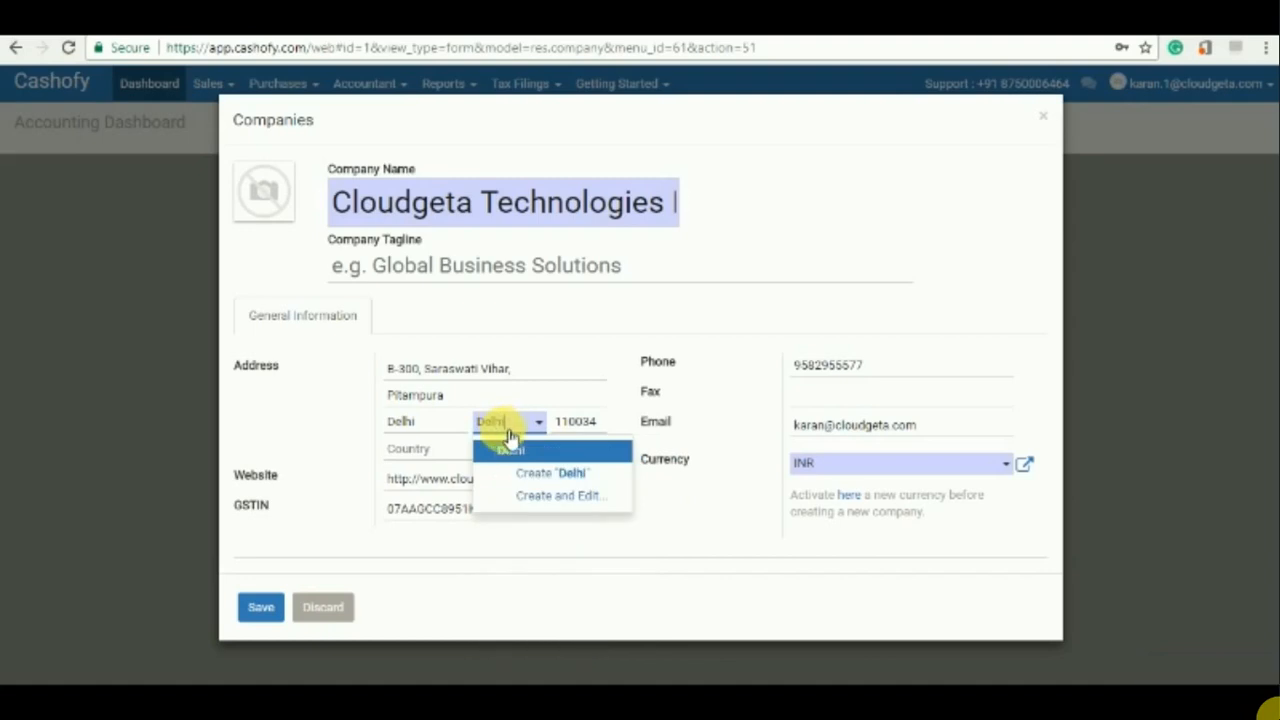
click(510, 448)
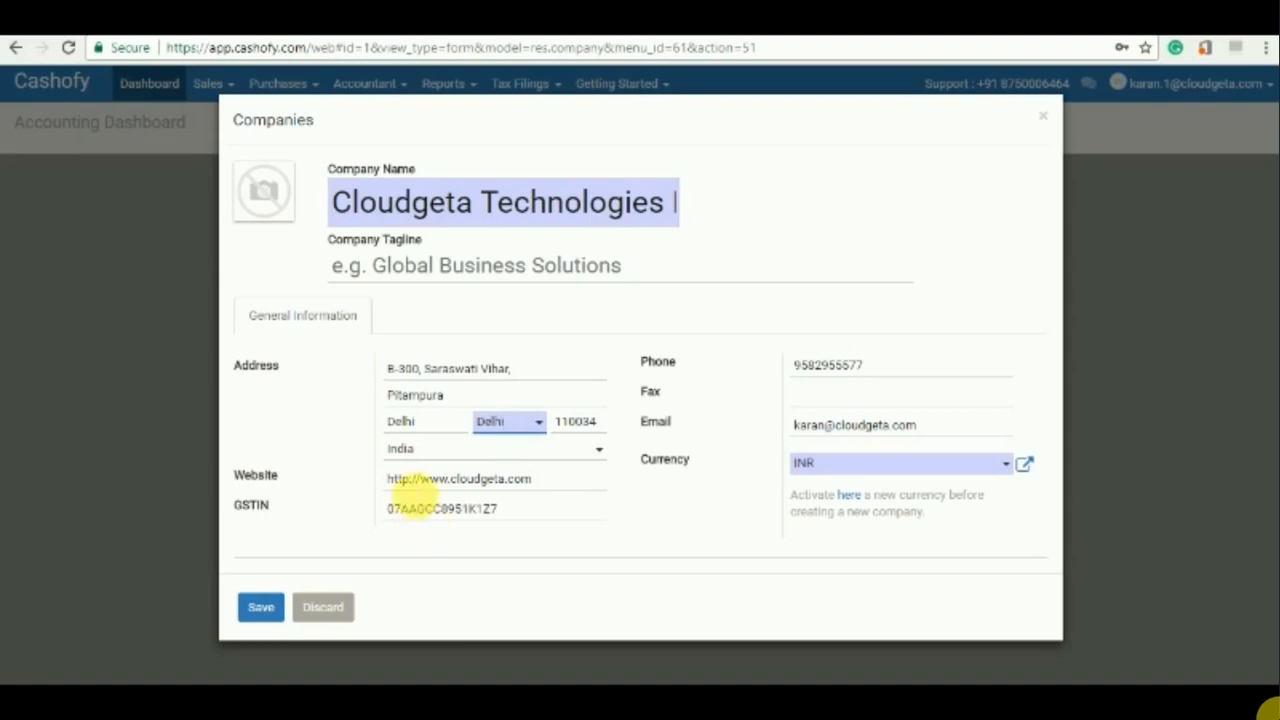
click(460, 476)
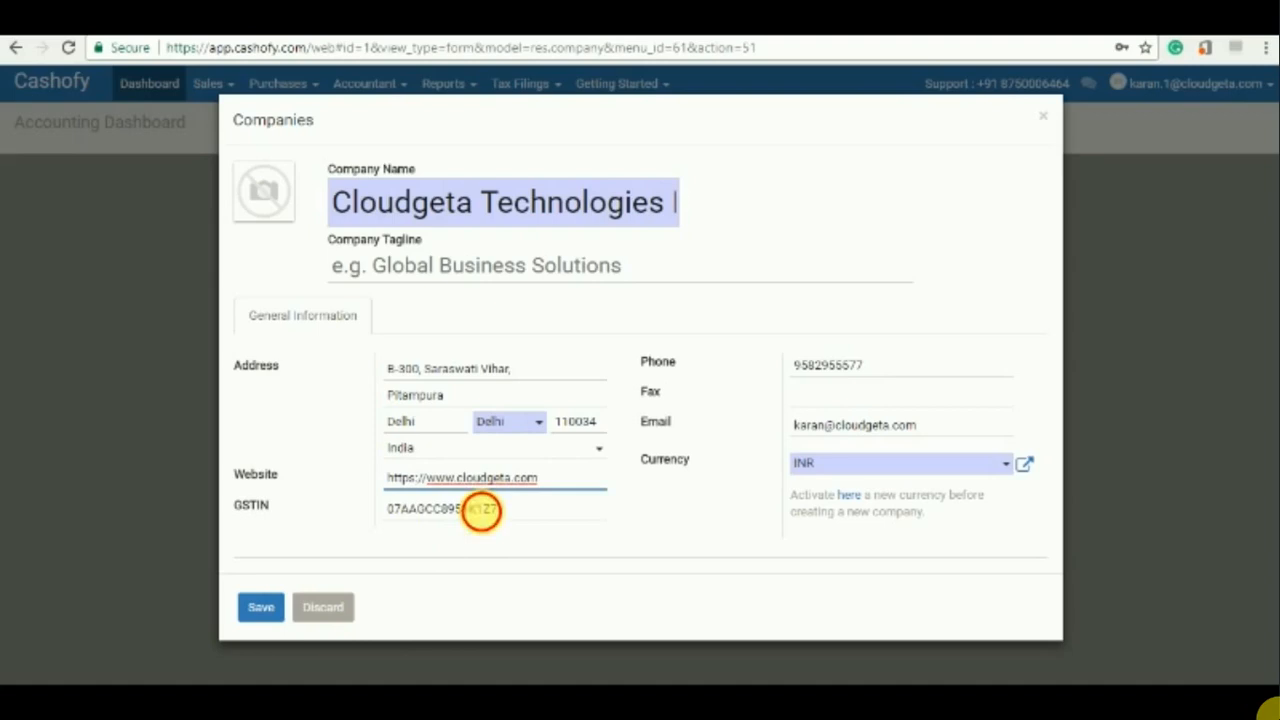
click(450, 508)
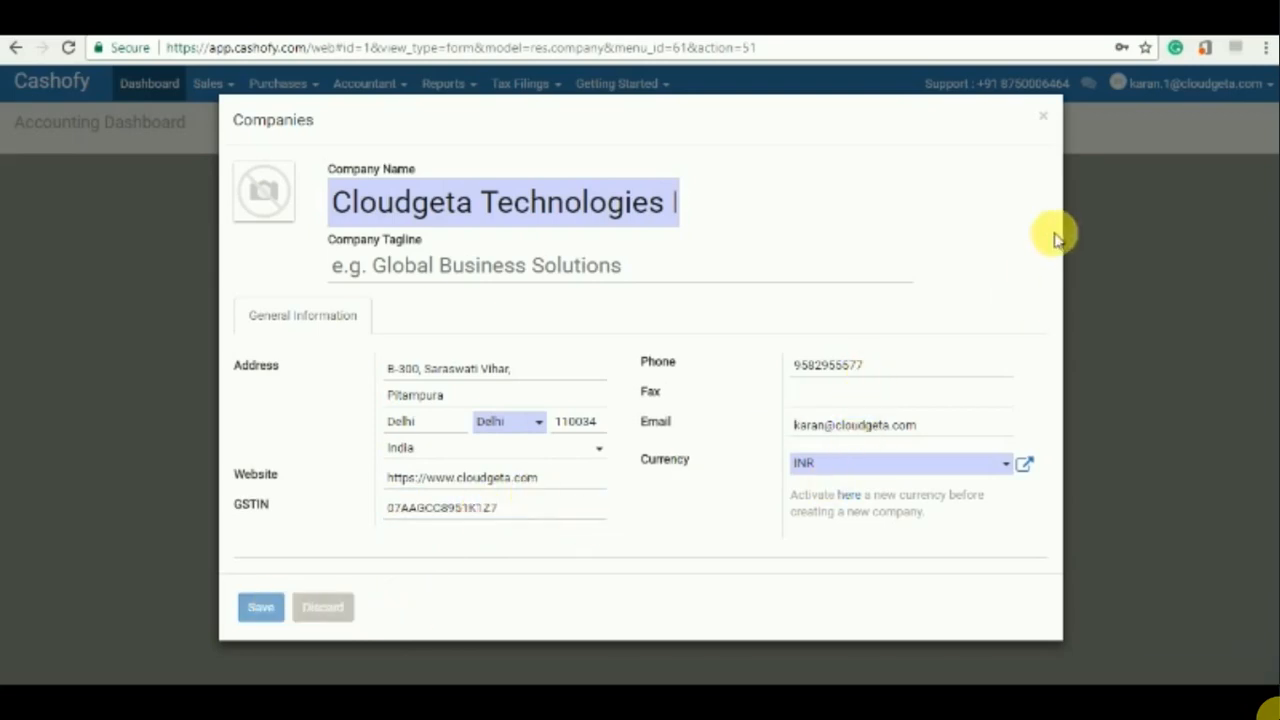
click(1044, 116)
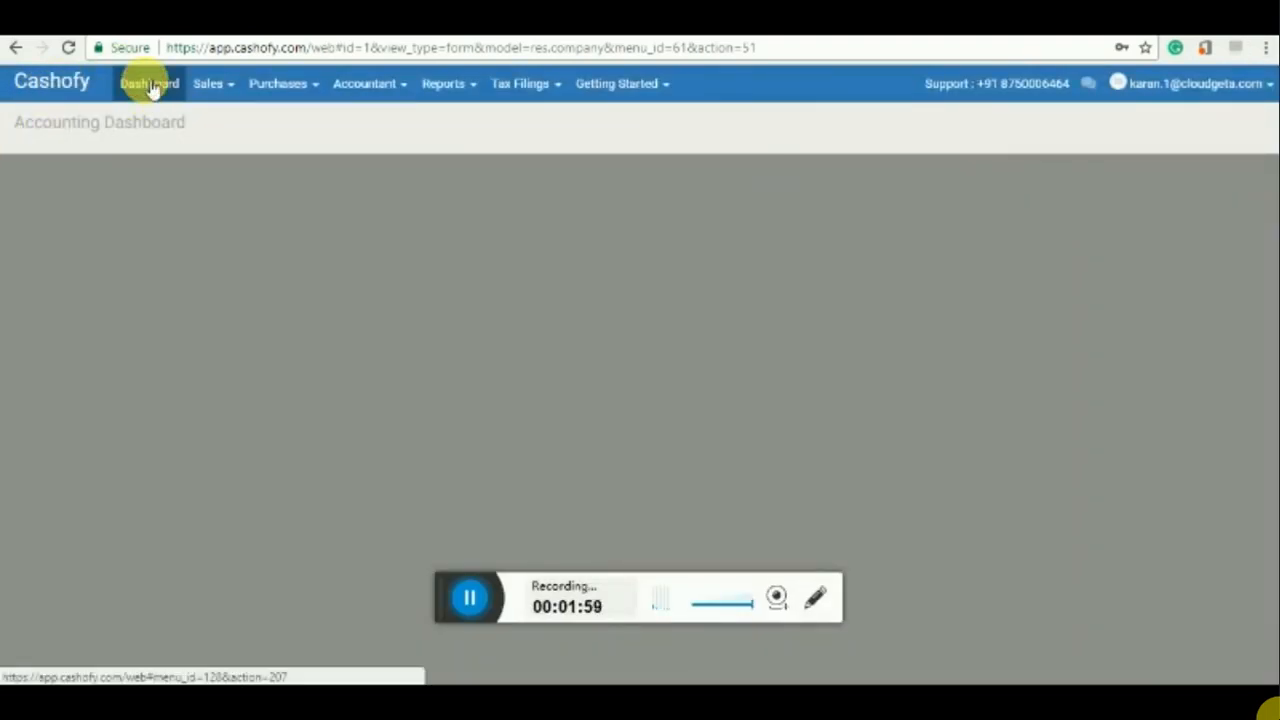
Step: From the dashboard's Customer Invoices panel, start a new draft customer invoice
click(148, 84)
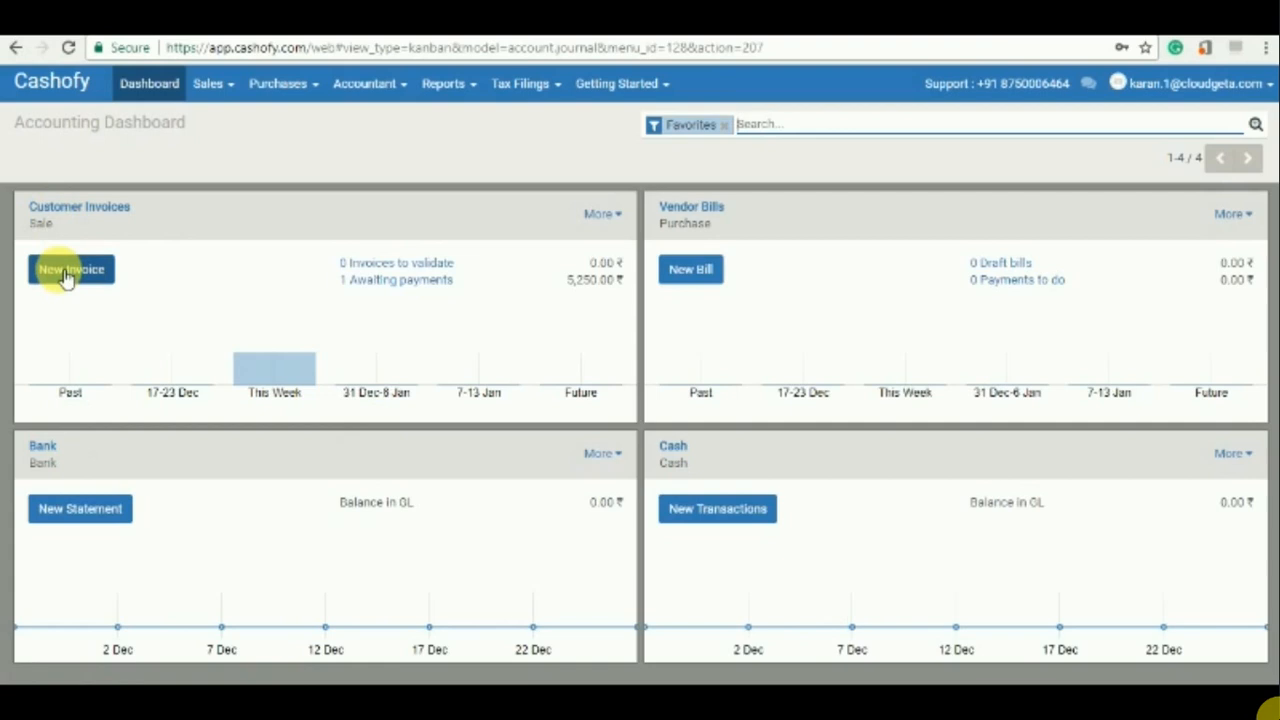
click(70, 268)
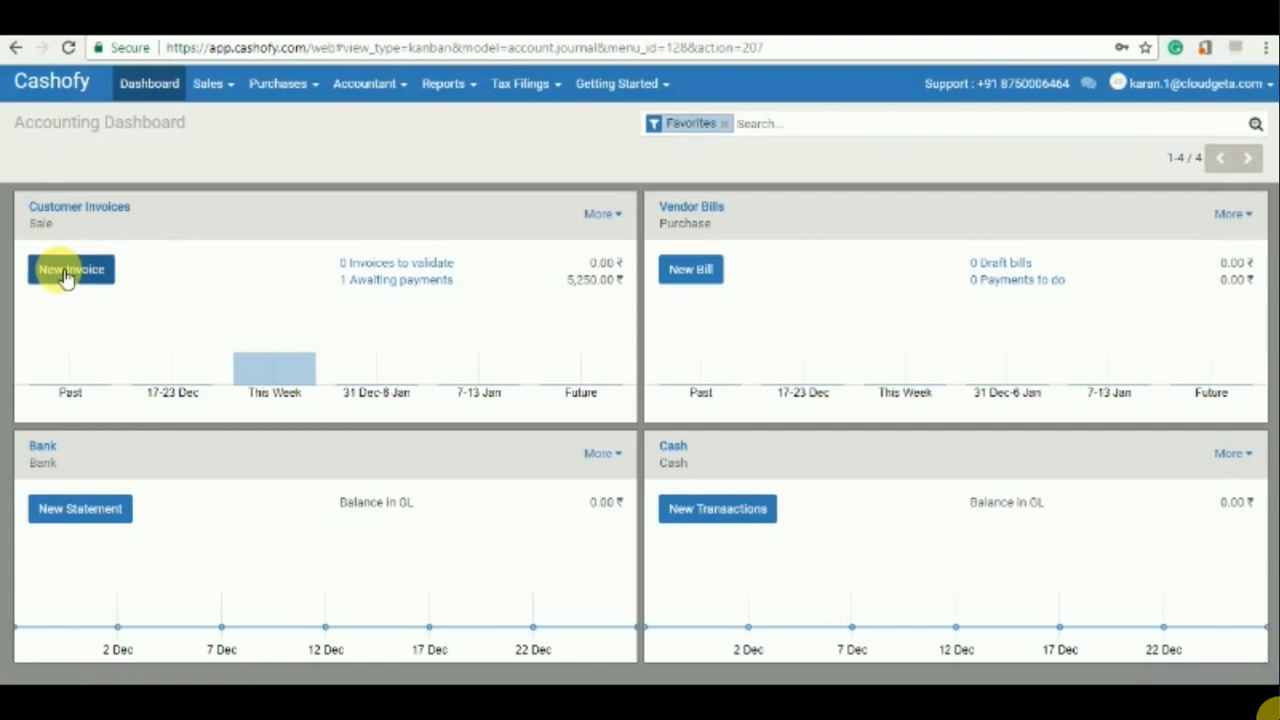
click(70, 268)
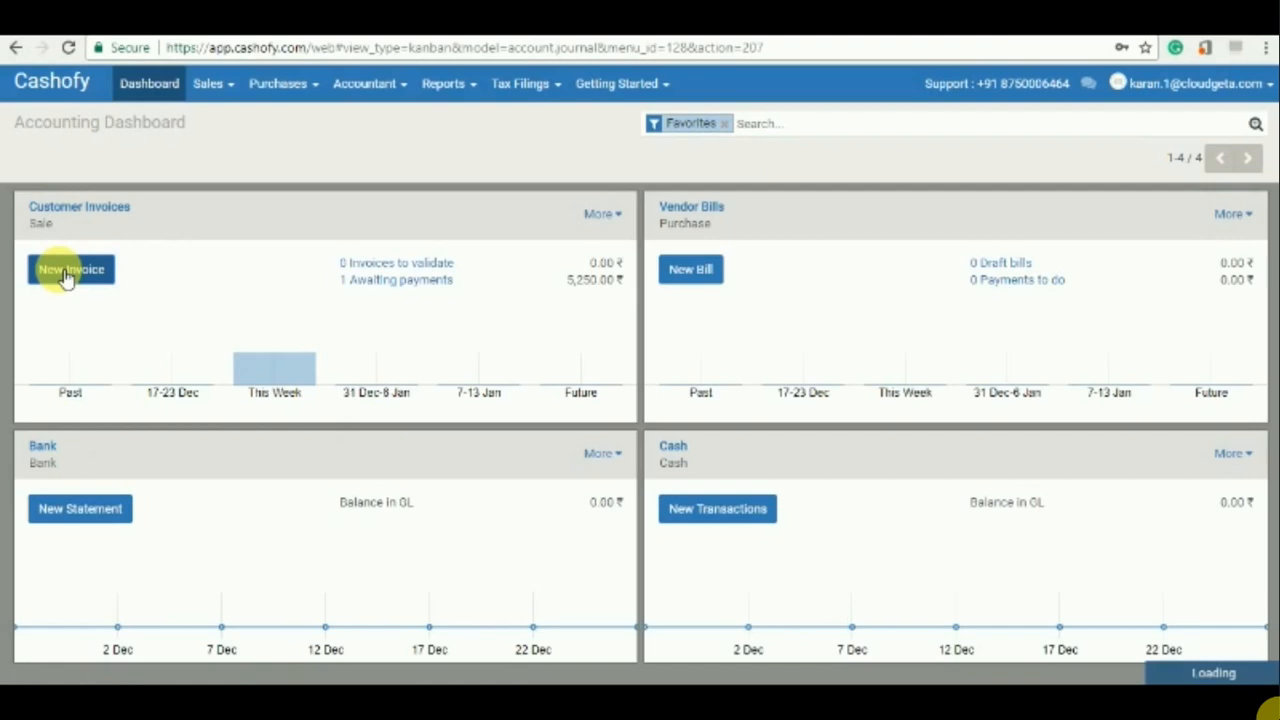
click(72, 268)
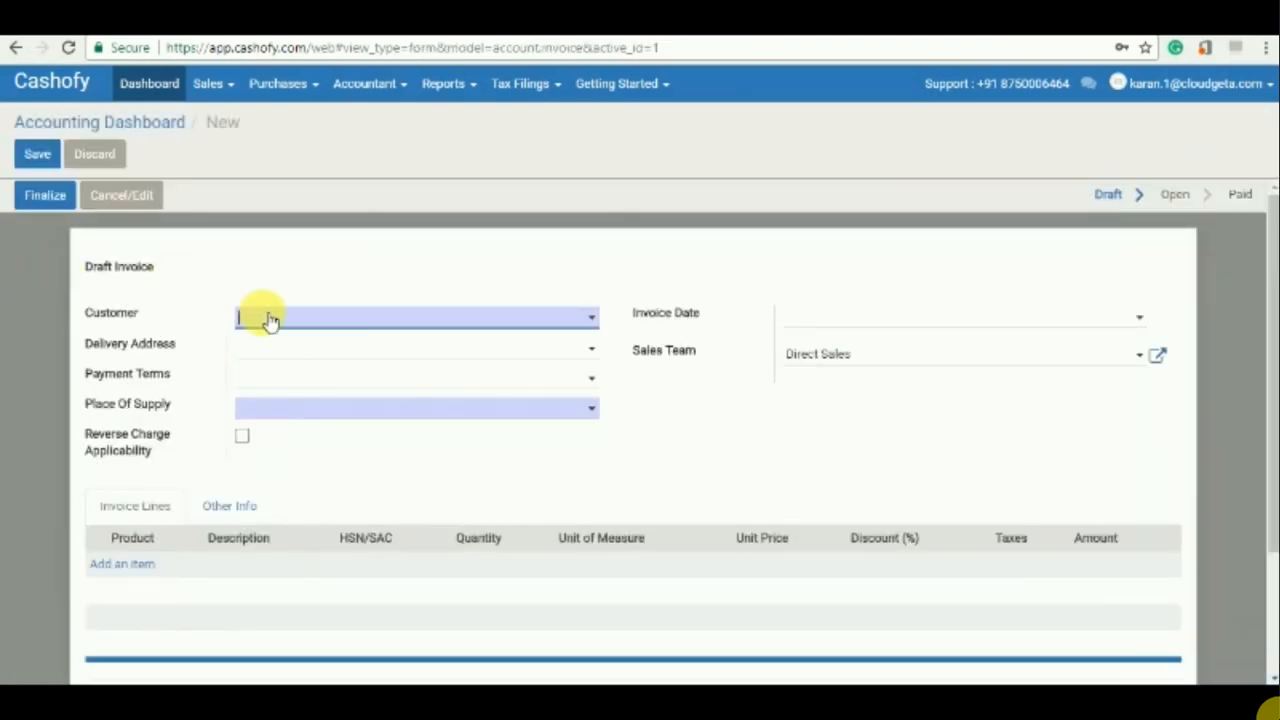
Step: Create LegalRaasta as a new customer for the draft invoice
click(410, 316)
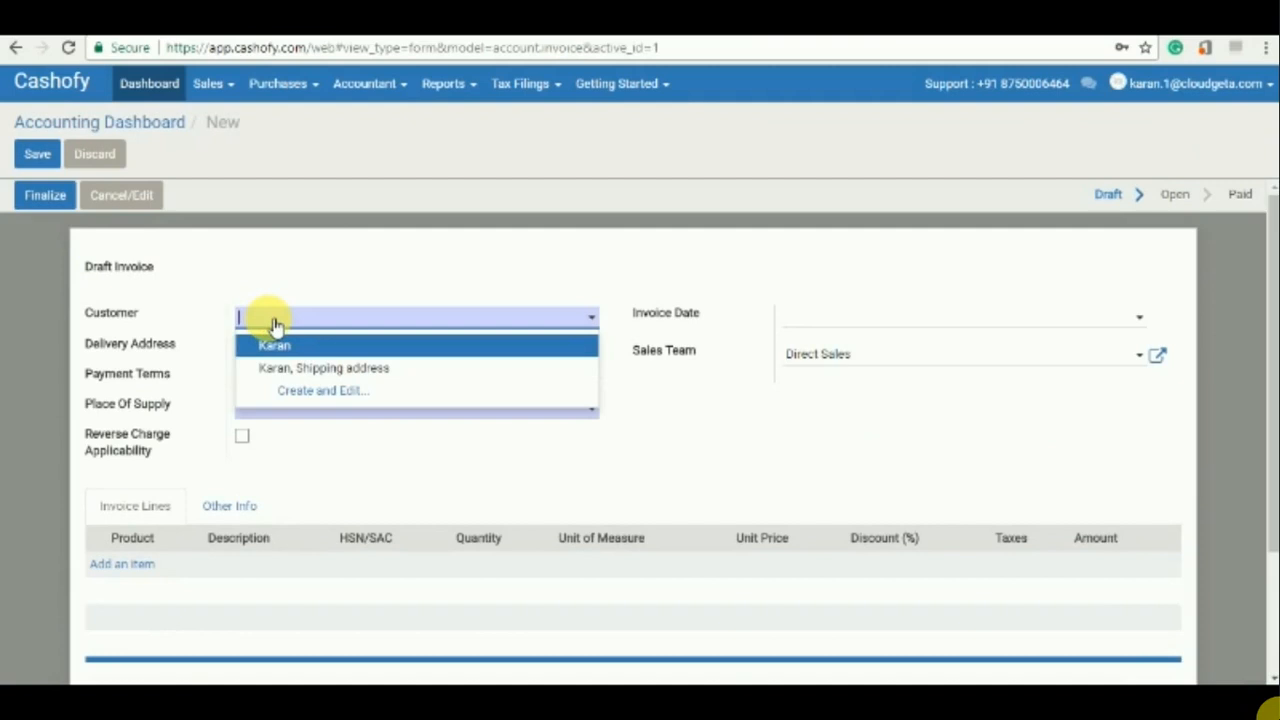
text(LegalRaasta)
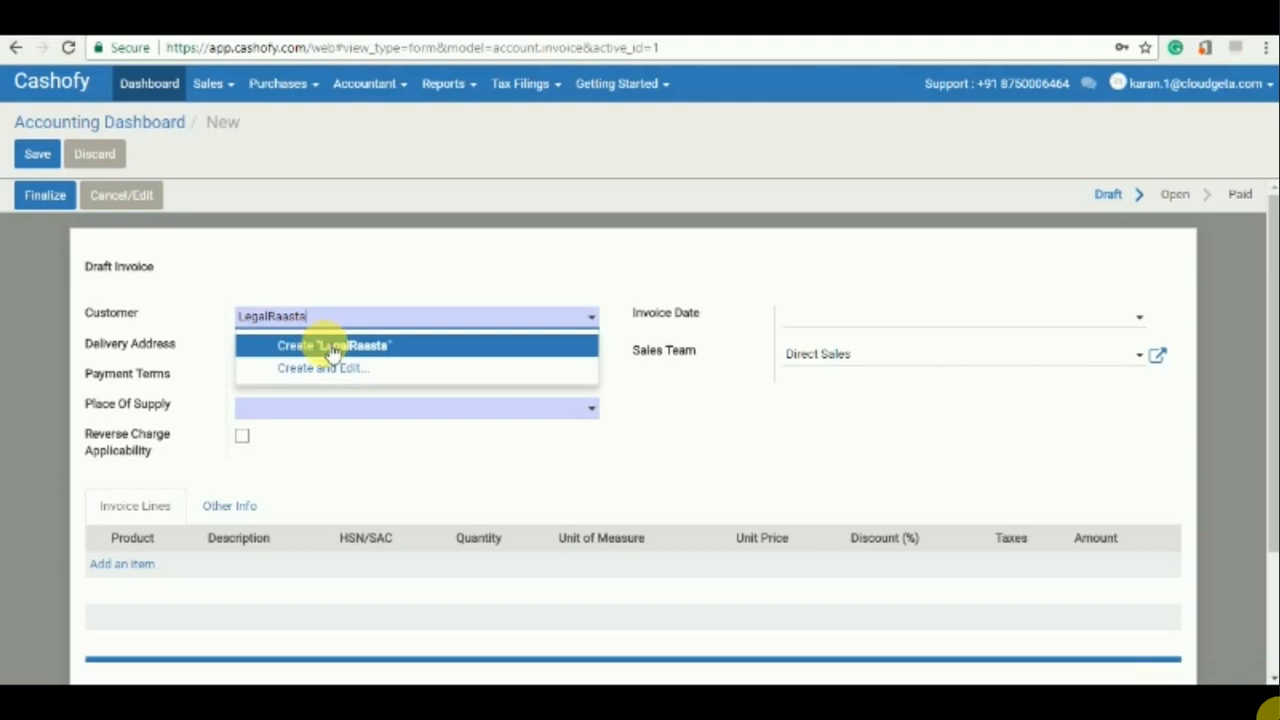
click(332, 344)
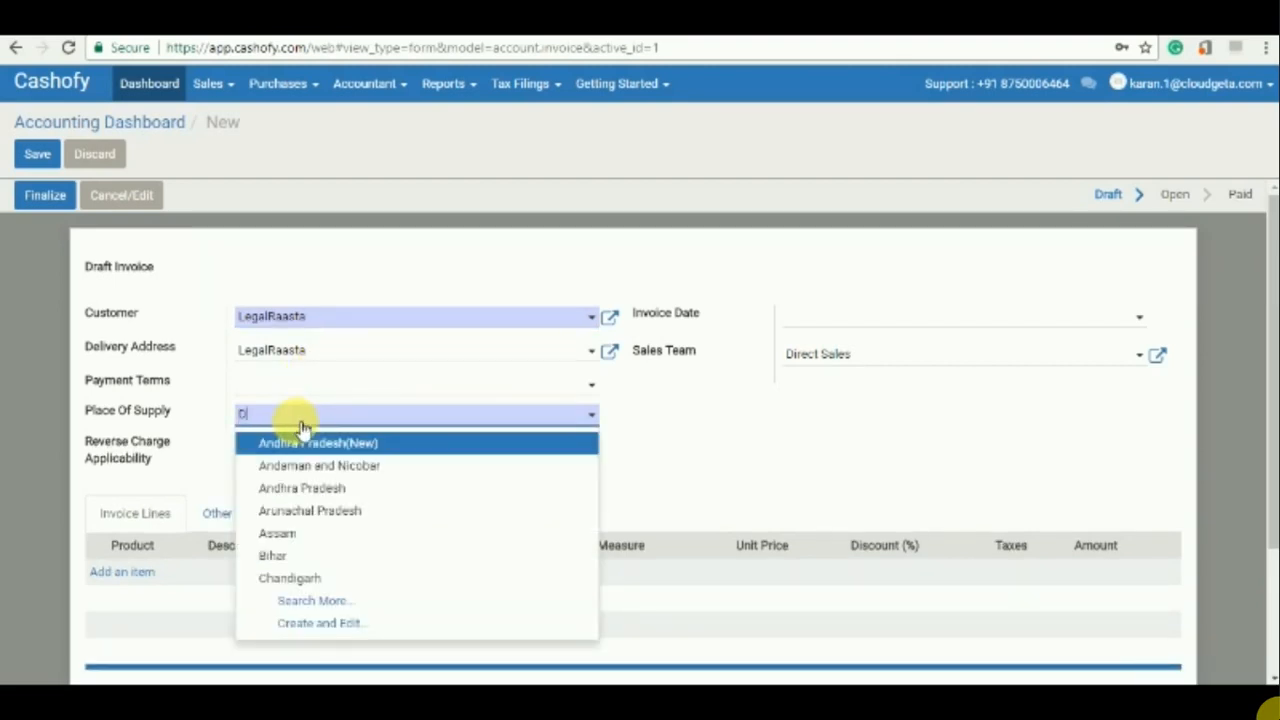
Step: Set Delhi as the invoice's place of supply
text(Delhi)
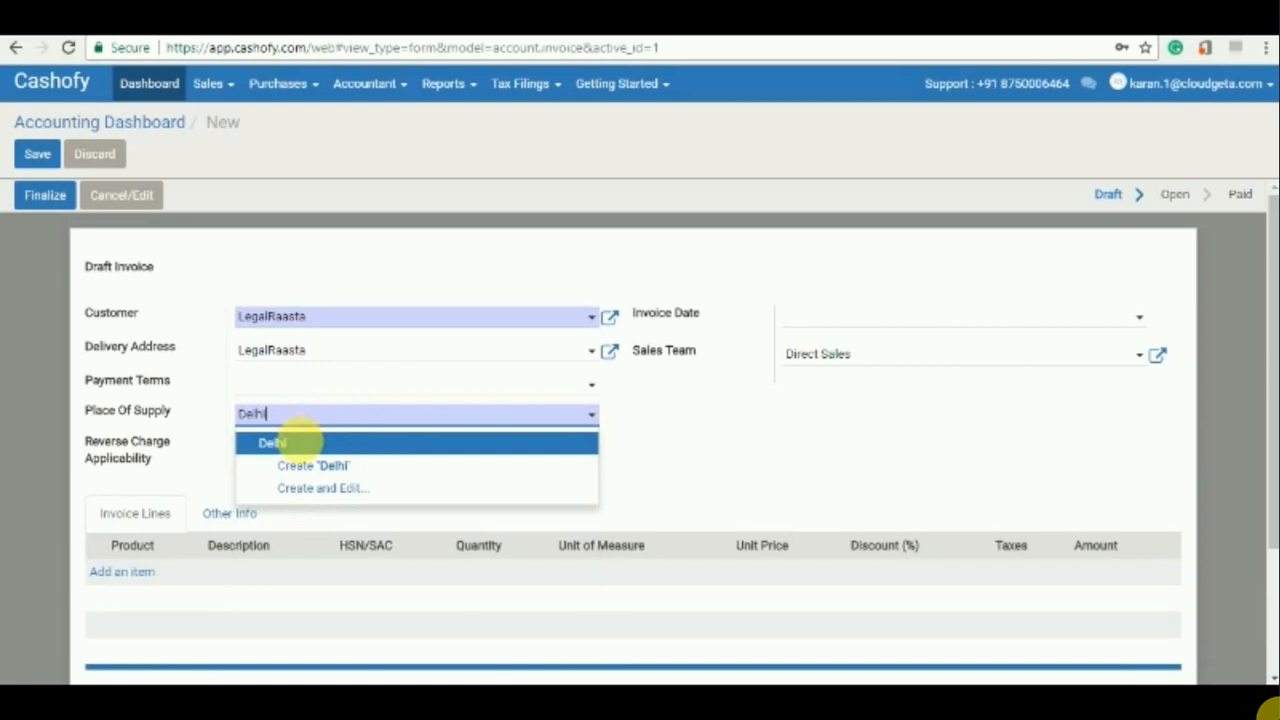
click(272, 444)
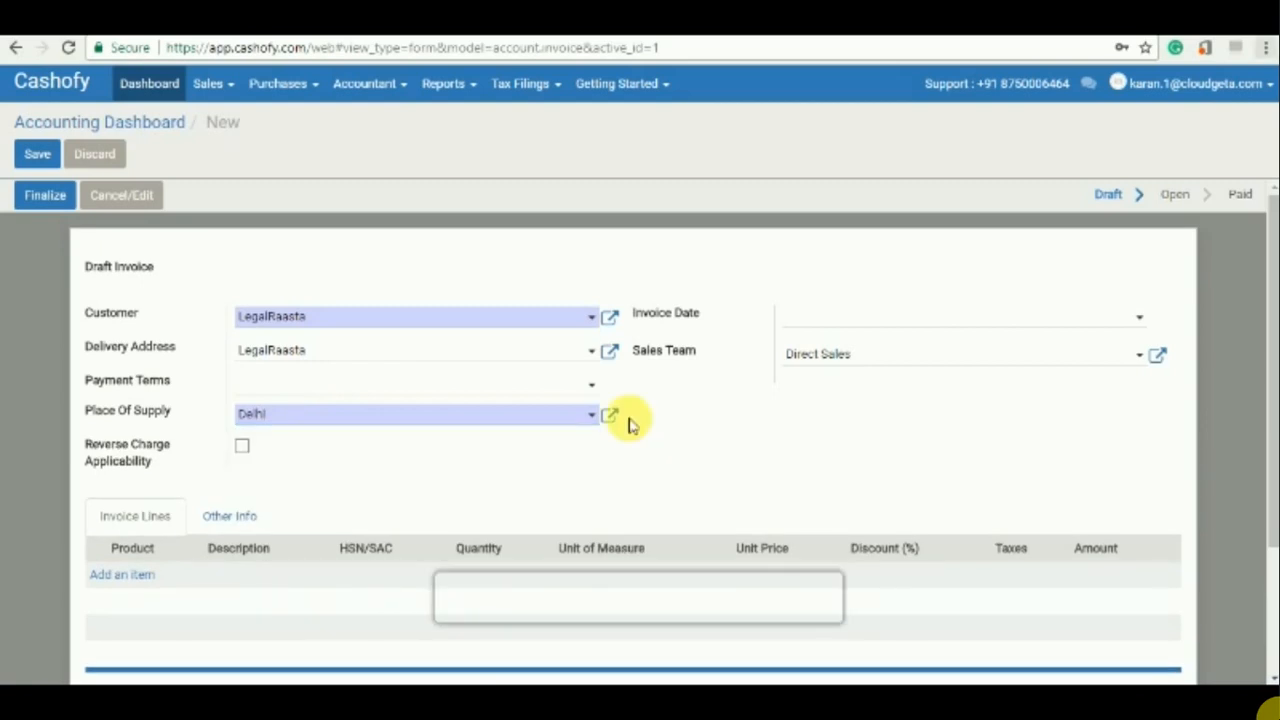
mouse_move(368, 336)
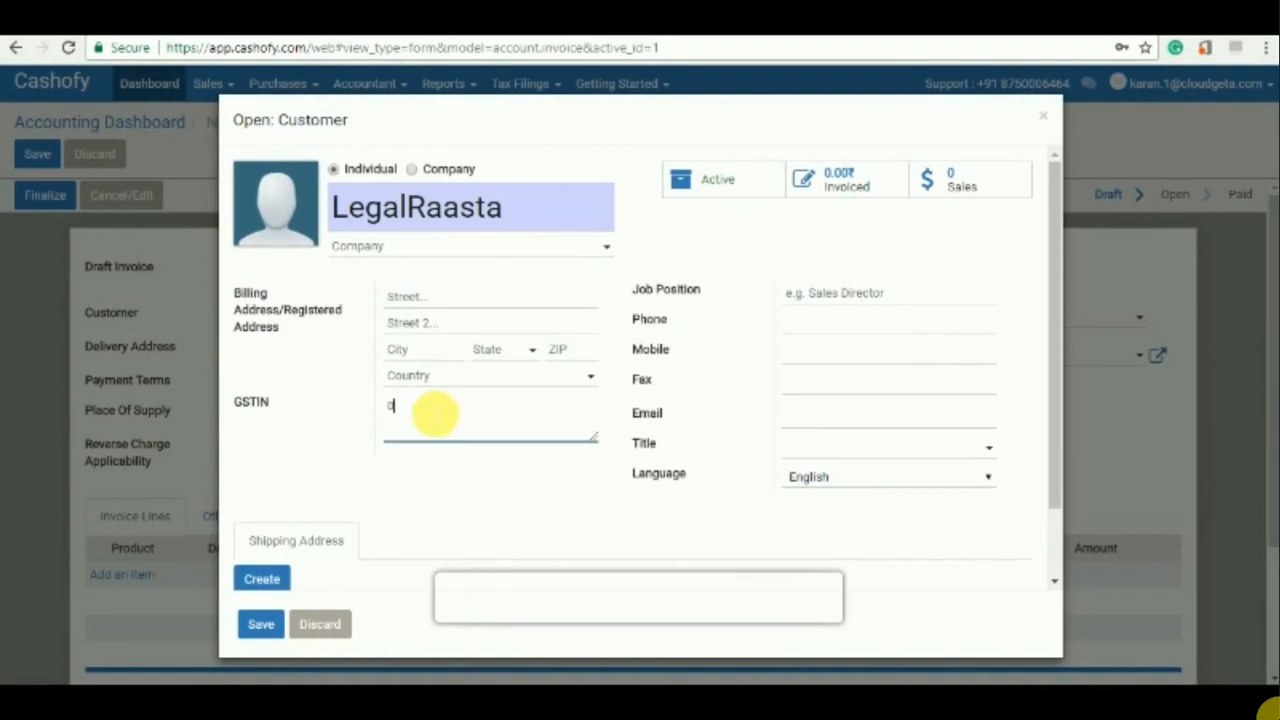
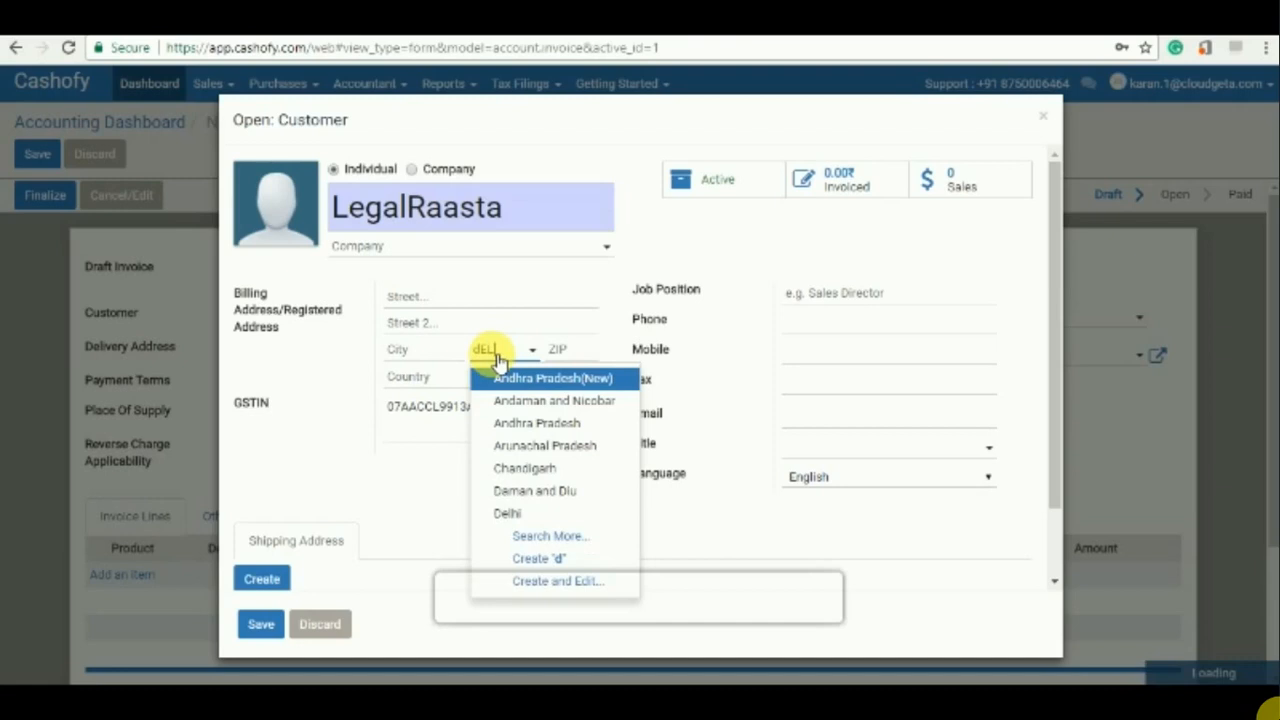
Step: Save LegalRaasta's customer record with GSTIN starting 07AA, state Delhi and ZIP 110034
click(508, 512)
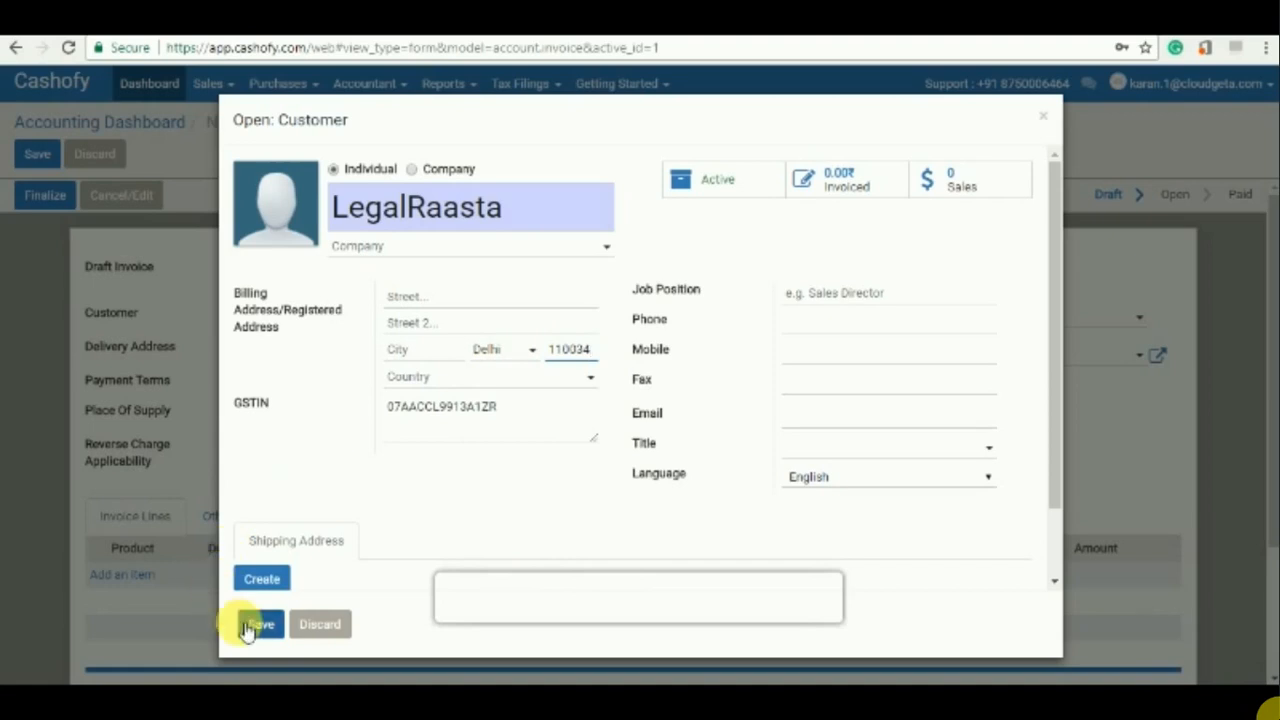
click(260, 624)
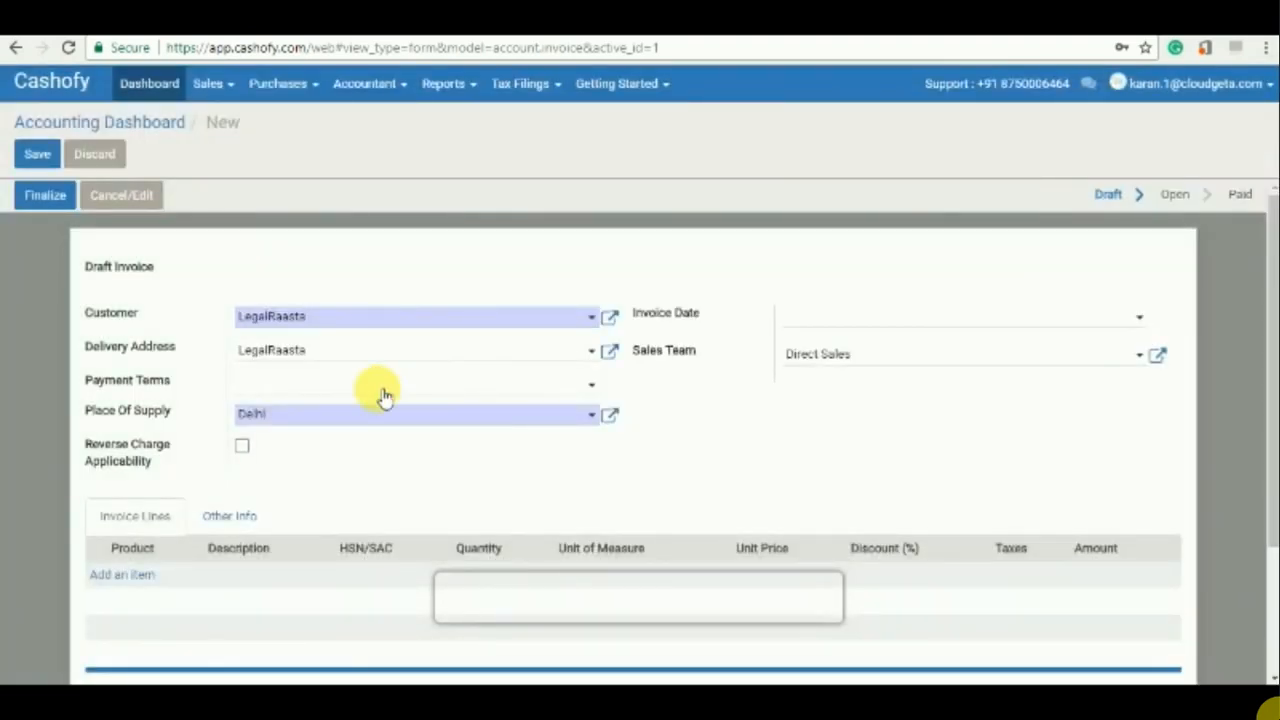
Step: Set payment terms to 15 Days and the invoice date to 26/12/2017
click(410, 384)
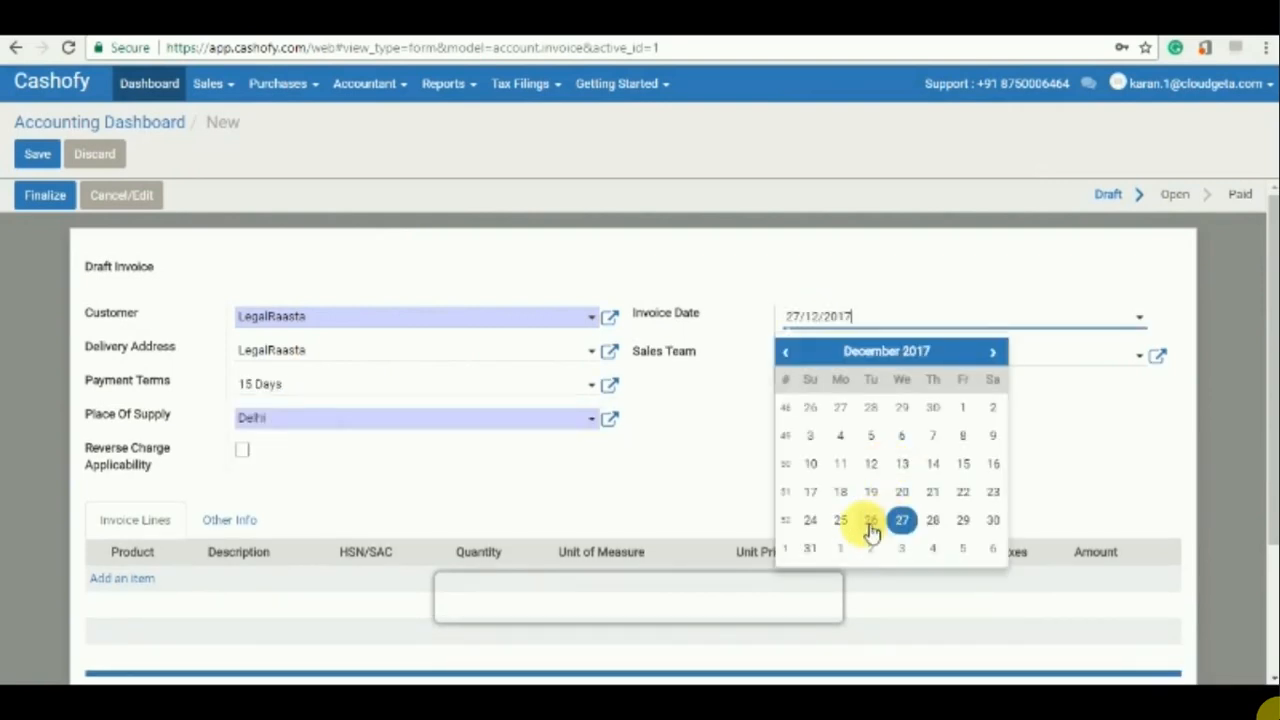
click(872, 520)
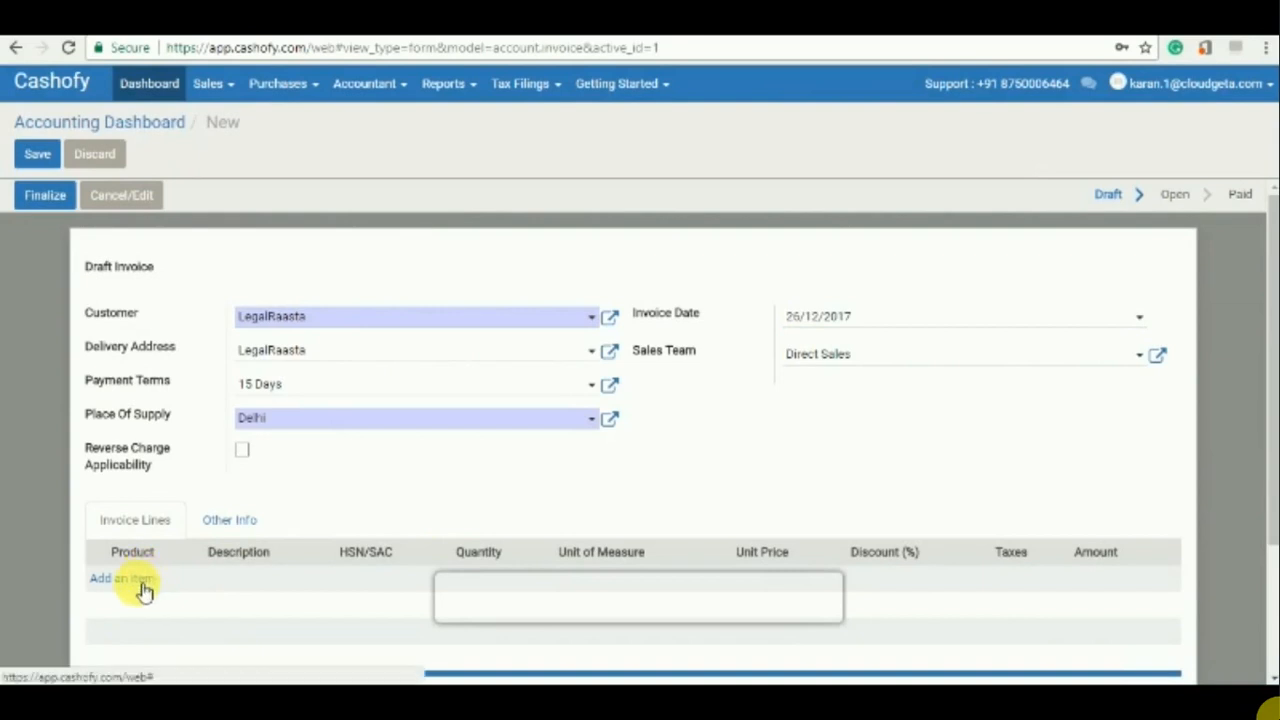
Step: Add a [2323] demo line at 5,000.00, quantity 1, with CGST and SGST 2.5%, and save the draft
click(120, 578)
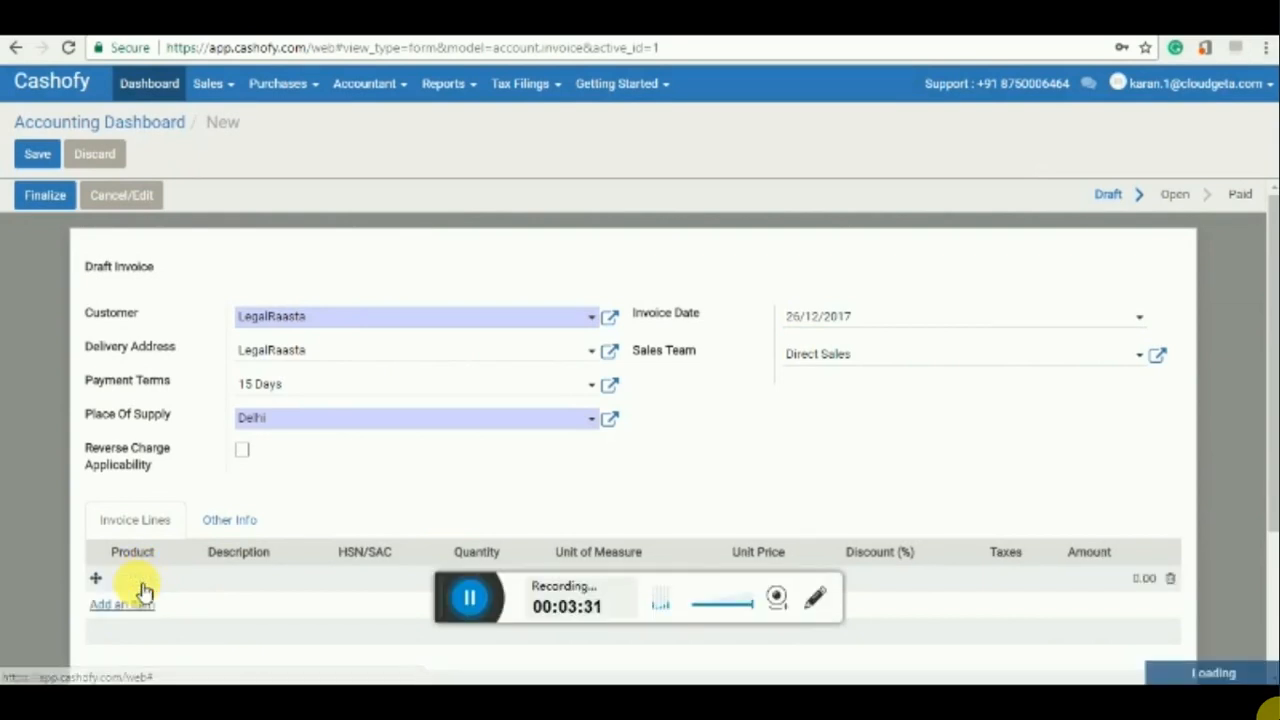
click(96, 578)
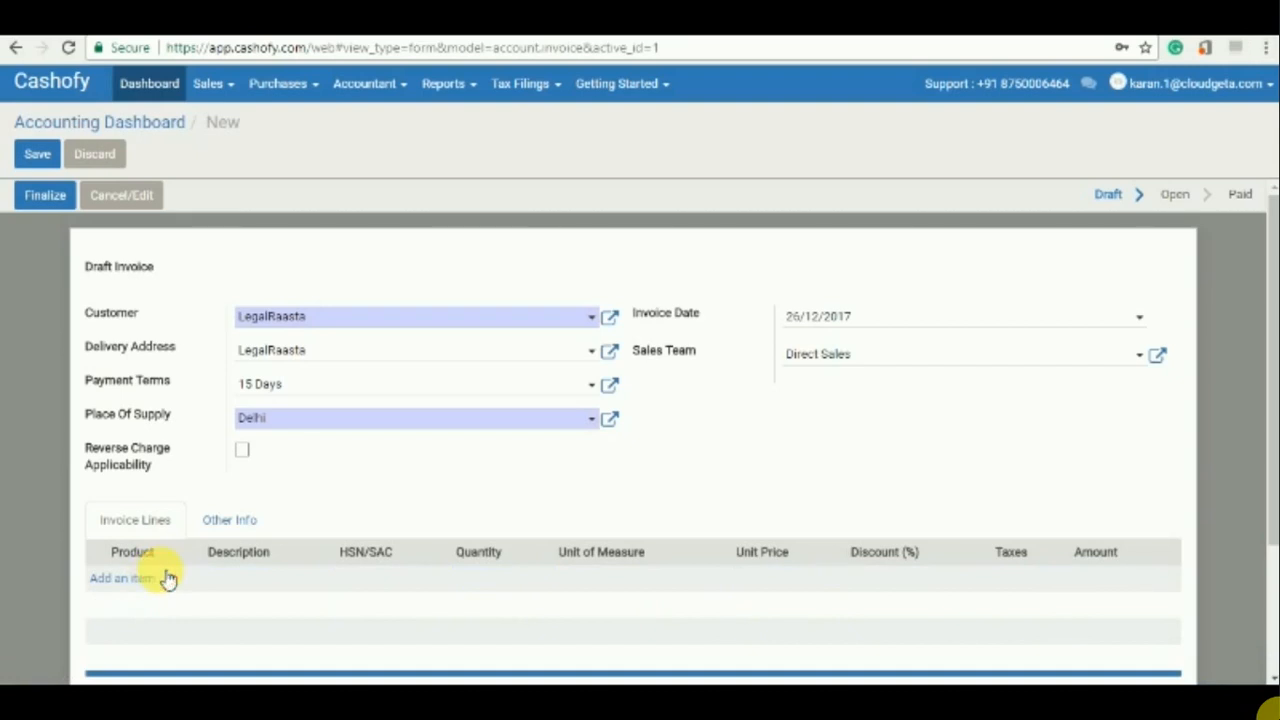
click(120, 578)
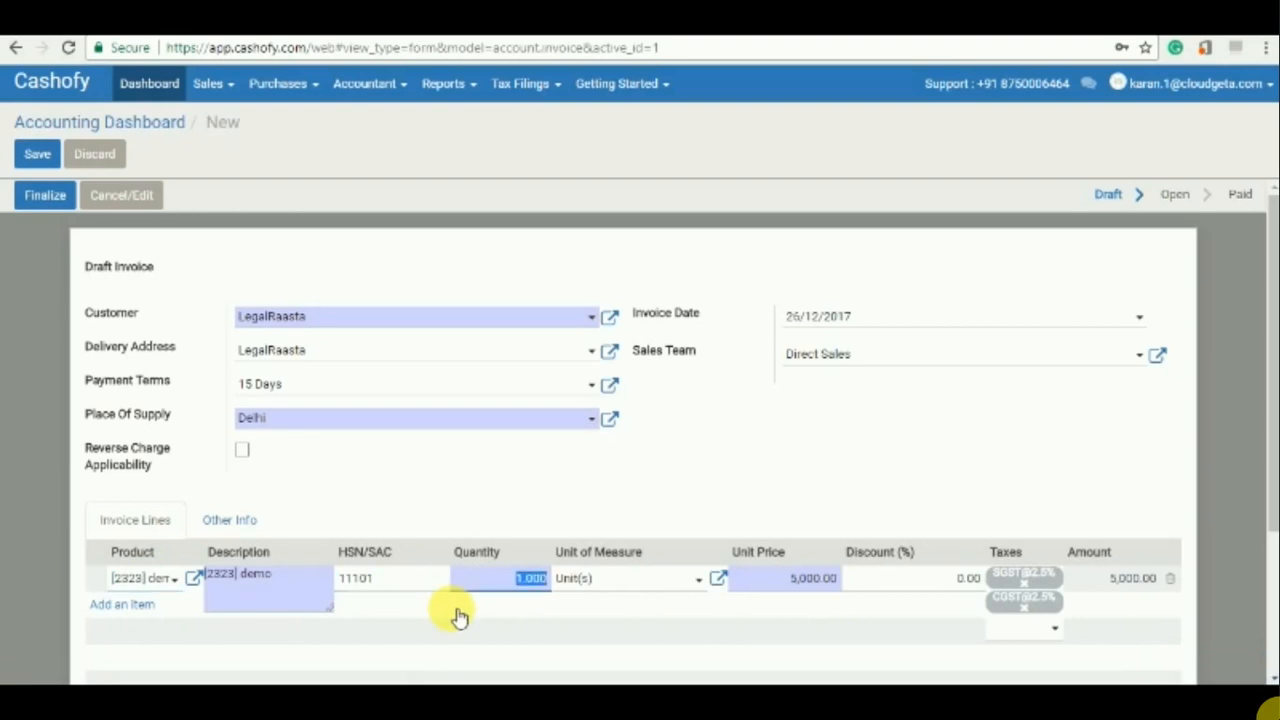
scroll(down, 3)
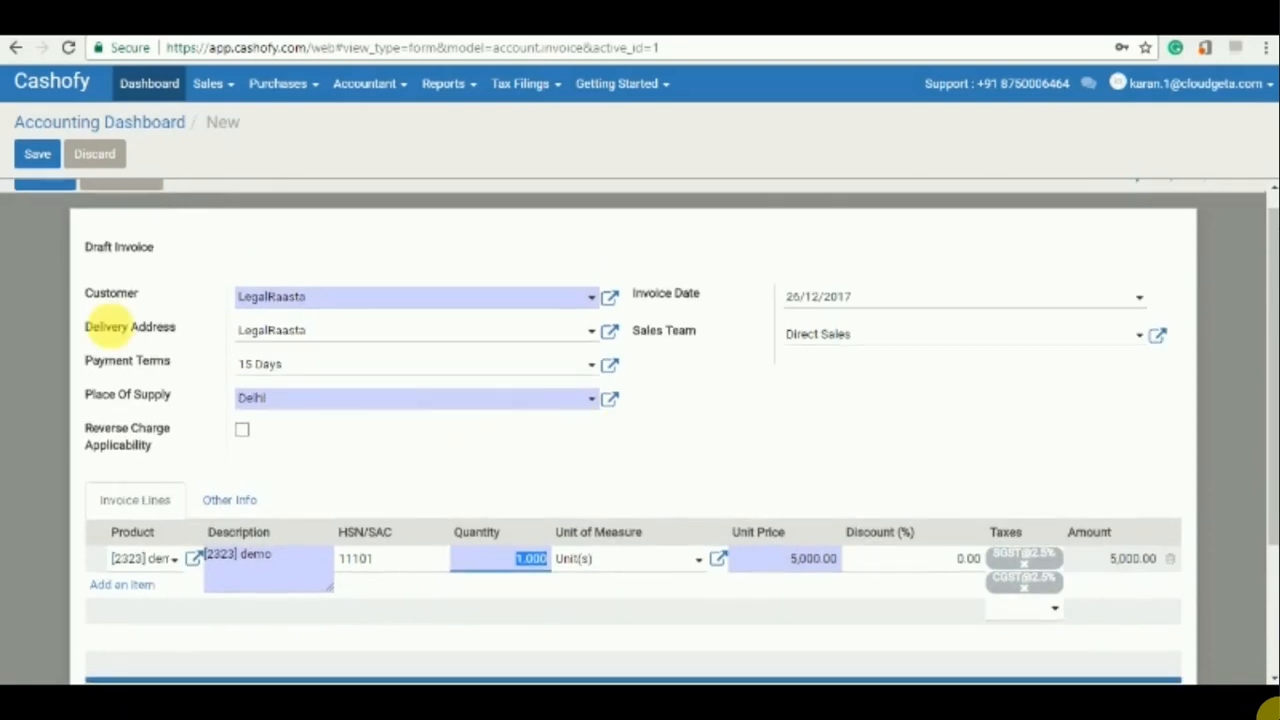
click(36, 154)
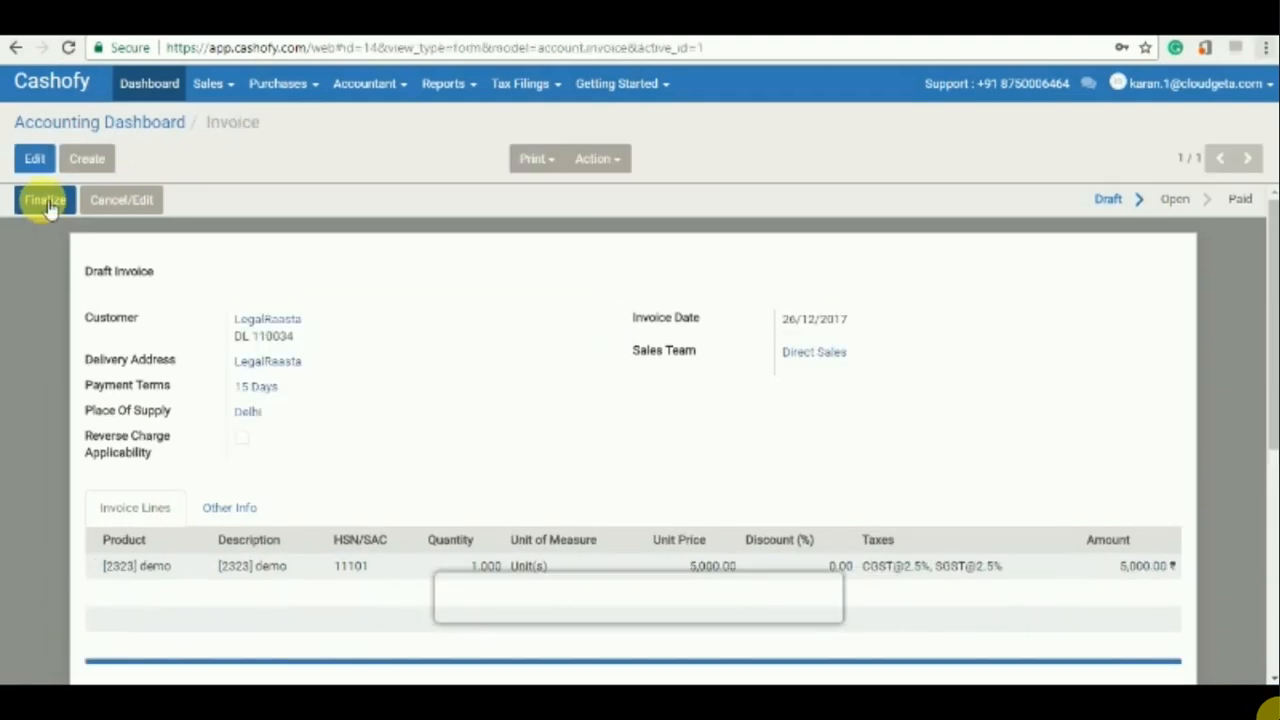
Step: Finalize the draft so it becomes open invoice INV/2017/0002
click(44, 200)
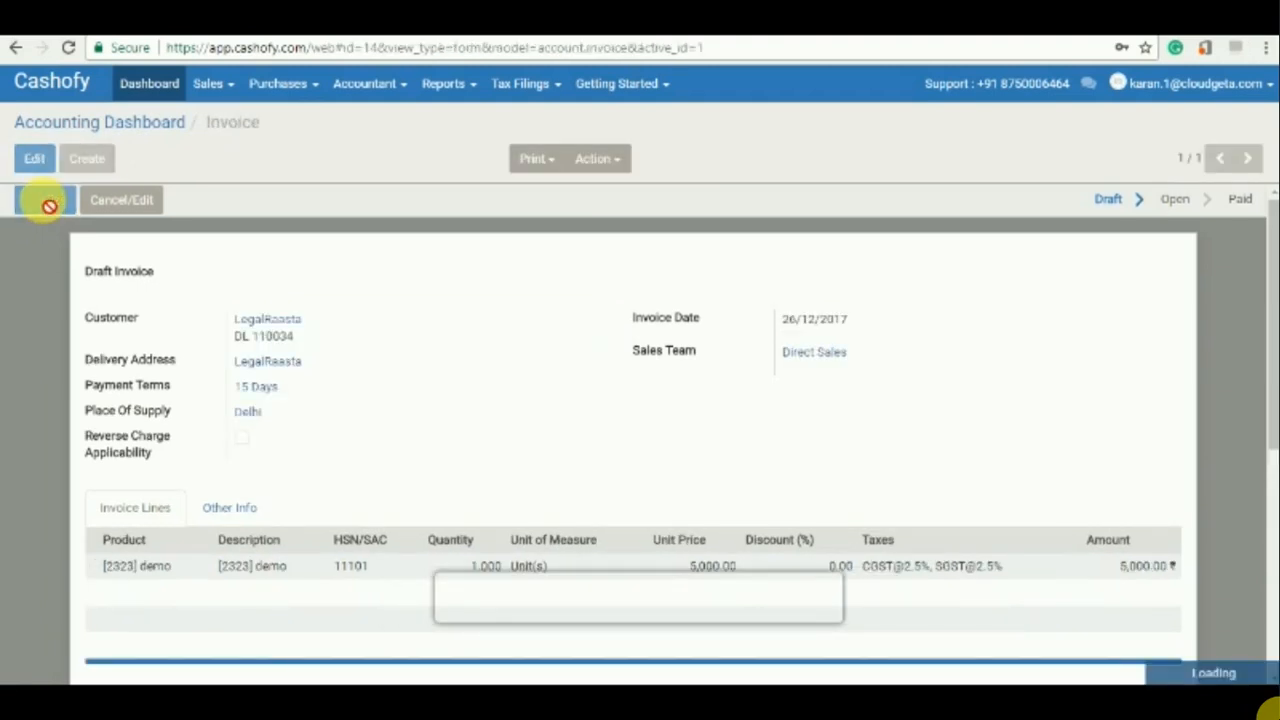
click(44, 200)
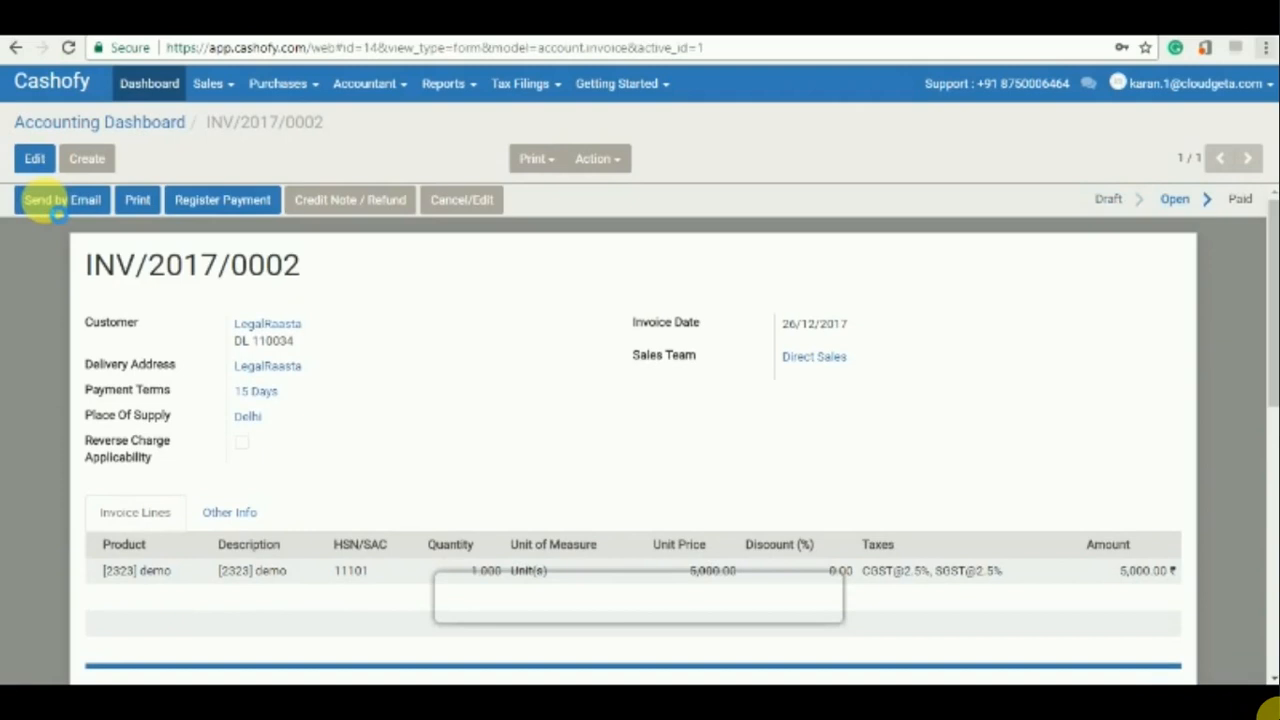
mouse_move(228, 316)
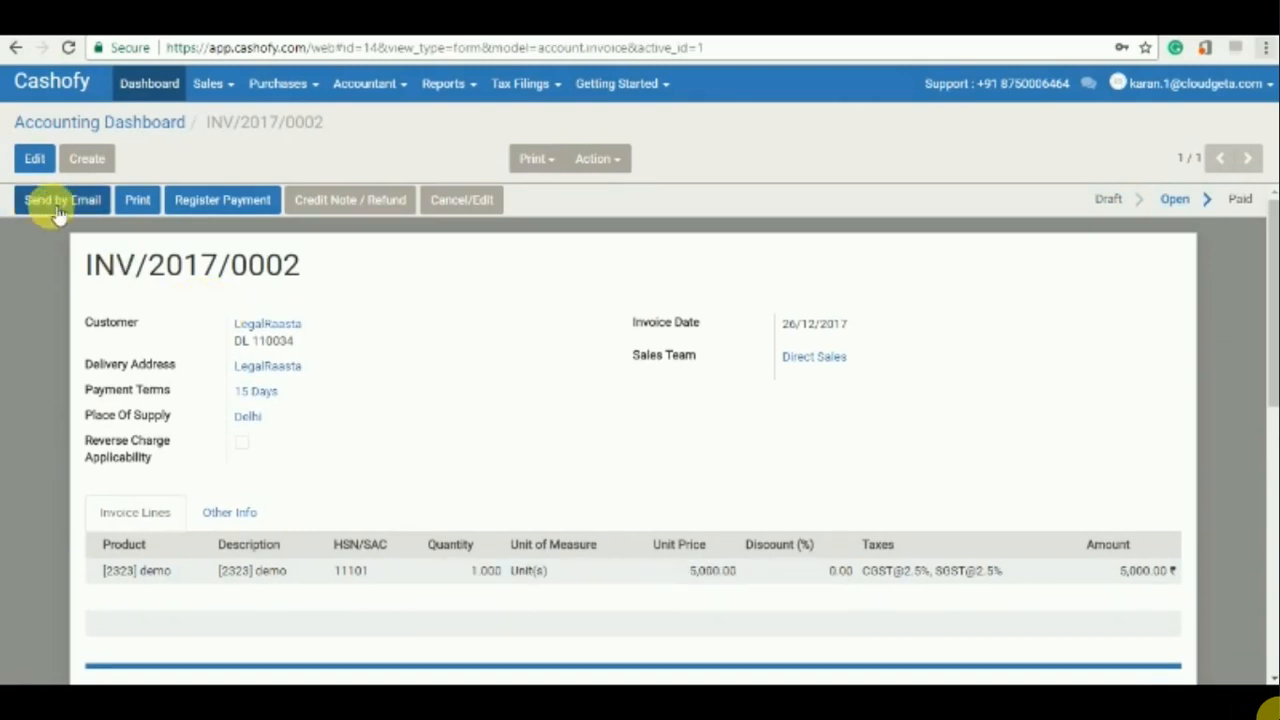
mouse_move(258, 224)
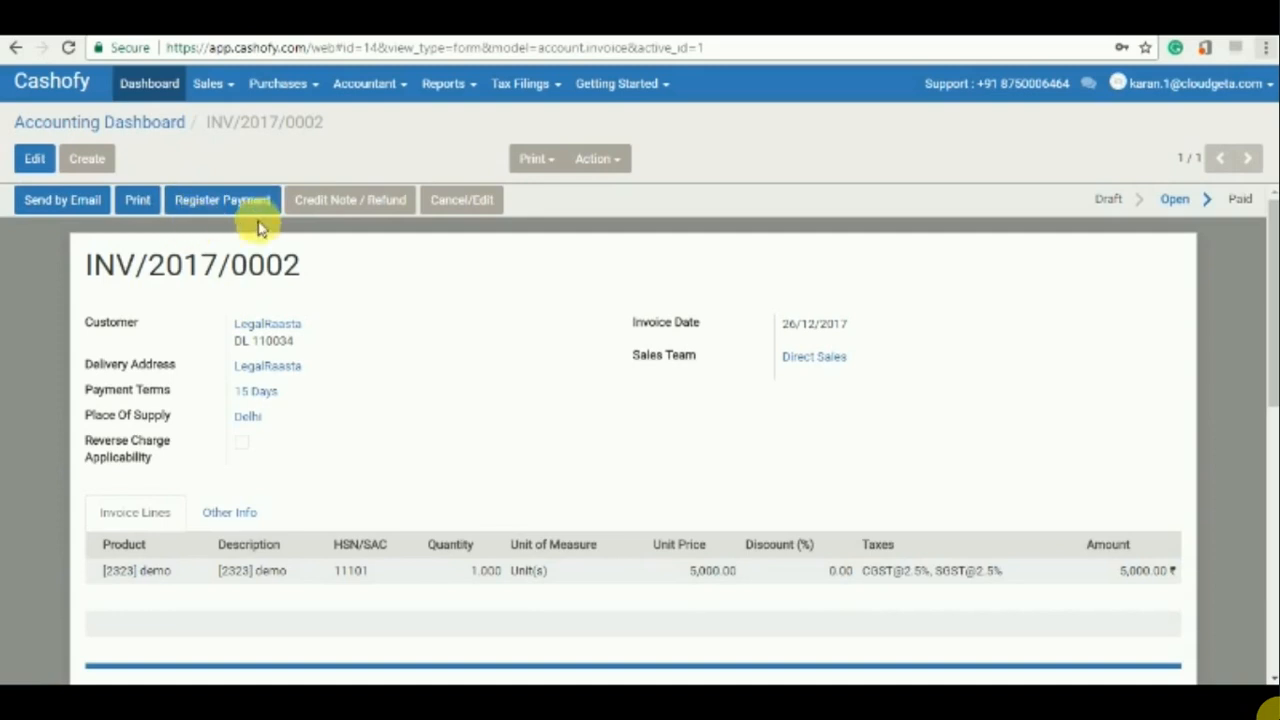
mouse_move(490, 210)
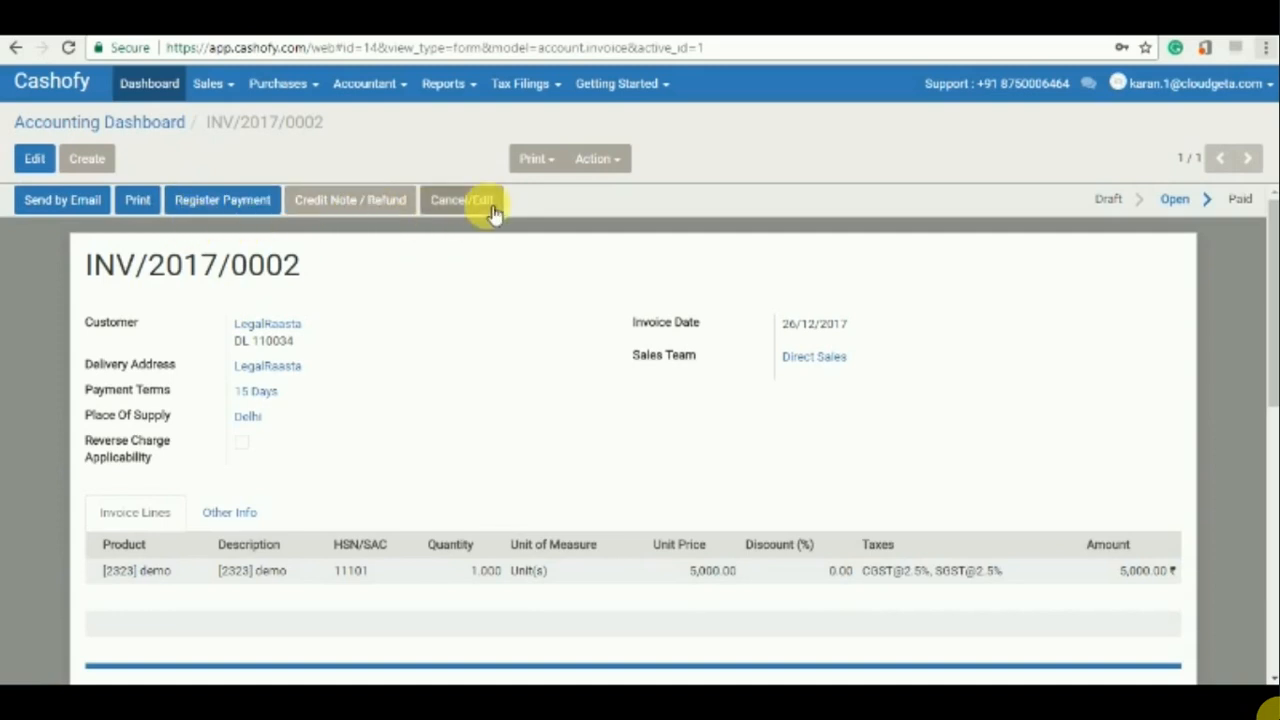
mouse_move(548, 164)
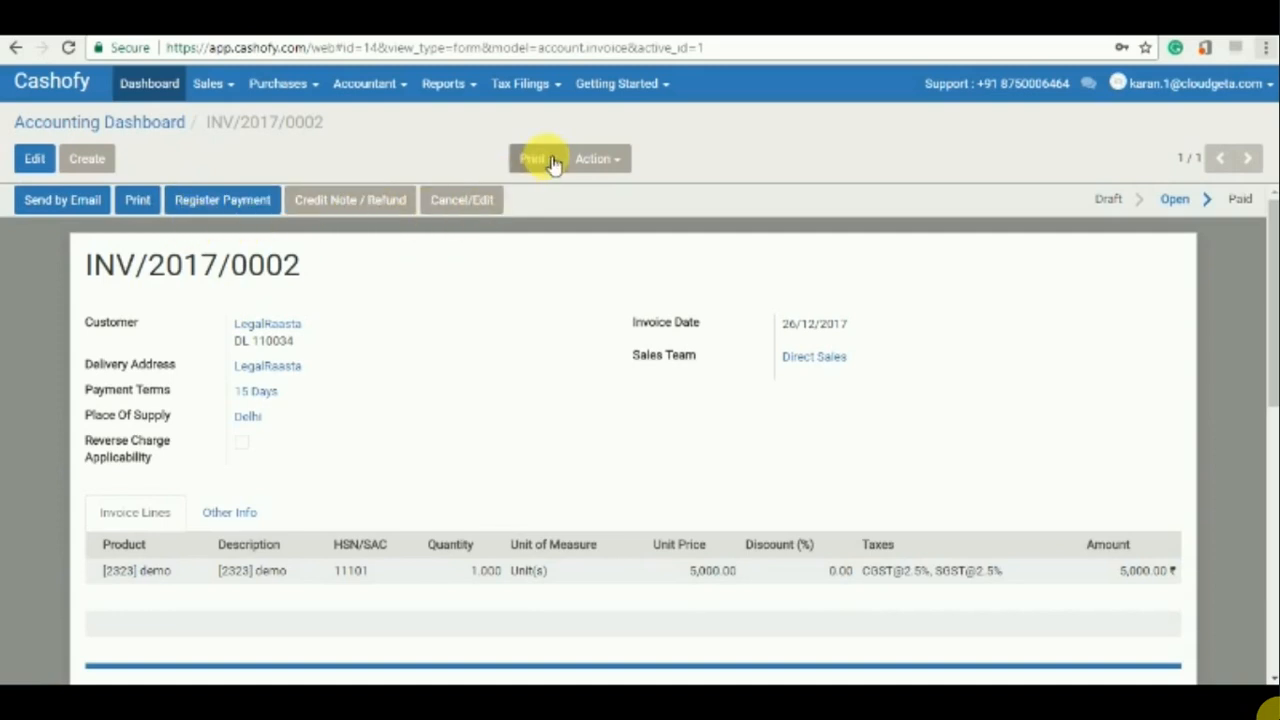
mouse_move(480, 218)
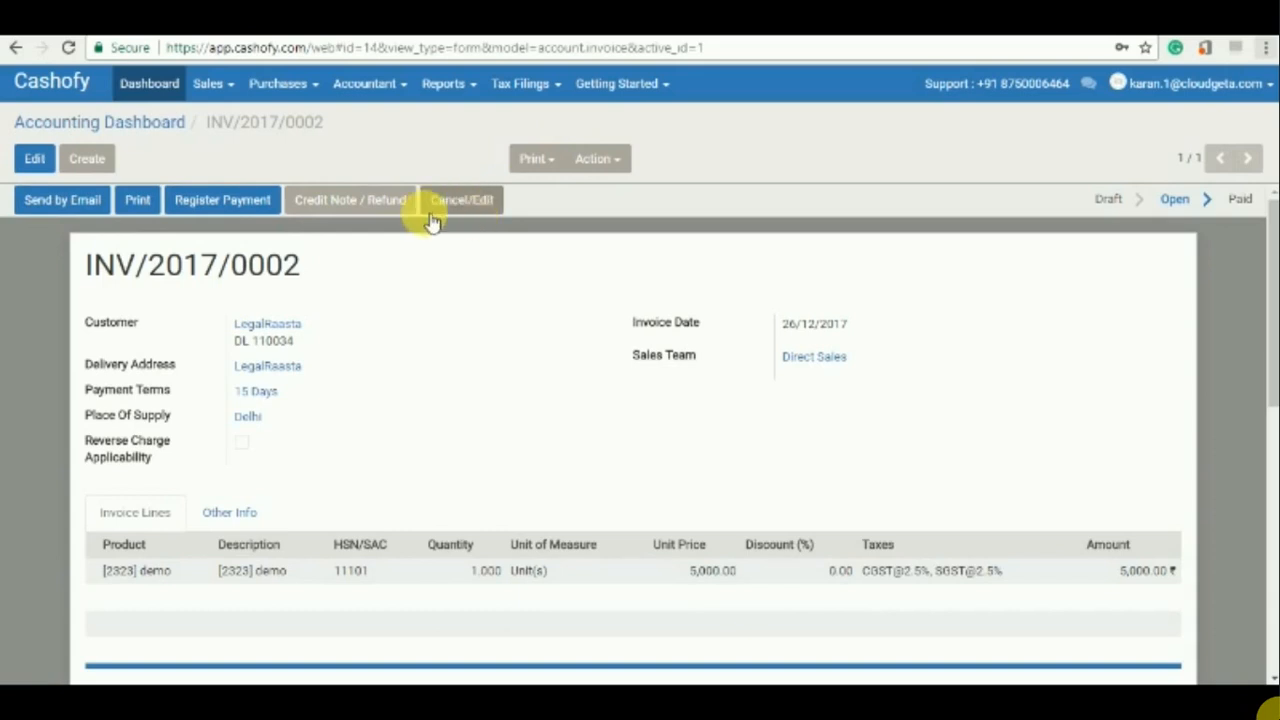
mouse_move(364, 206)
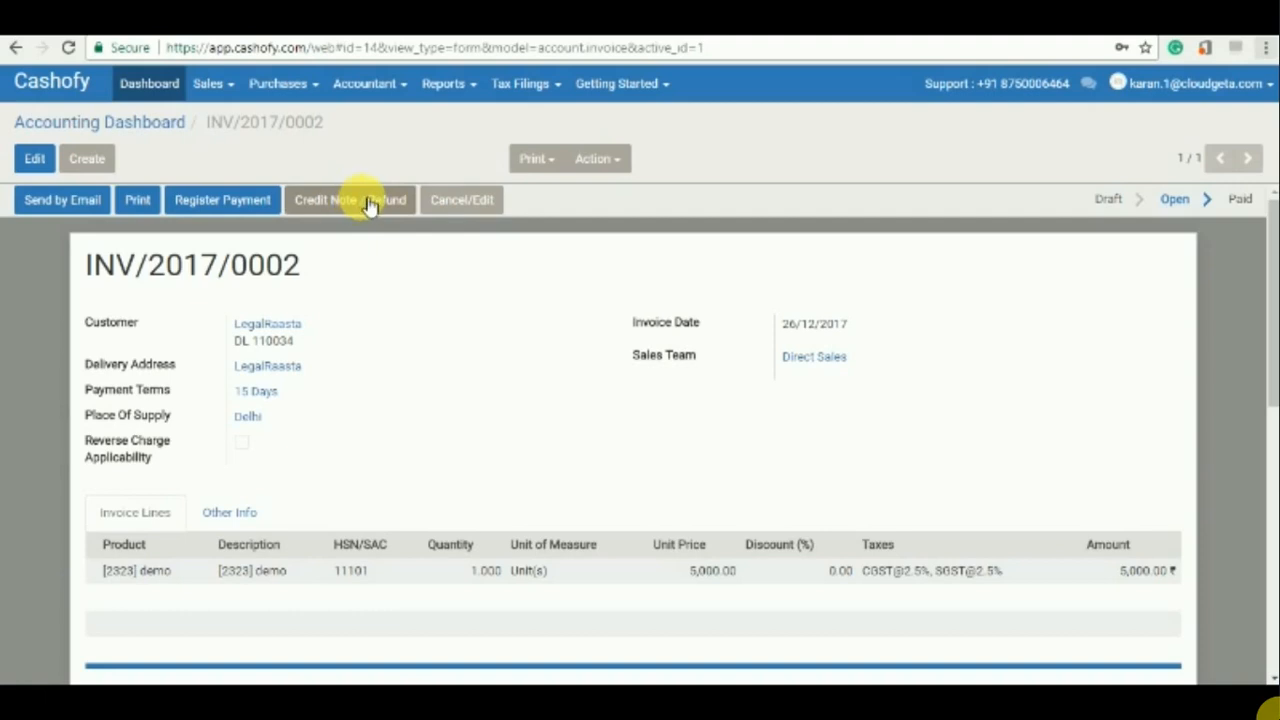
mouse_move(222, 206)
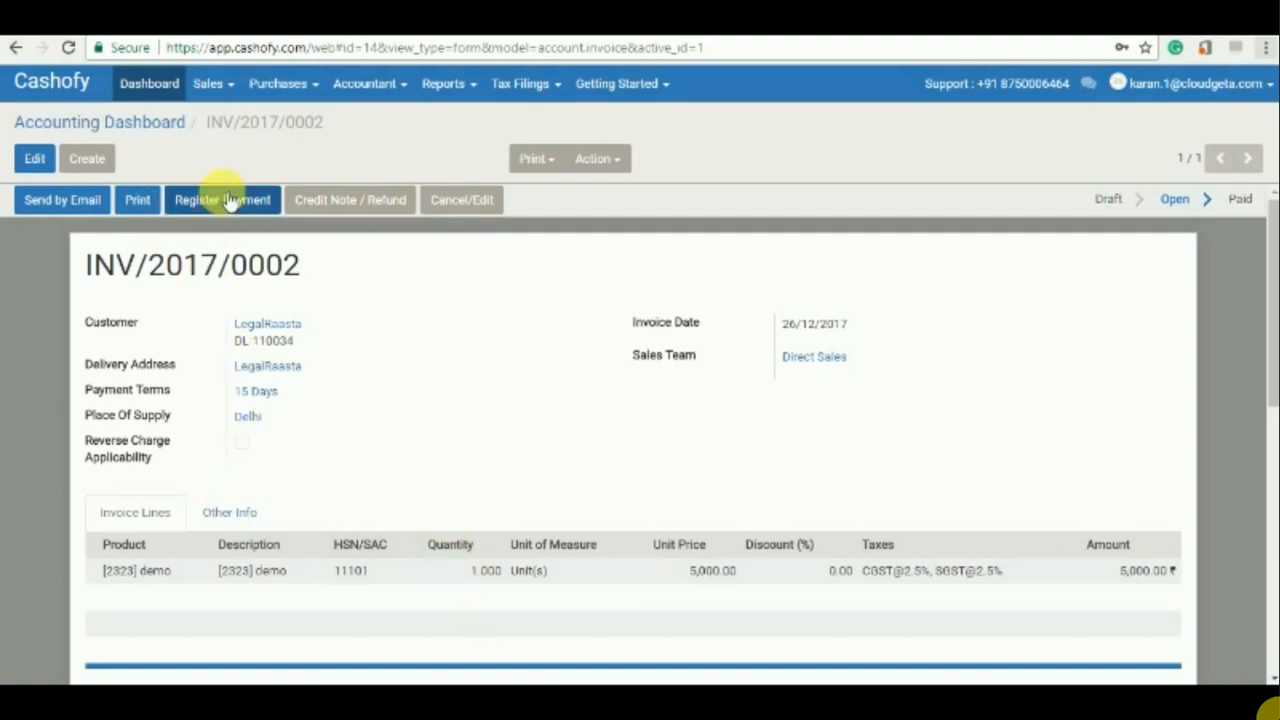
mouse_move(62, 200)
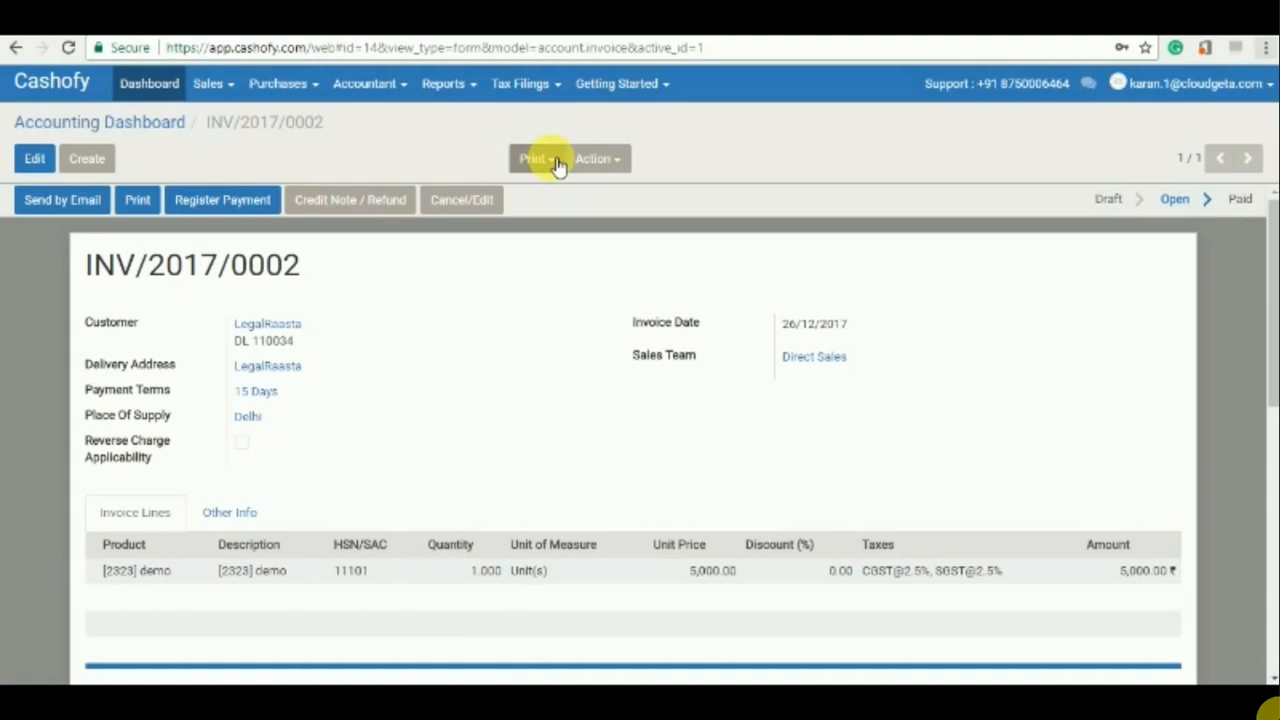
Step: Download the GST invoice report PDF for INV/2017/0002 from the Print menu
click(536, 158)
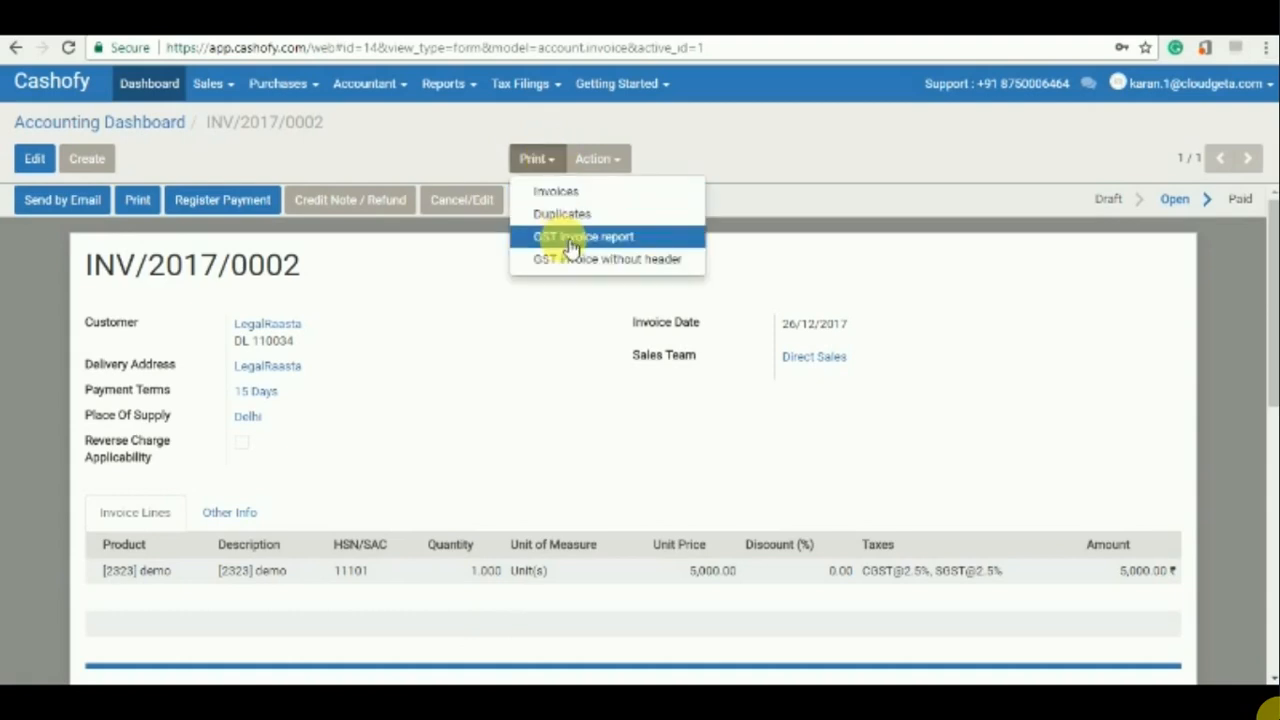
click(584, 236)
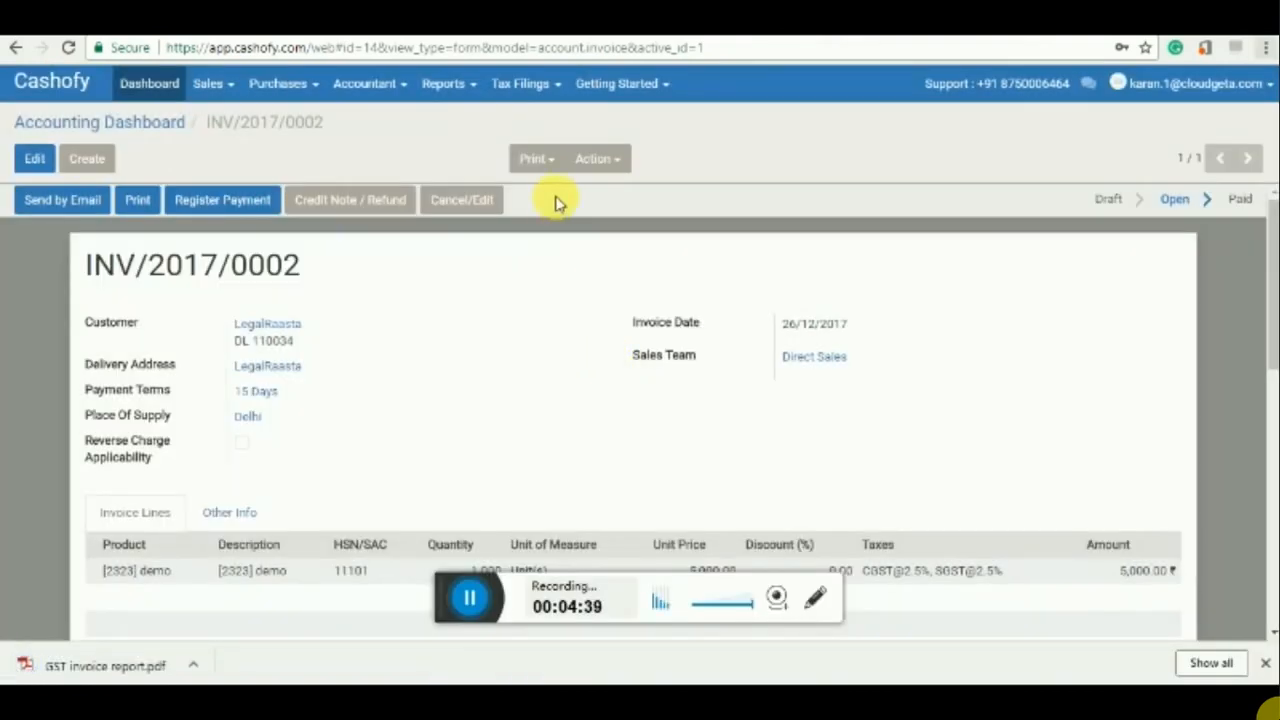
click(536, 158)
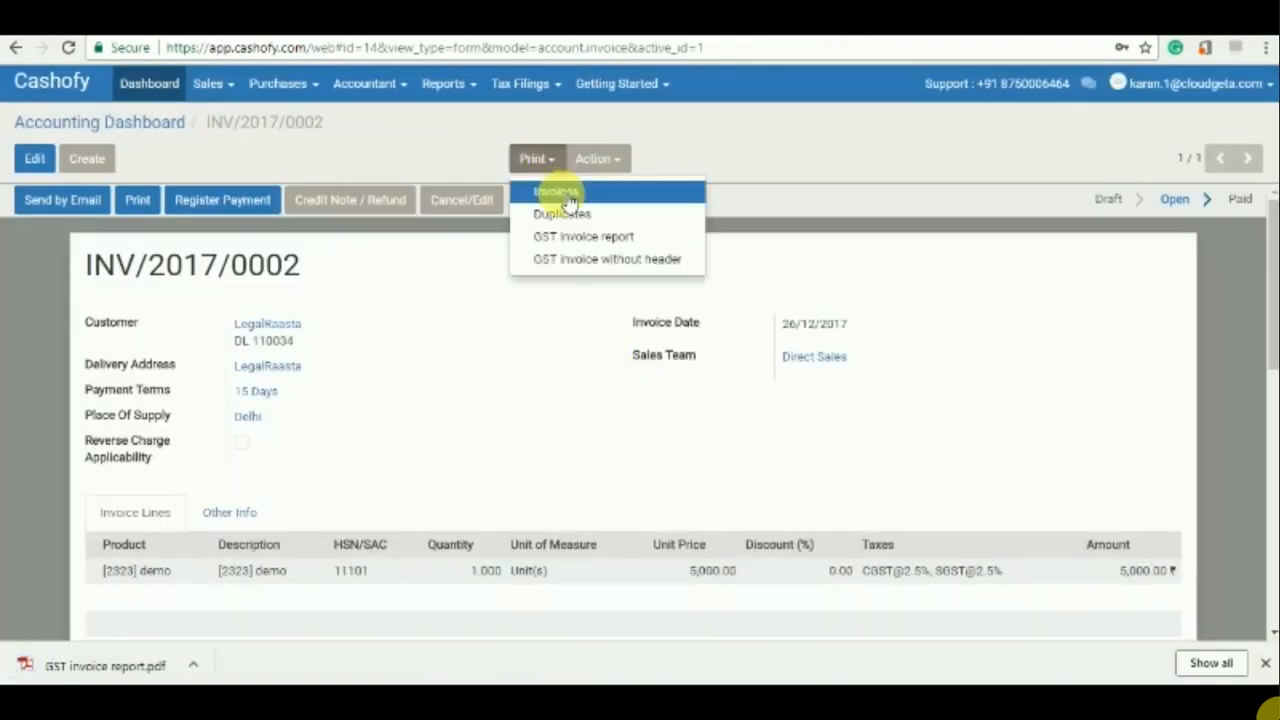
mouse_move(562, 212)
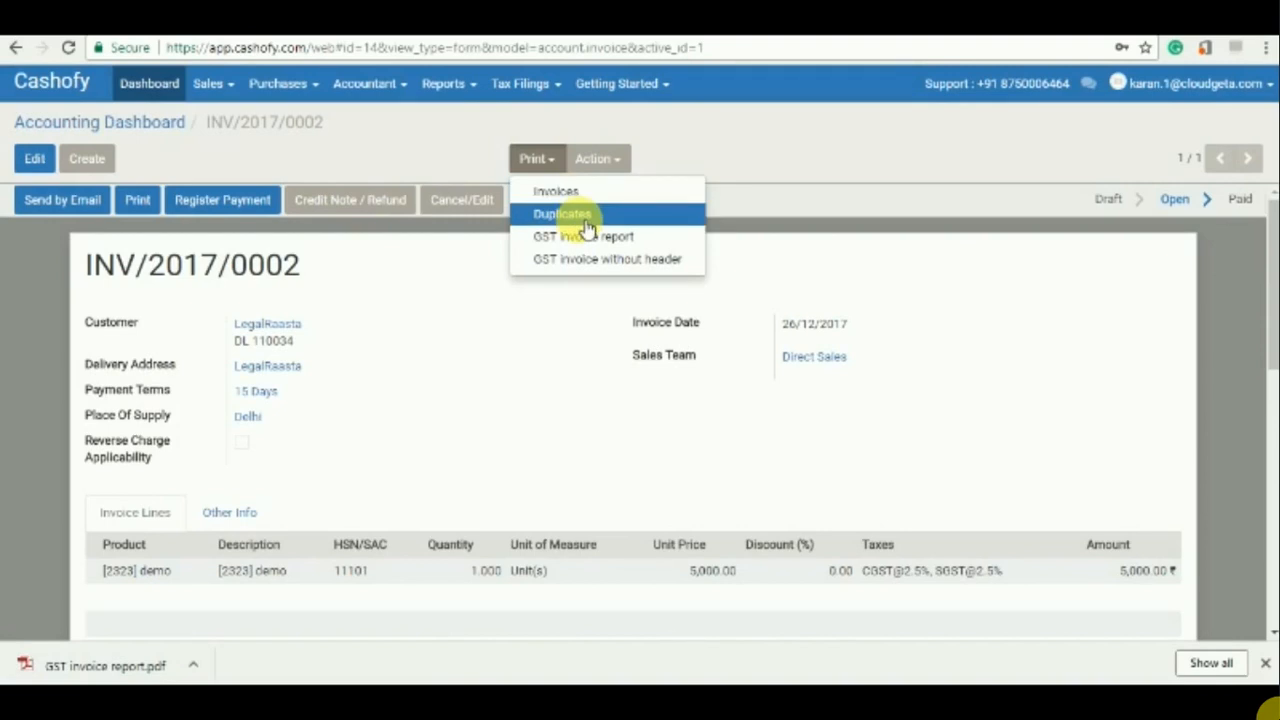
mouse_move(608, 260)
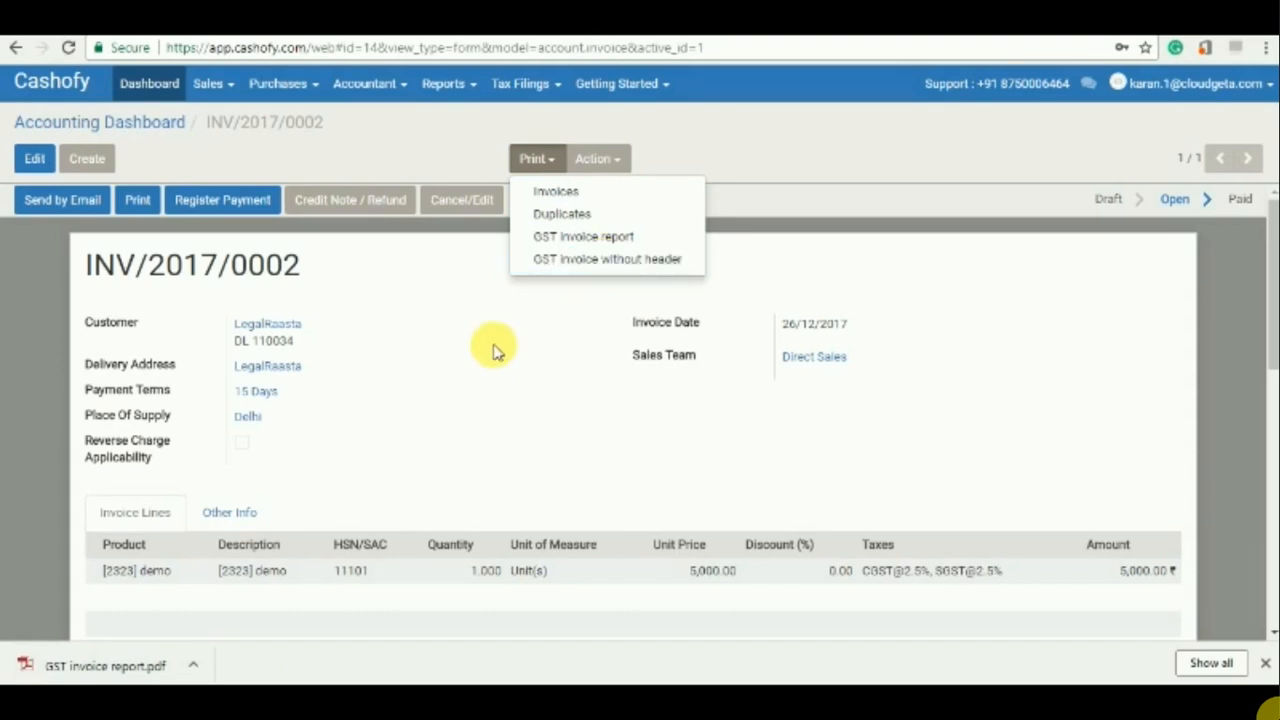
click(104, 664)
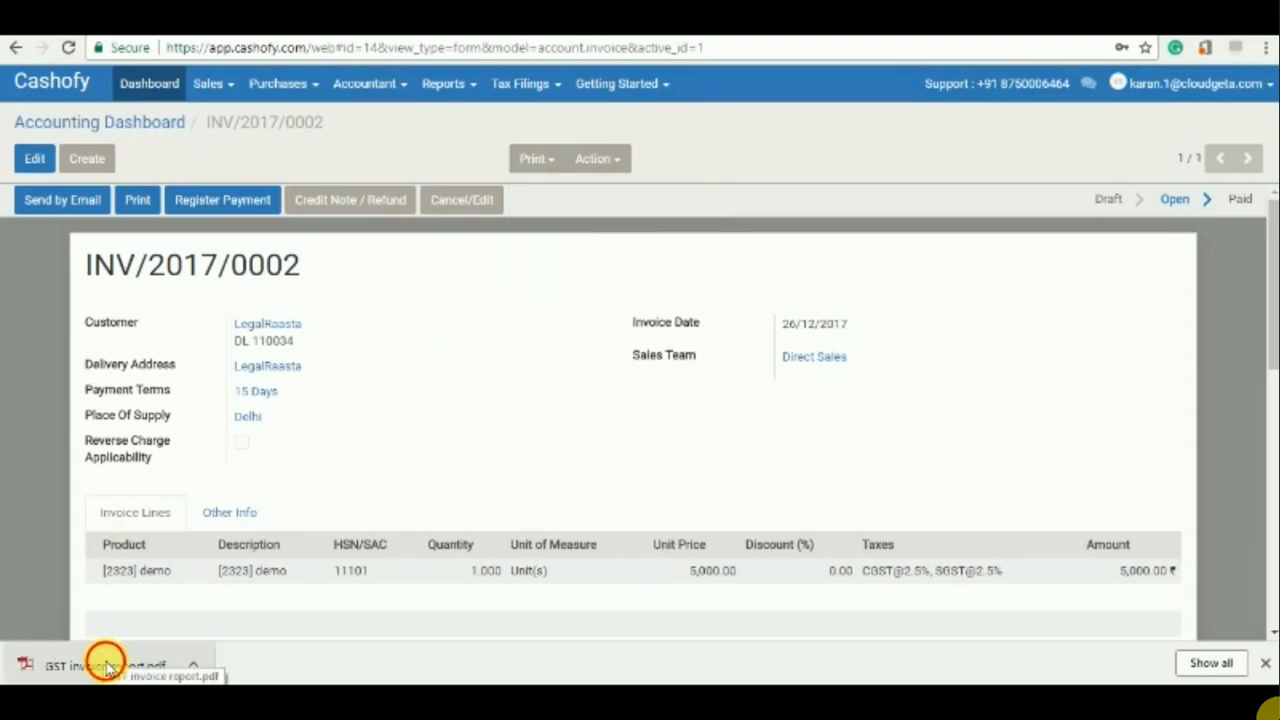
Step: Review the downloaded tax invoice PDF showing the 5,250.00 total
click(104, 664)
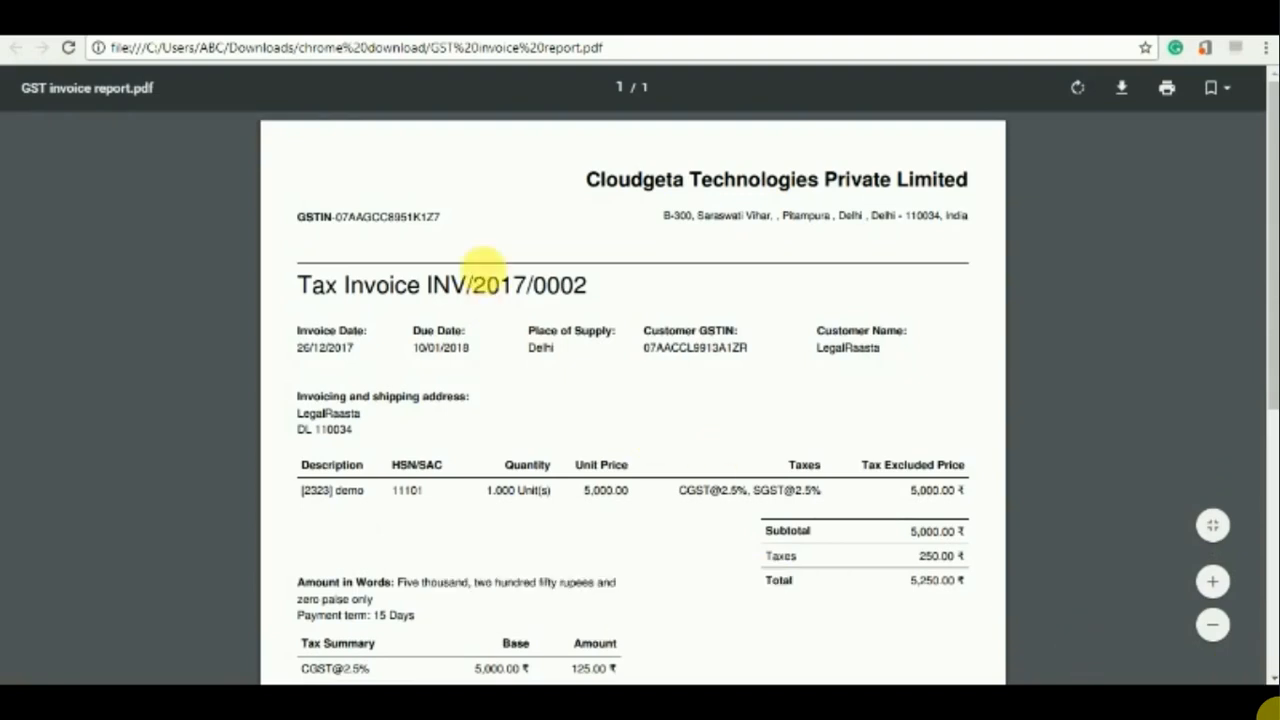
scroll(down, 3)
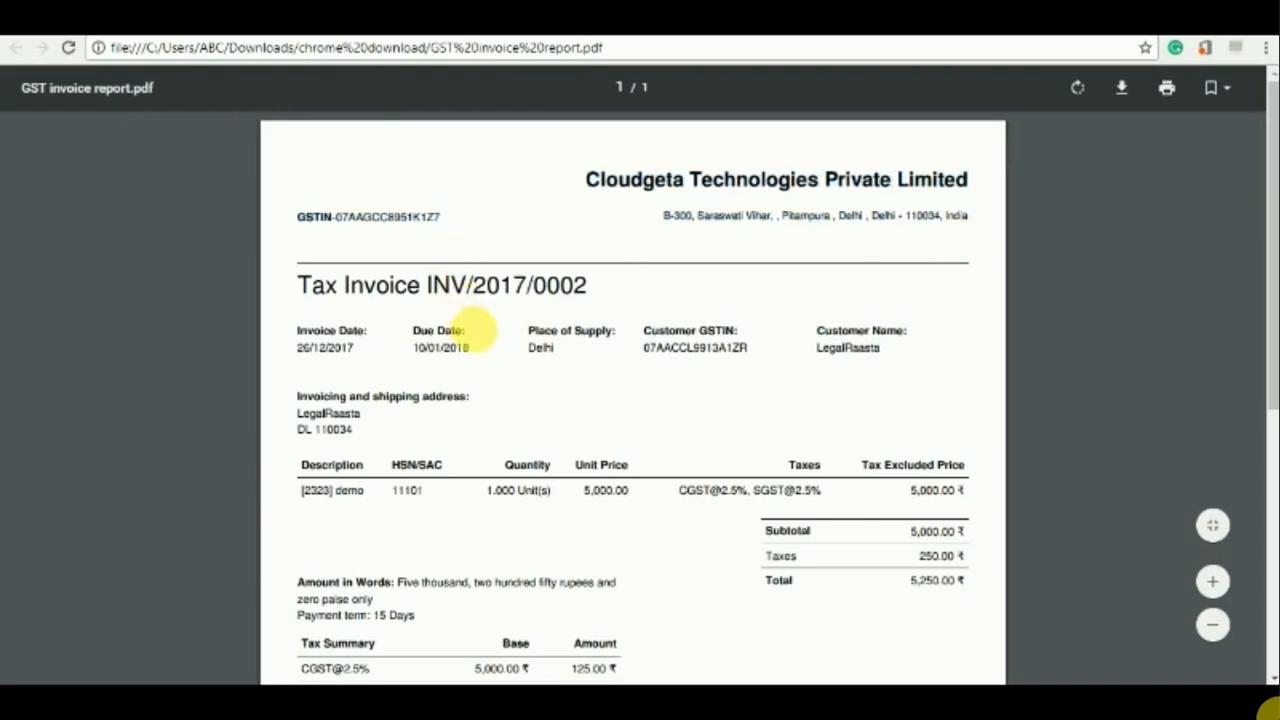
scroll(down, 3)
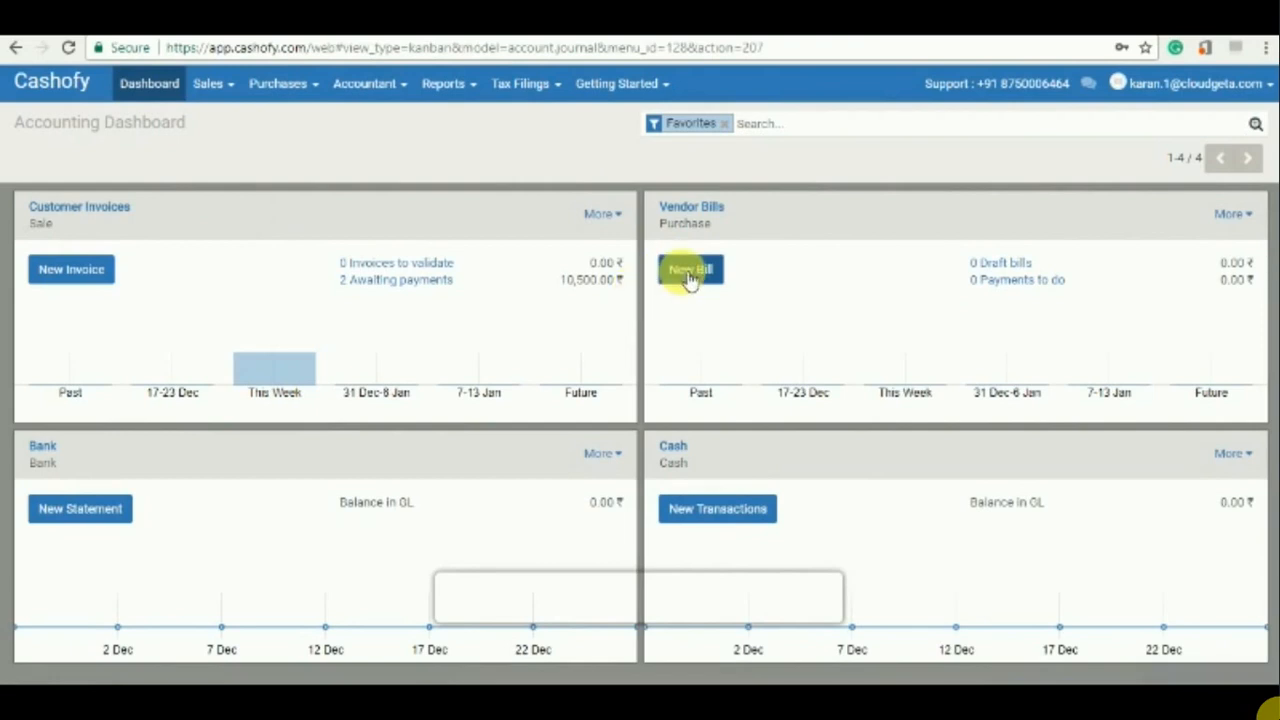
Step: Begin a new vendor bill and create Cashofy as its vendor
click(688, 268)
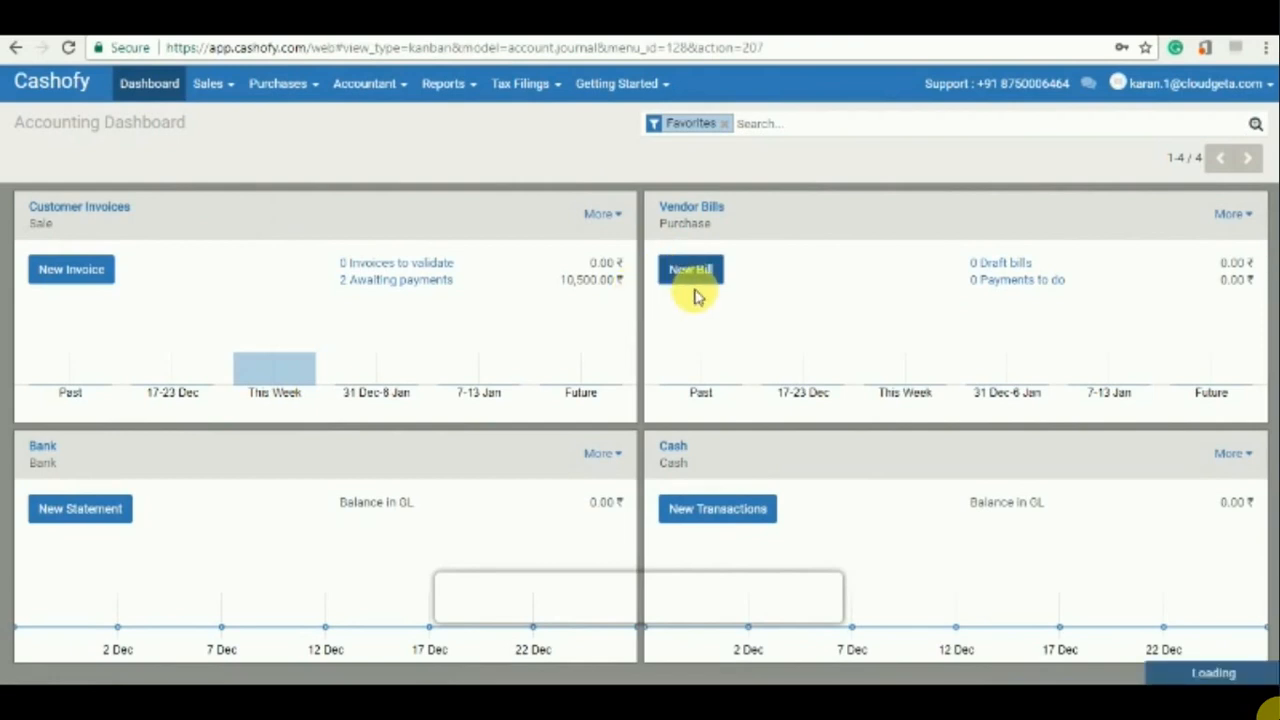
click(690, 268)
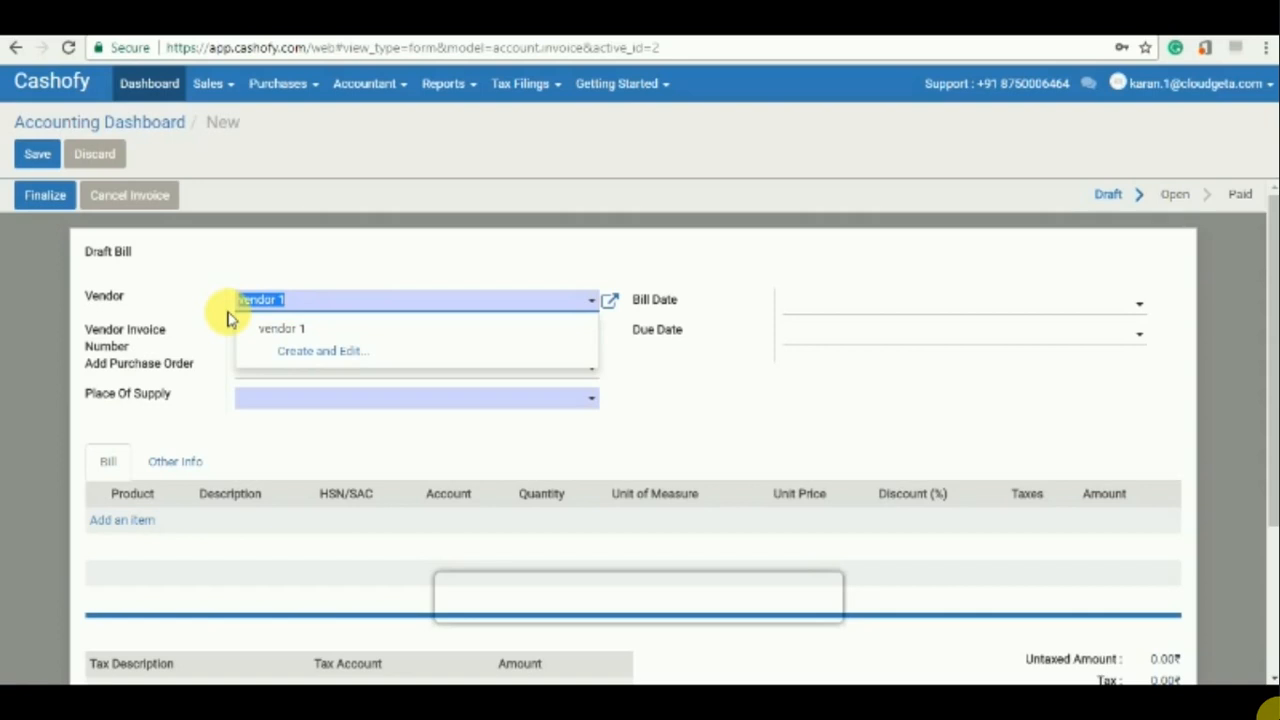
text(o)
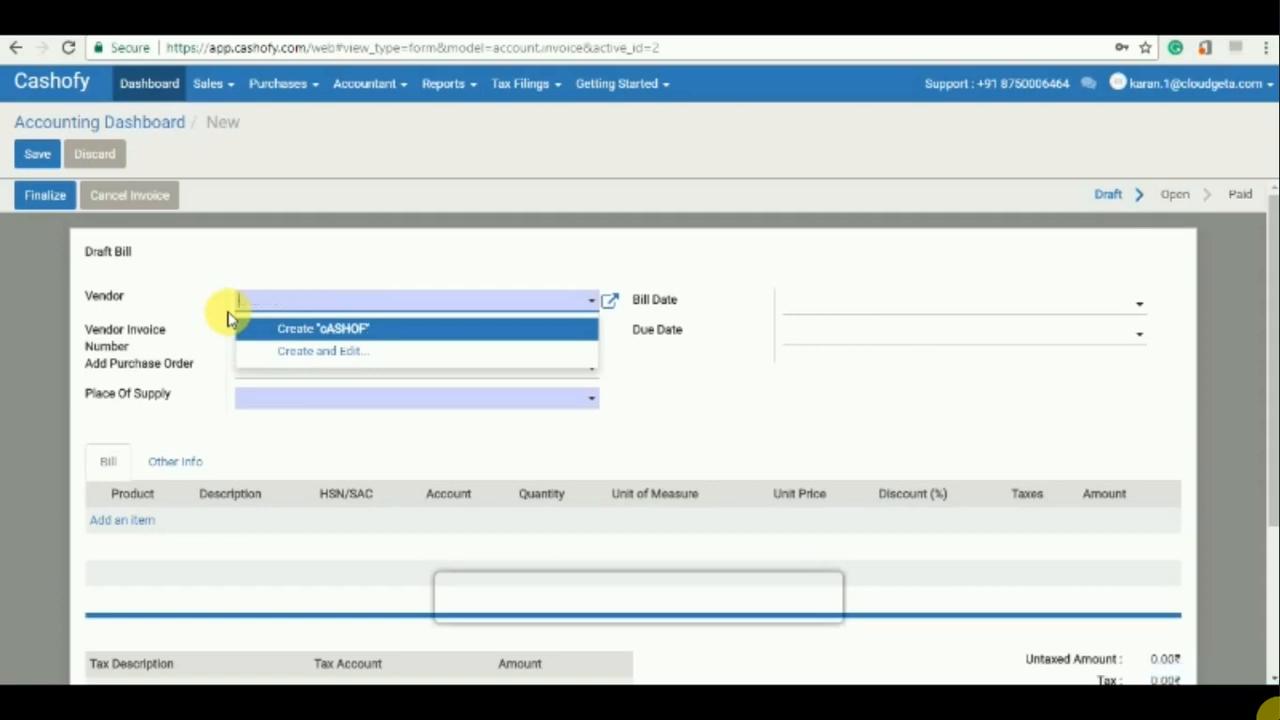
text(Cashofy)
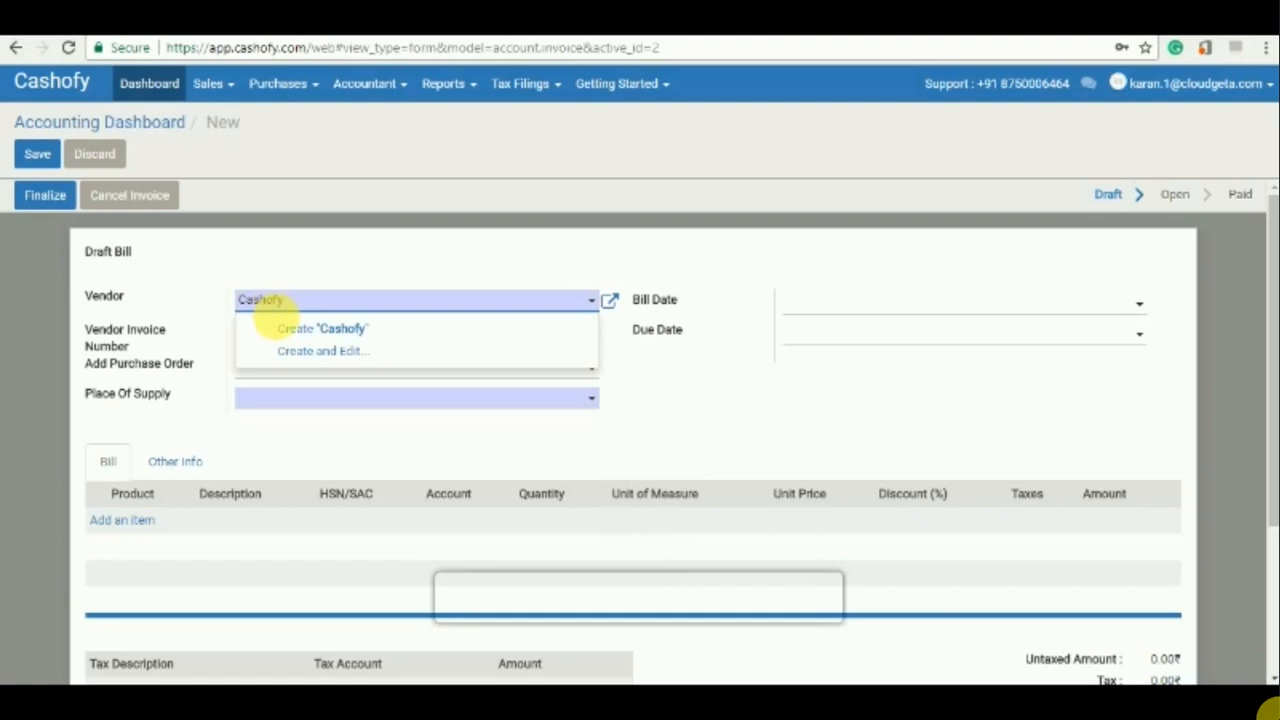
click(320, 328)
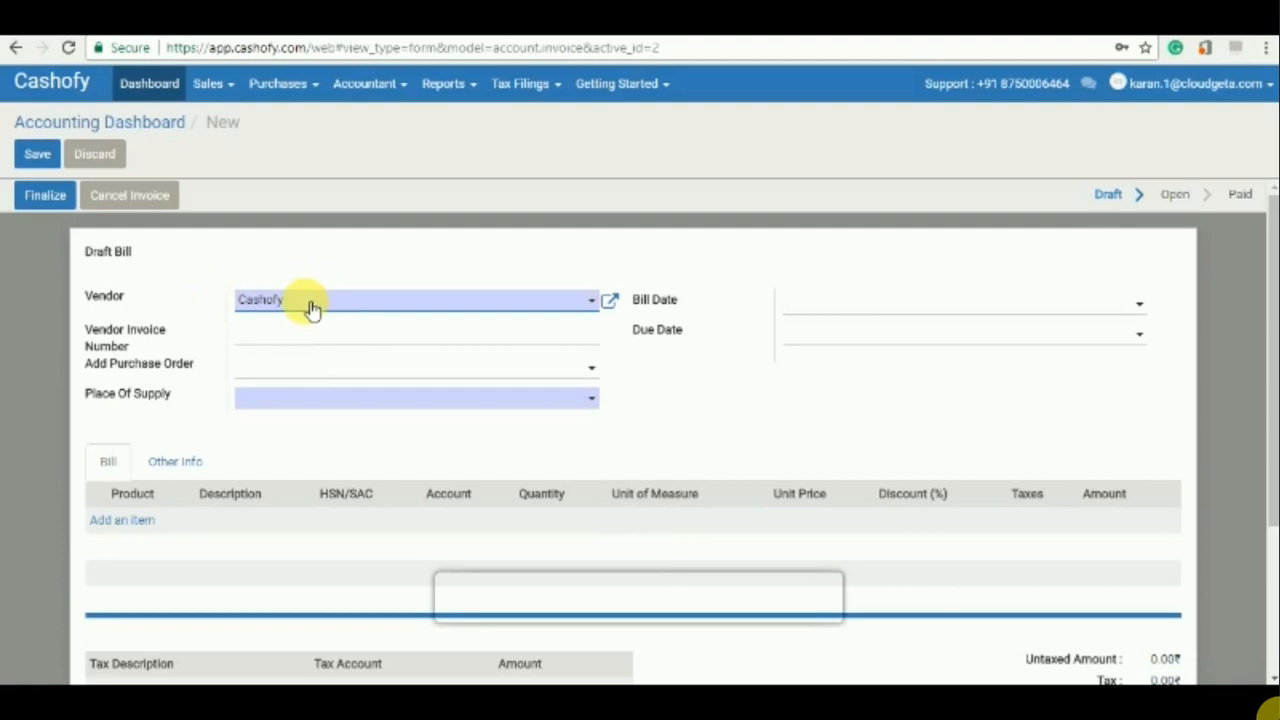
Step: Set the bill's place of supply to Delhi
click(416, 368)
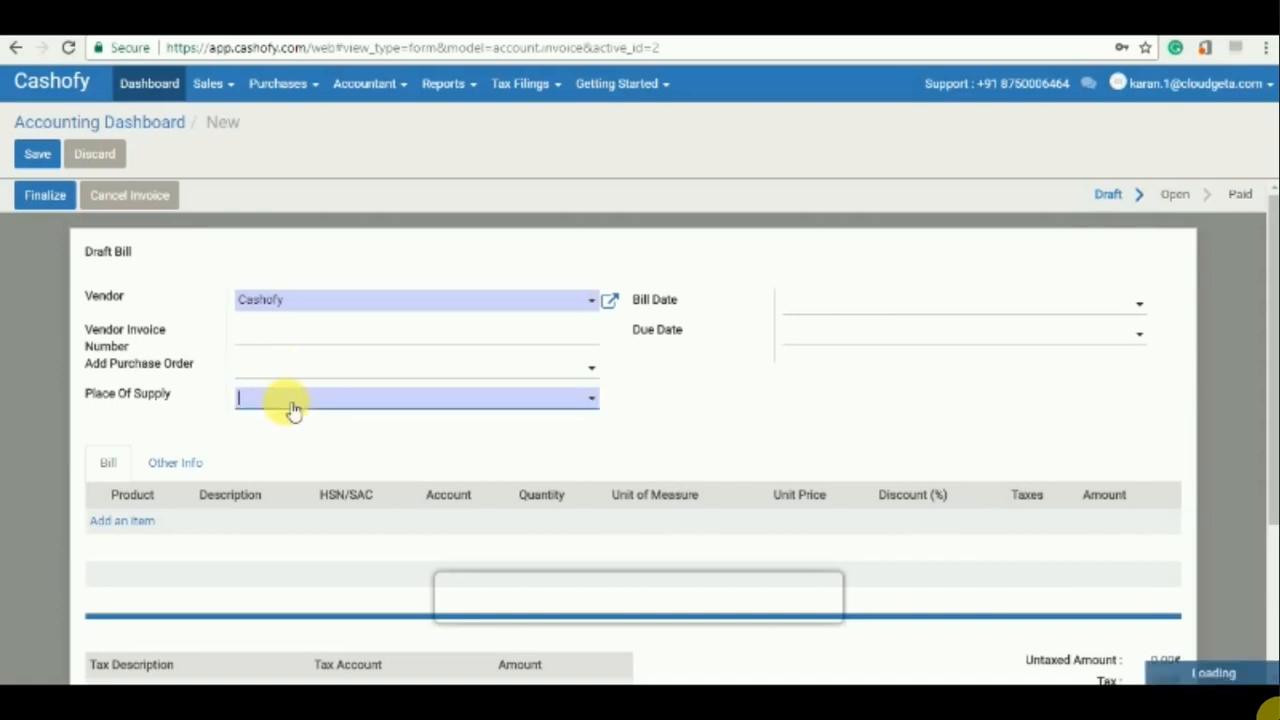
text(delhi)
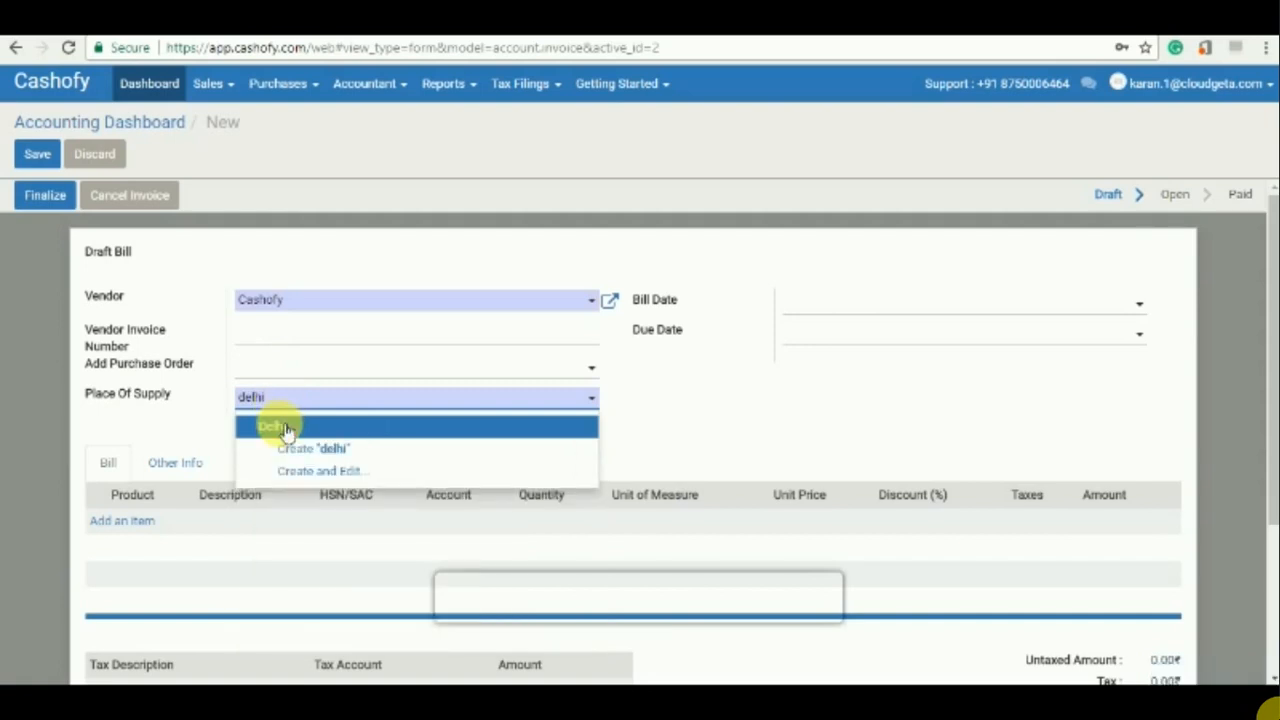
click(272, 426)
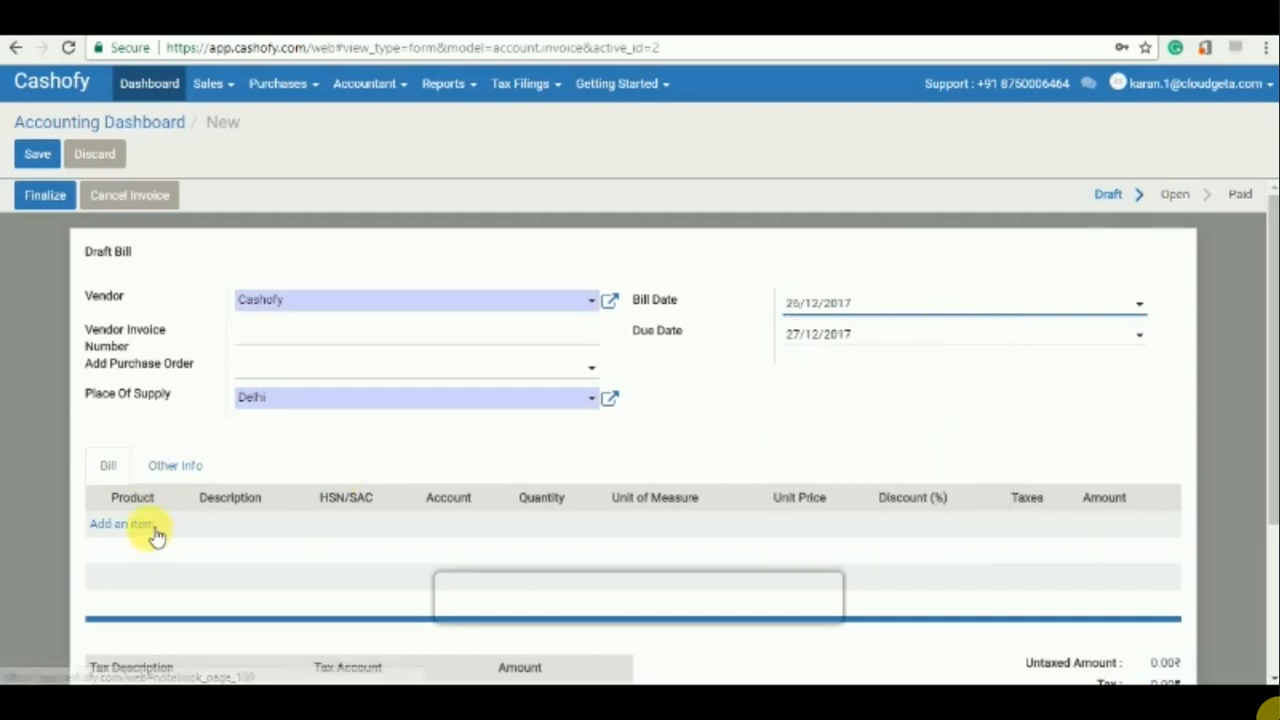
Step: Add the 5,000 demo product line, save and finalize as BILL/2017/0001, then return to the dashboard
click(120, 524)
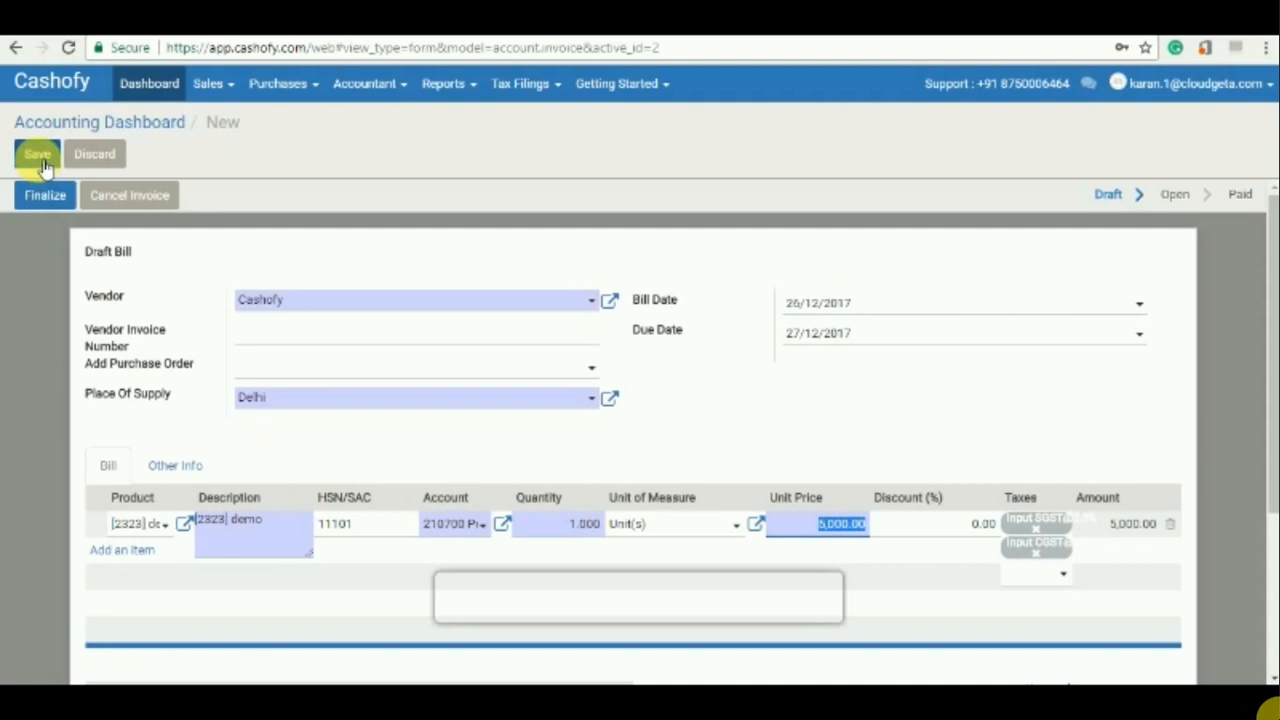
click(36, 154)
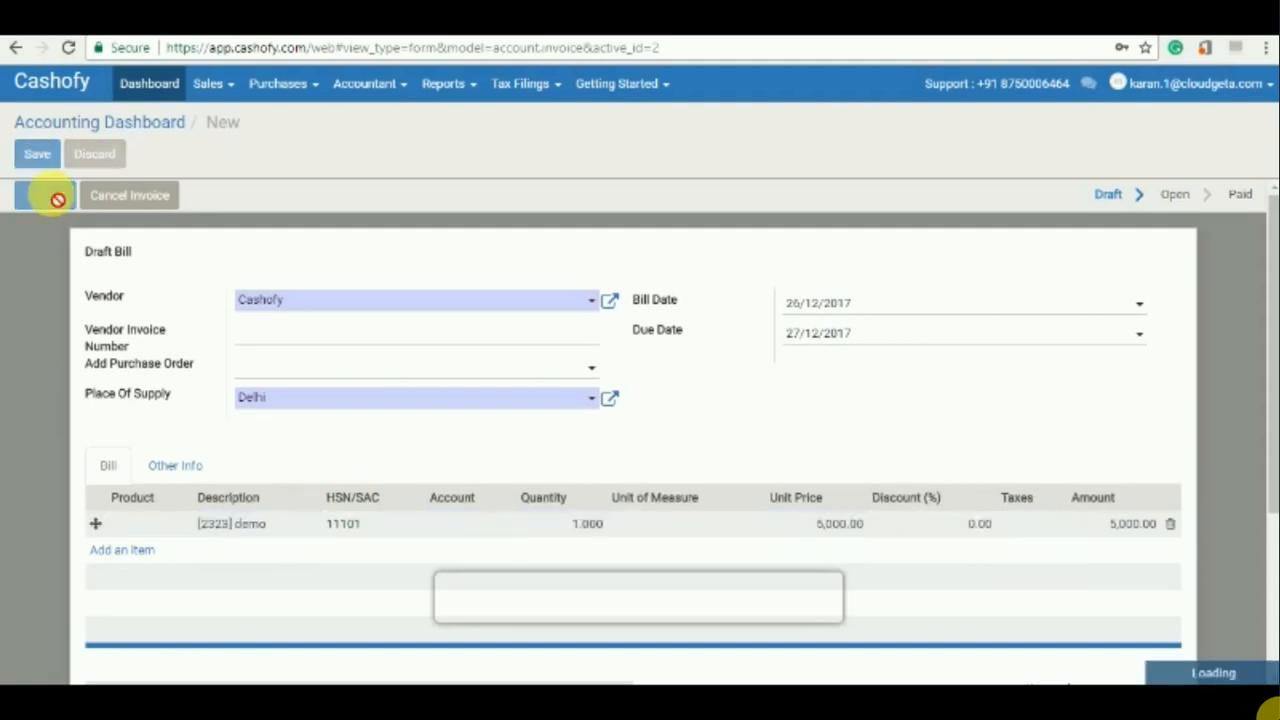
click(36, 152)
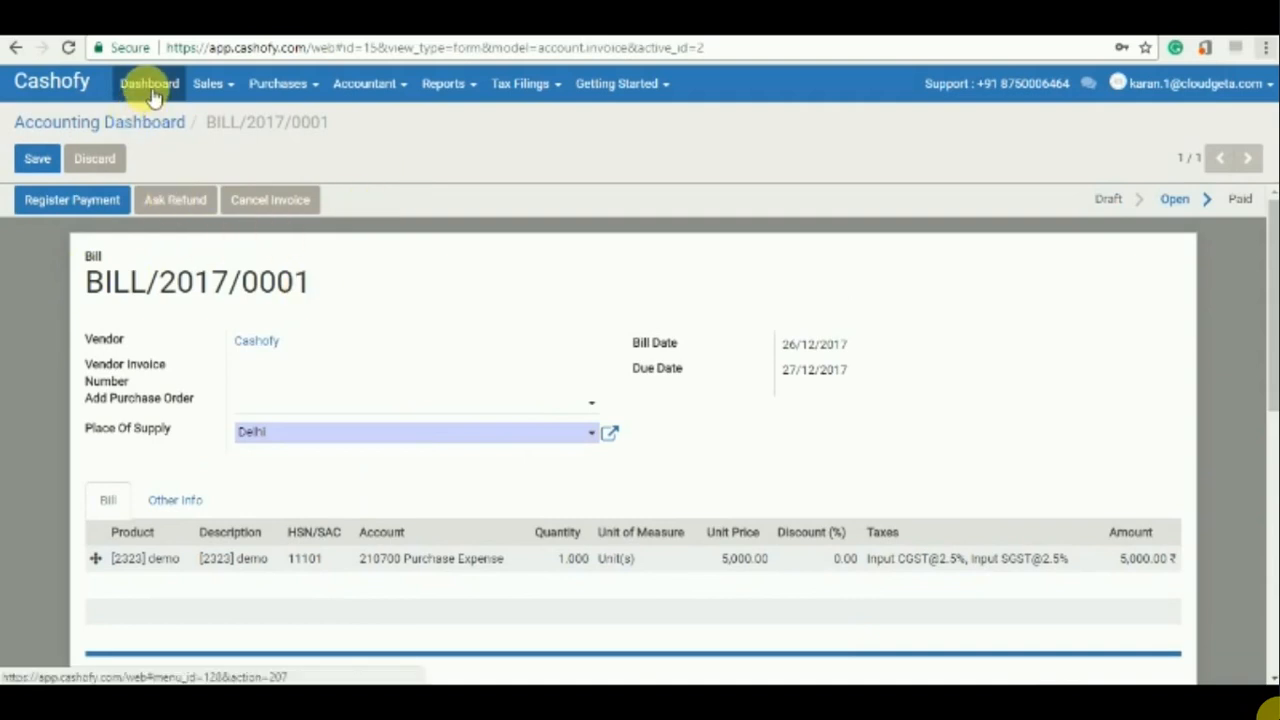
click(148, 84)
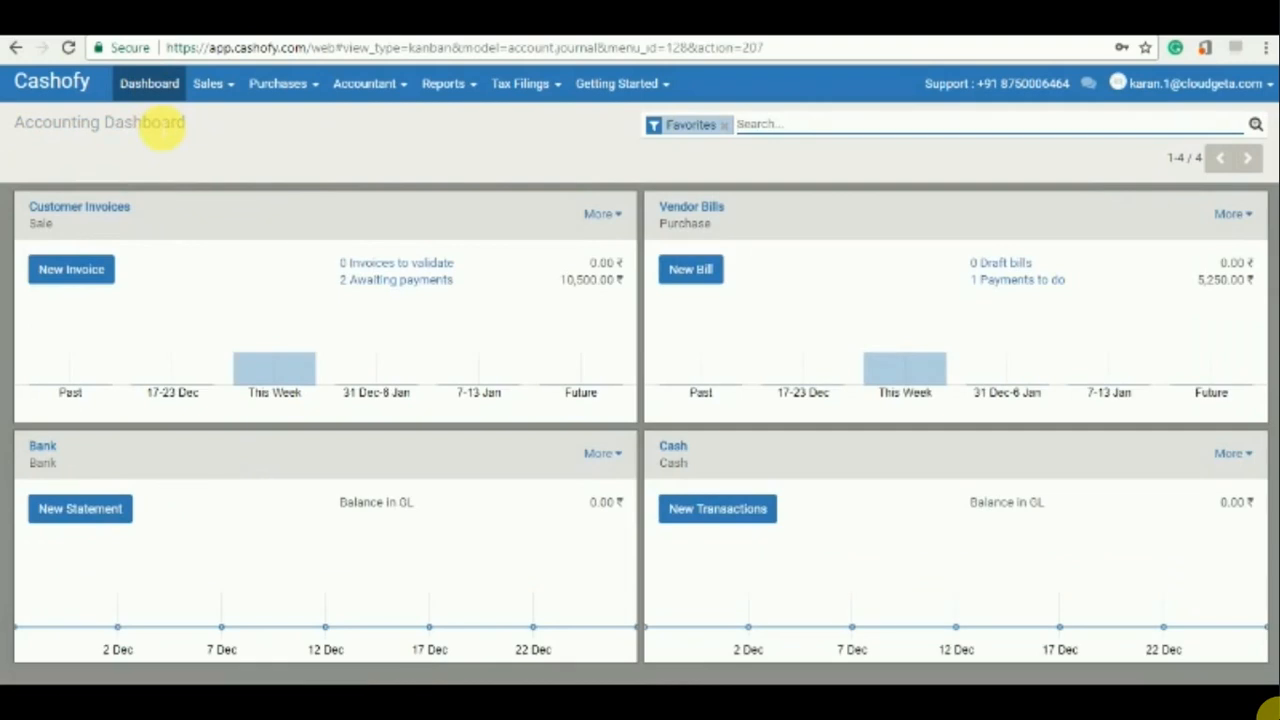
mouse_move(278, 140)
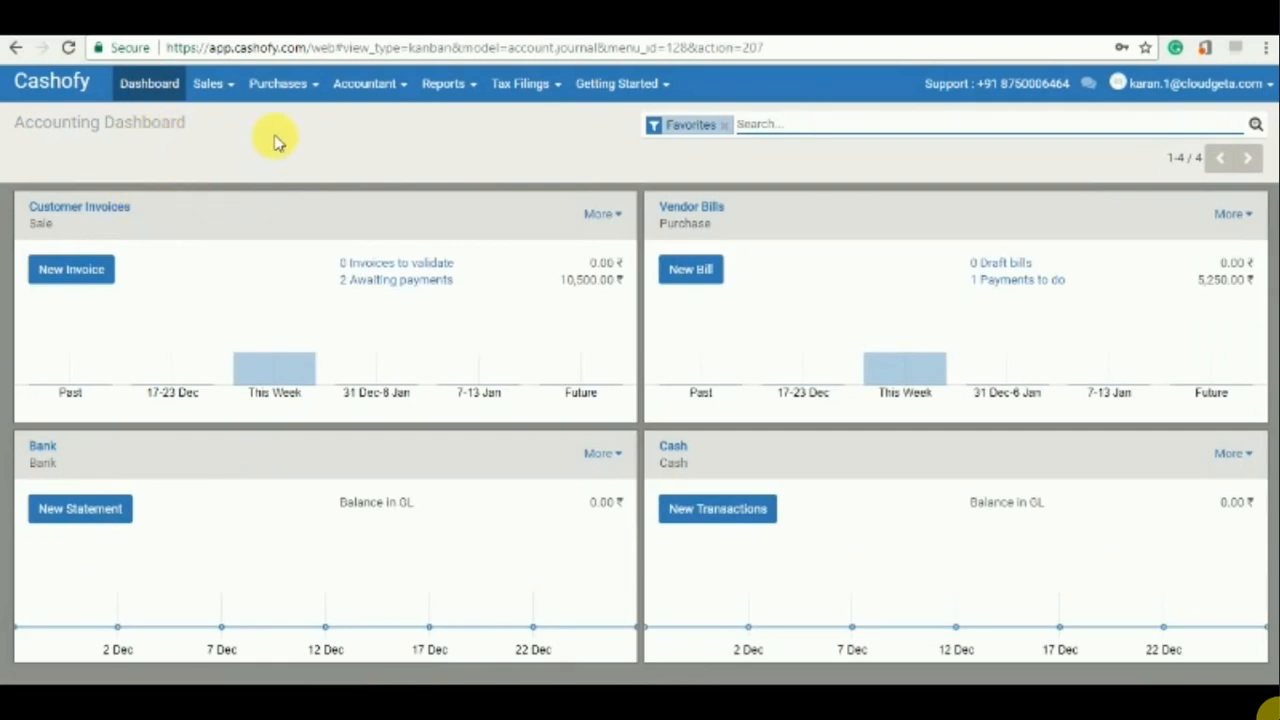
mouse_move(364, 150)
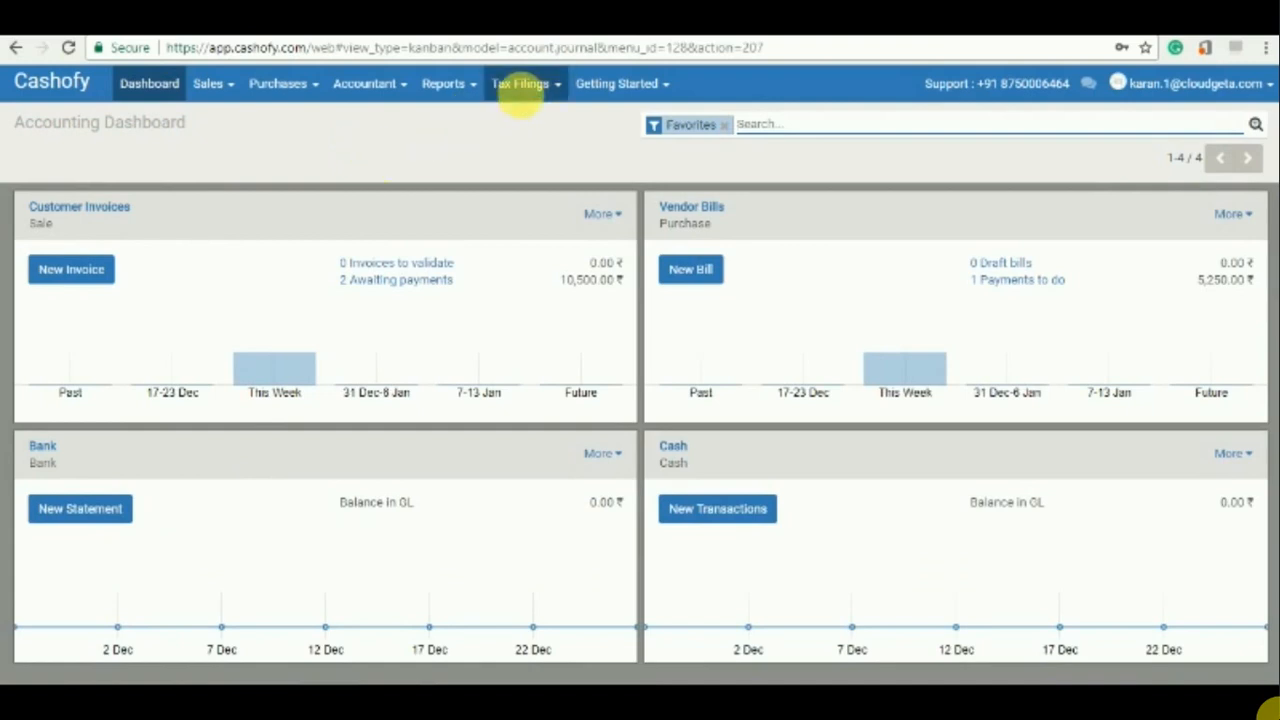
Step: Choose File GST Return from Tax Filings, reaching the Import Data to GST prompt
click(520, 84)
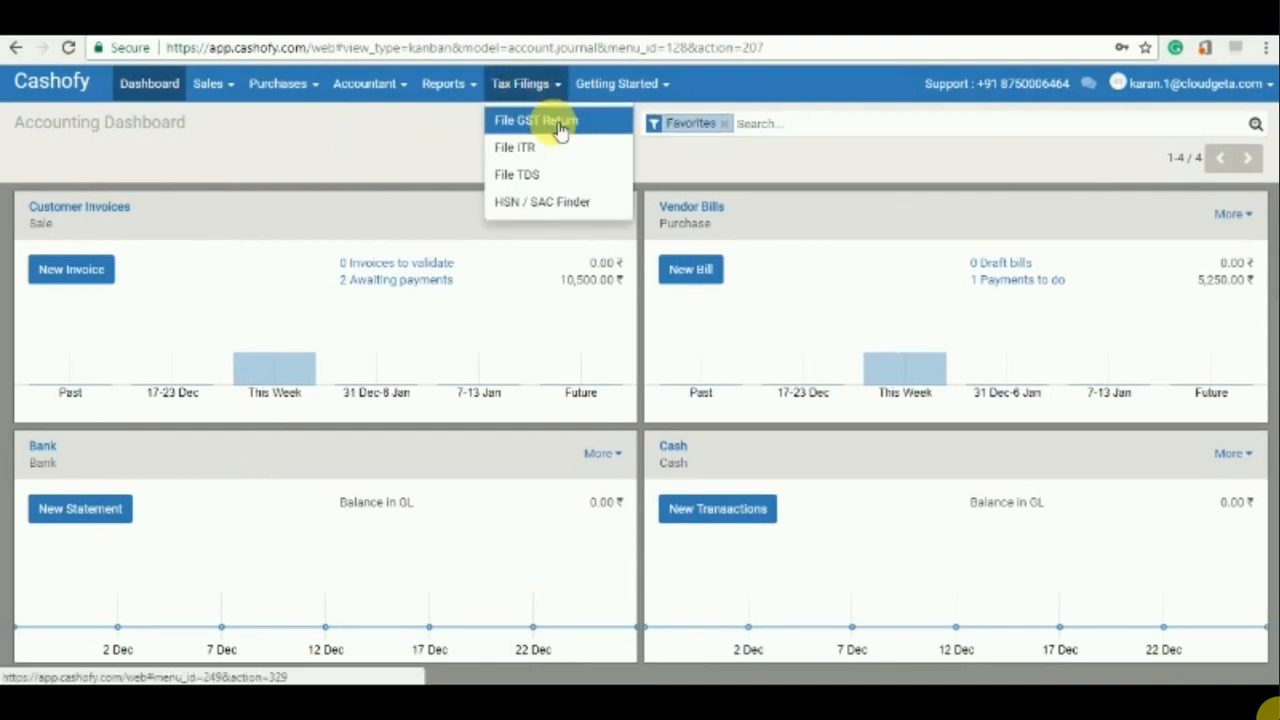
click(536, 120)
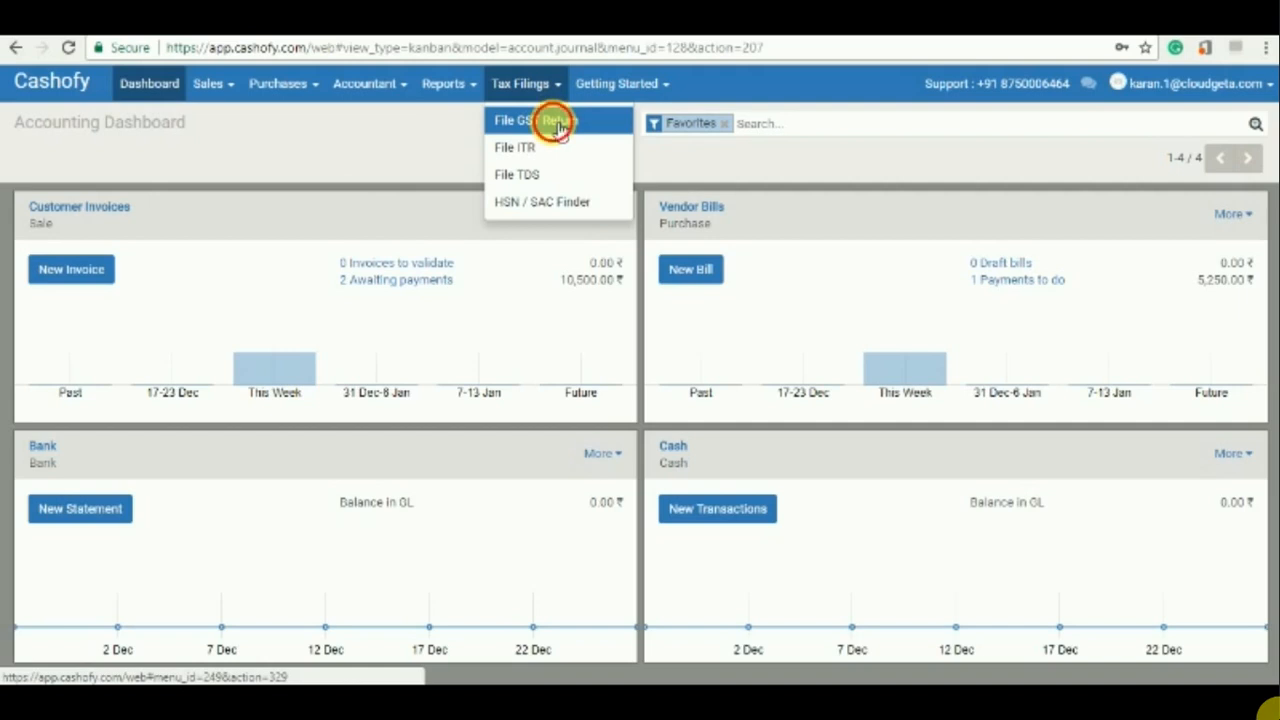
click(540, 120)
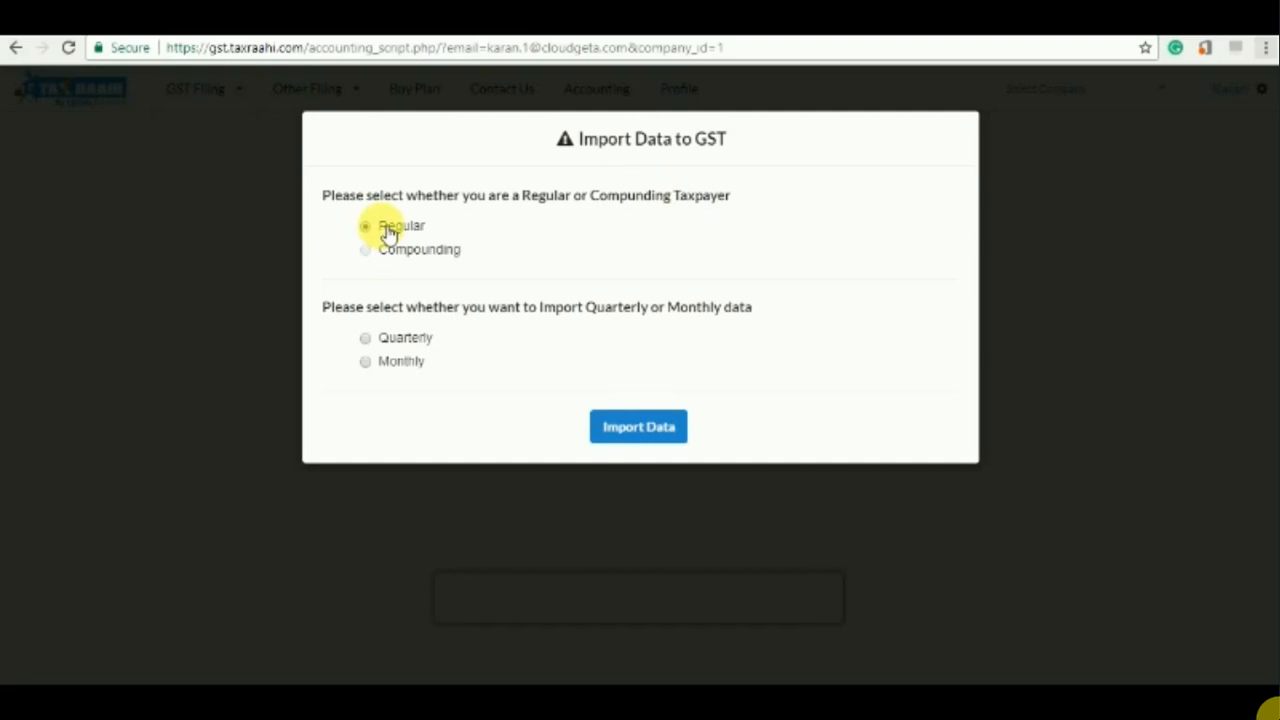
Step: Import data as a Regular taxpayer, Quarterly, Quarter 3 October–December
click(364, 226)
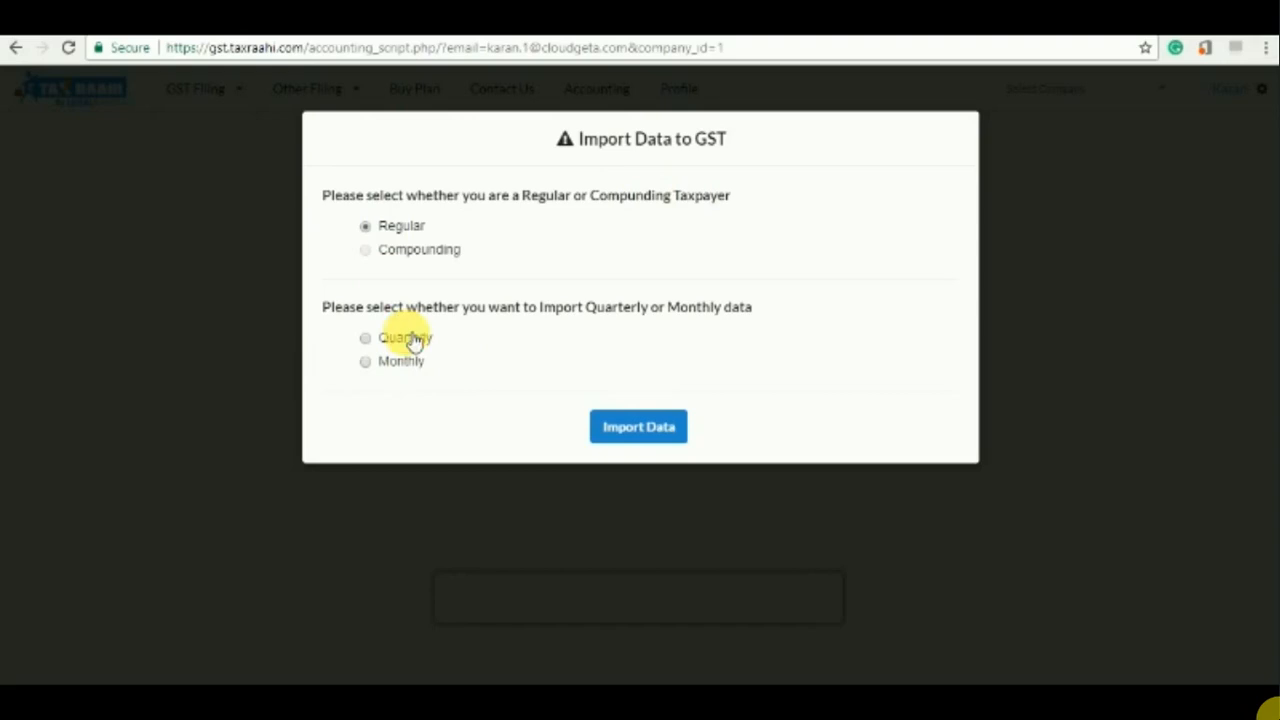
click(364, 336)
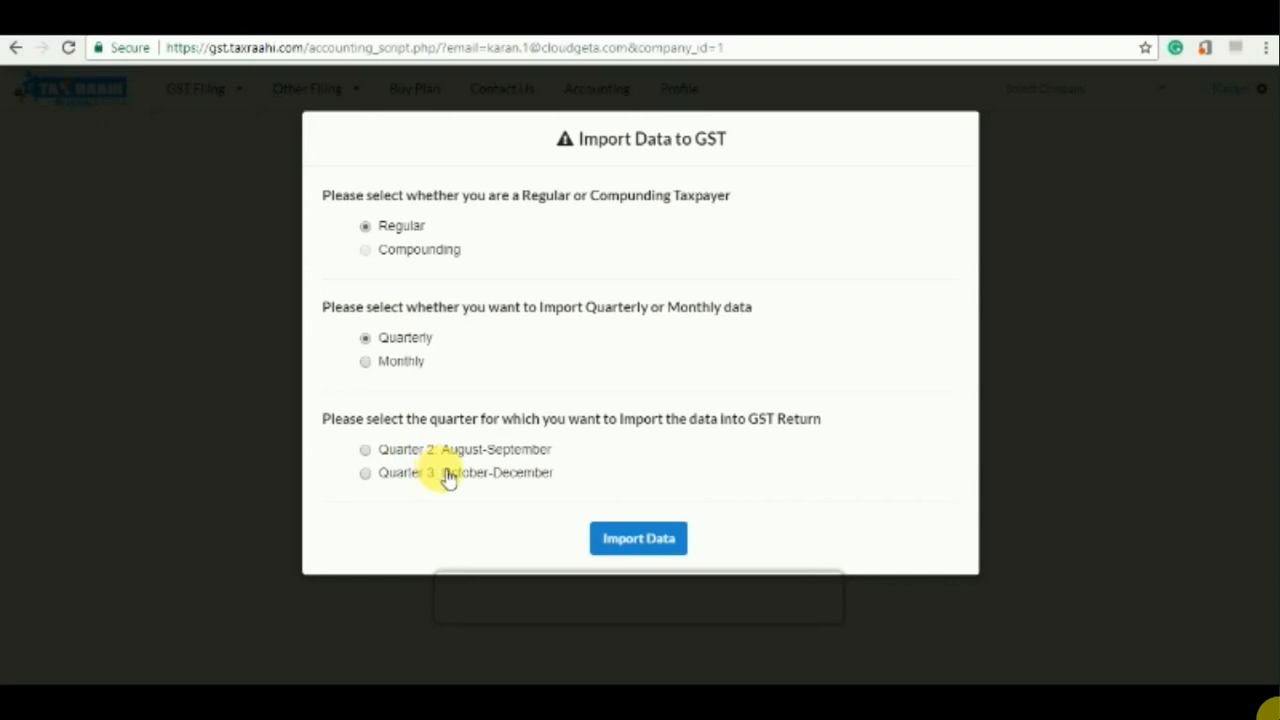
click(364, 472)
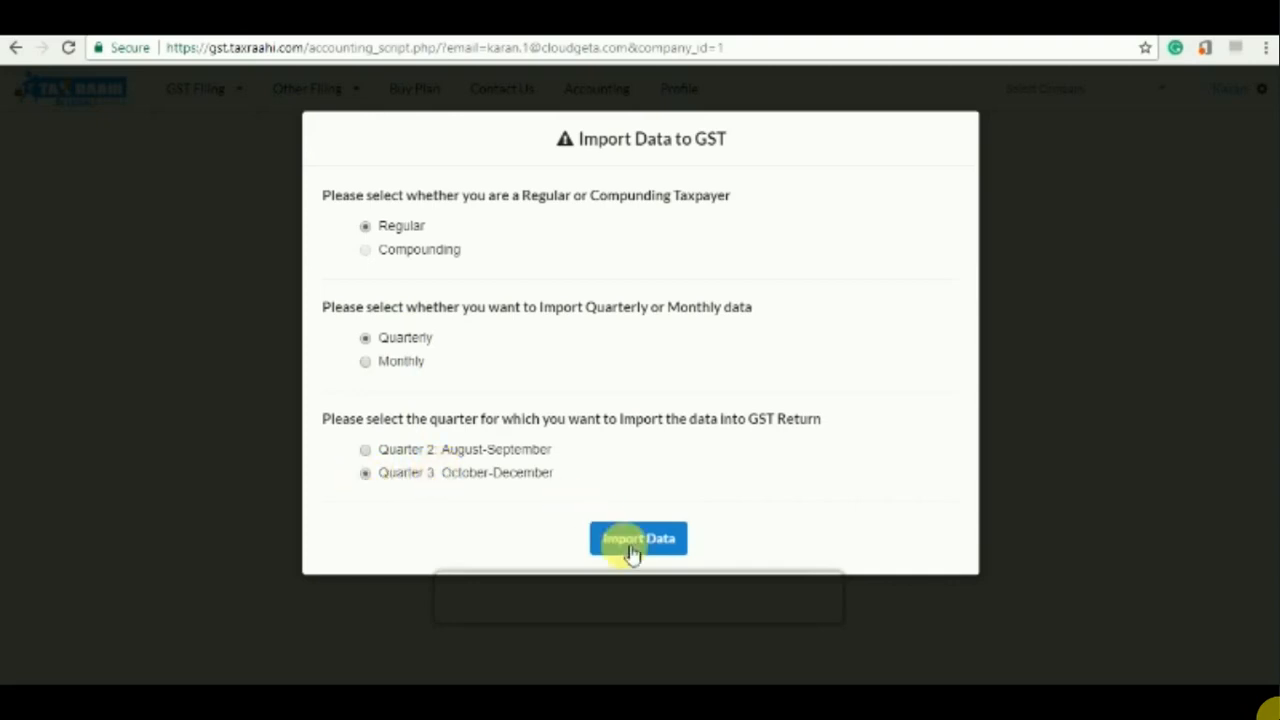
click(638, 538)
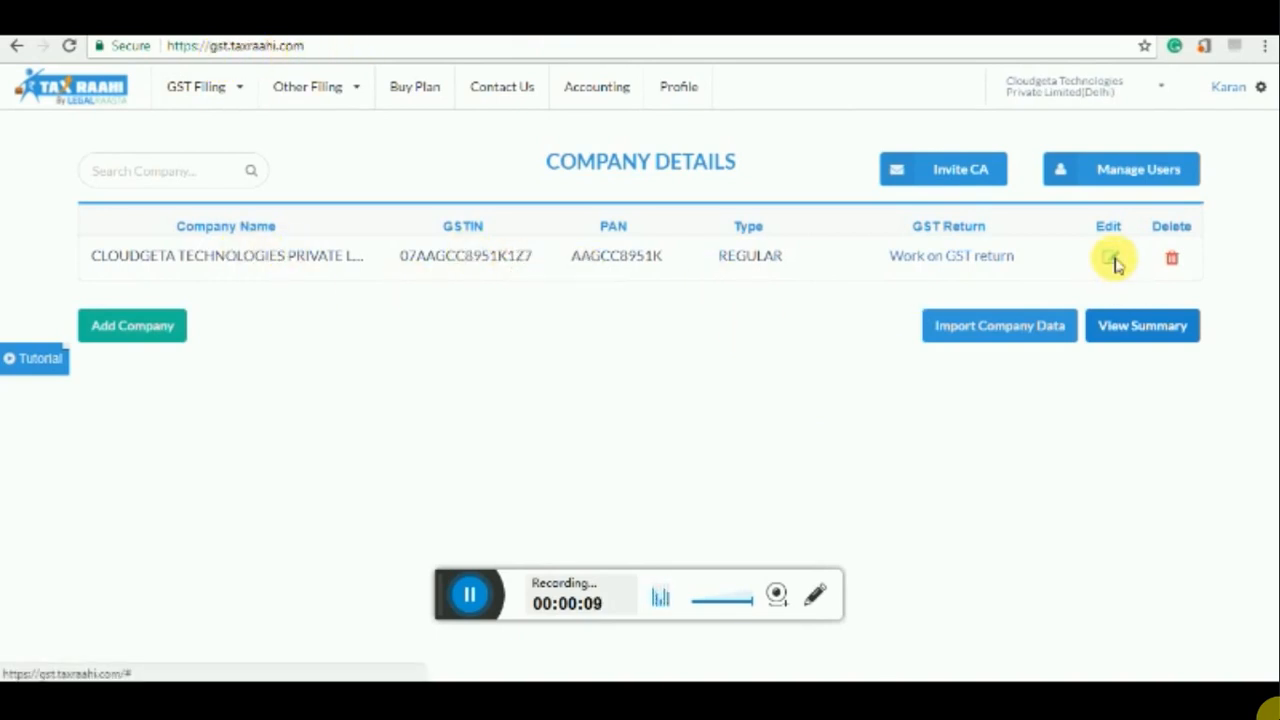
Step: Edit Cloudgeta's GSTN User ID and submit the updated company details
click(1108, 256)
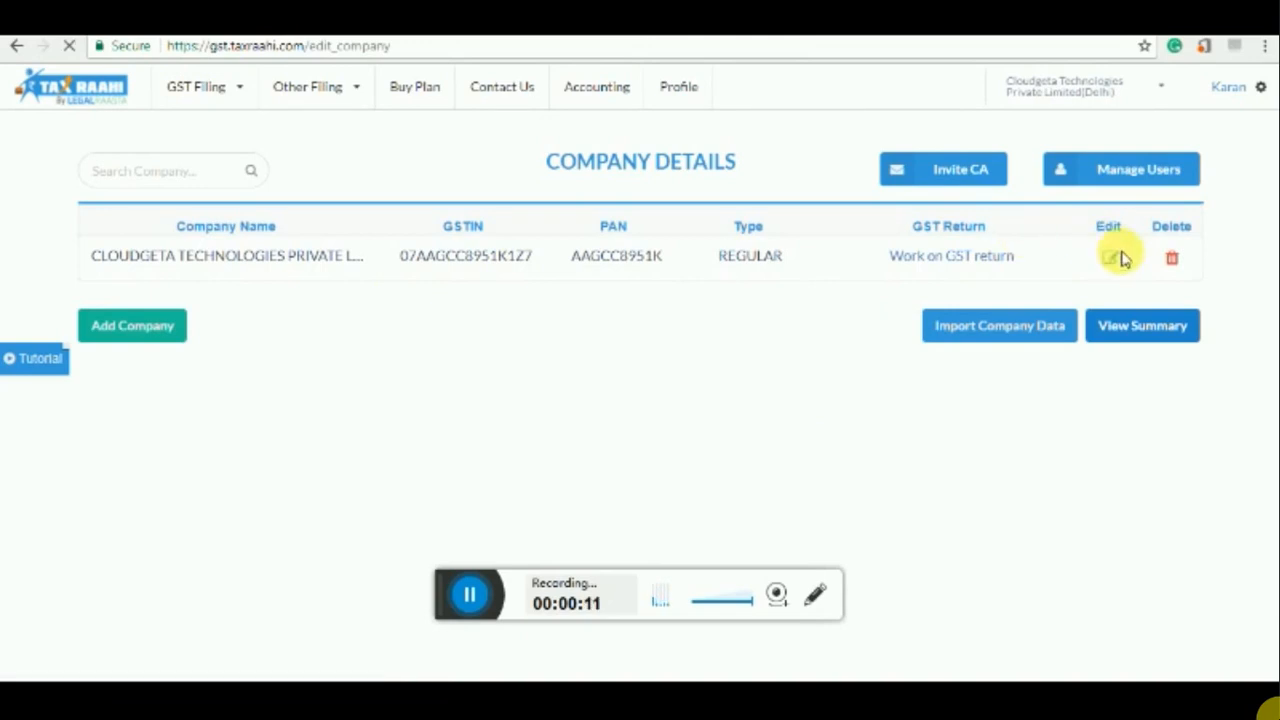
click(1108, 256)
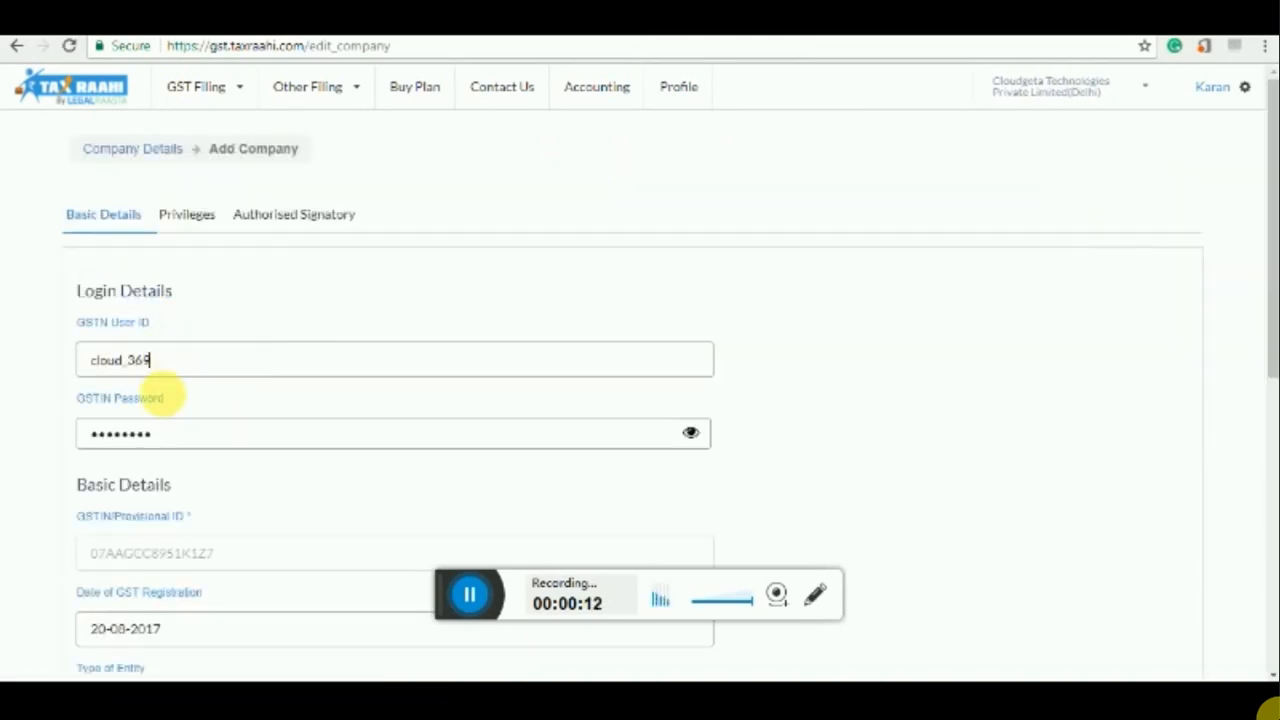
scroll(down, 3)
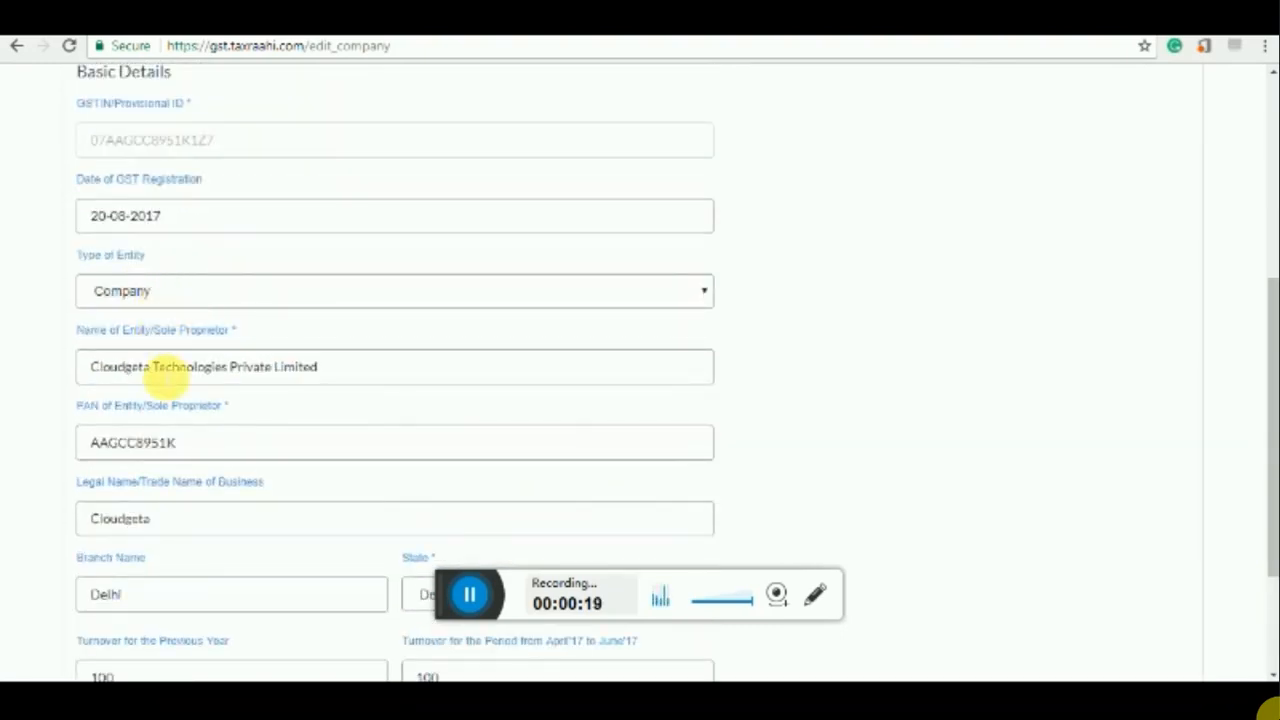
scroll(down, 3)
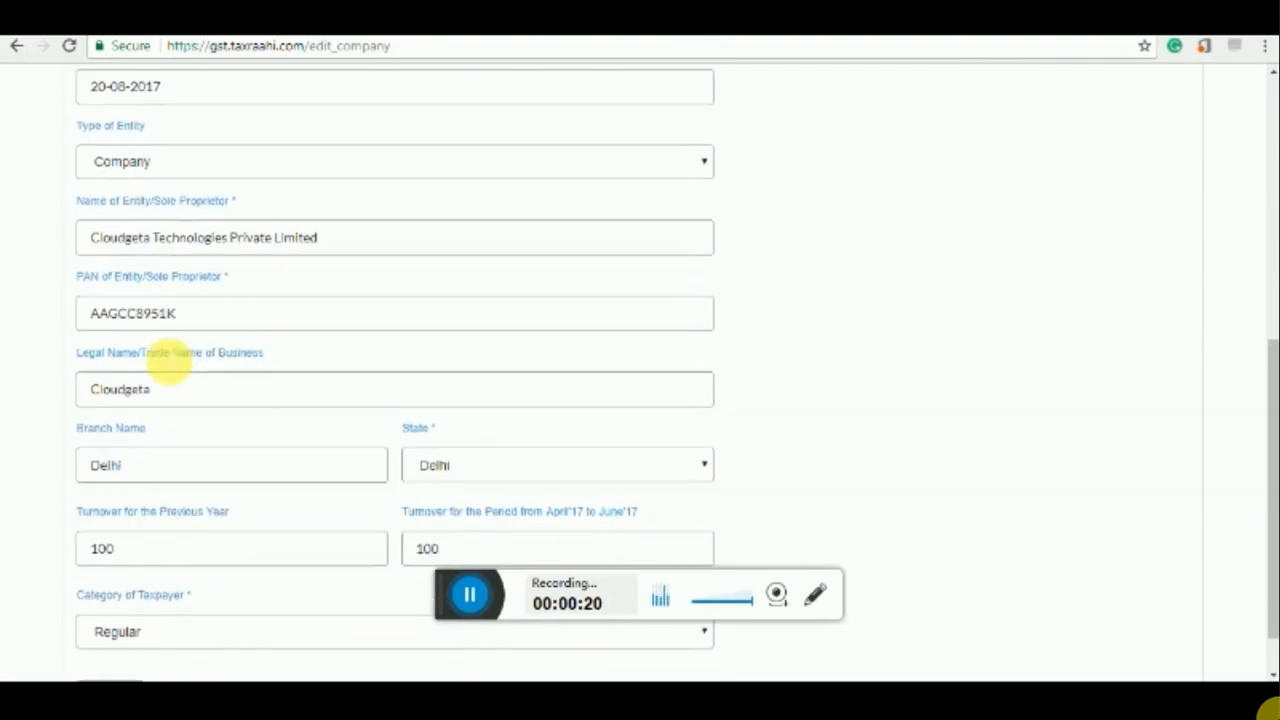
scroll(down, 3)
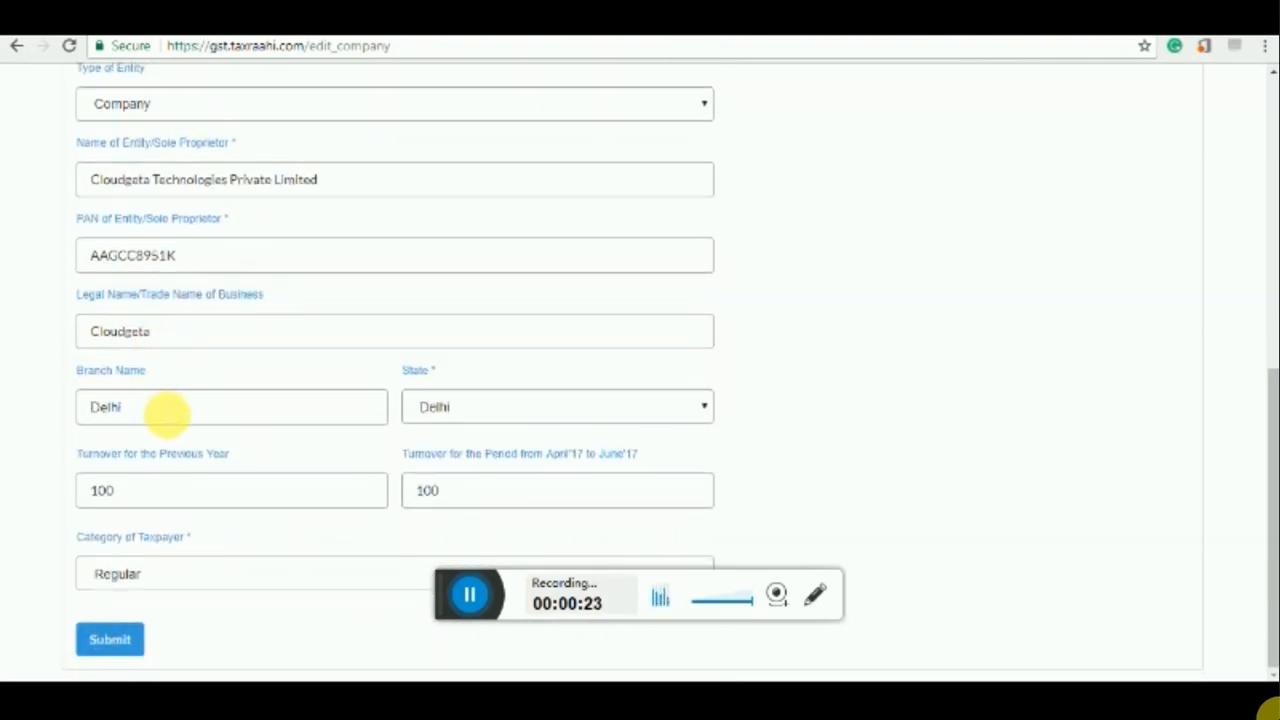
mouse_move(156, 578)
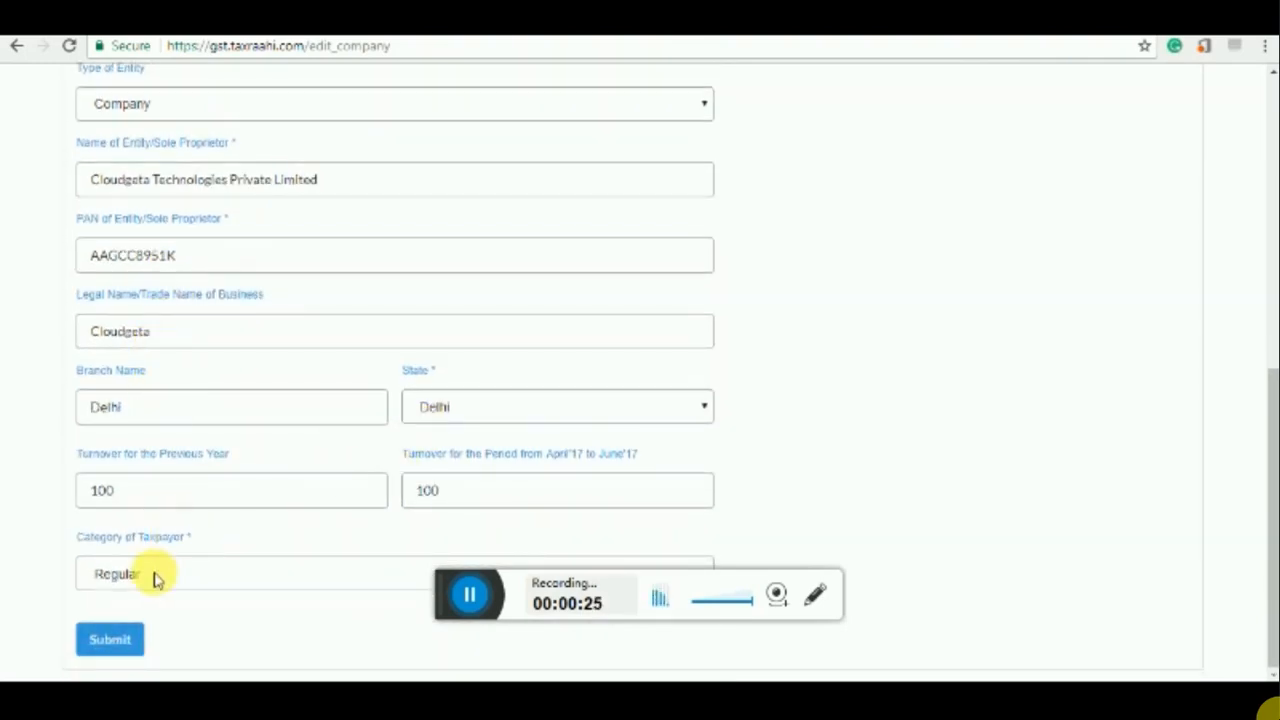
click(108, 640)
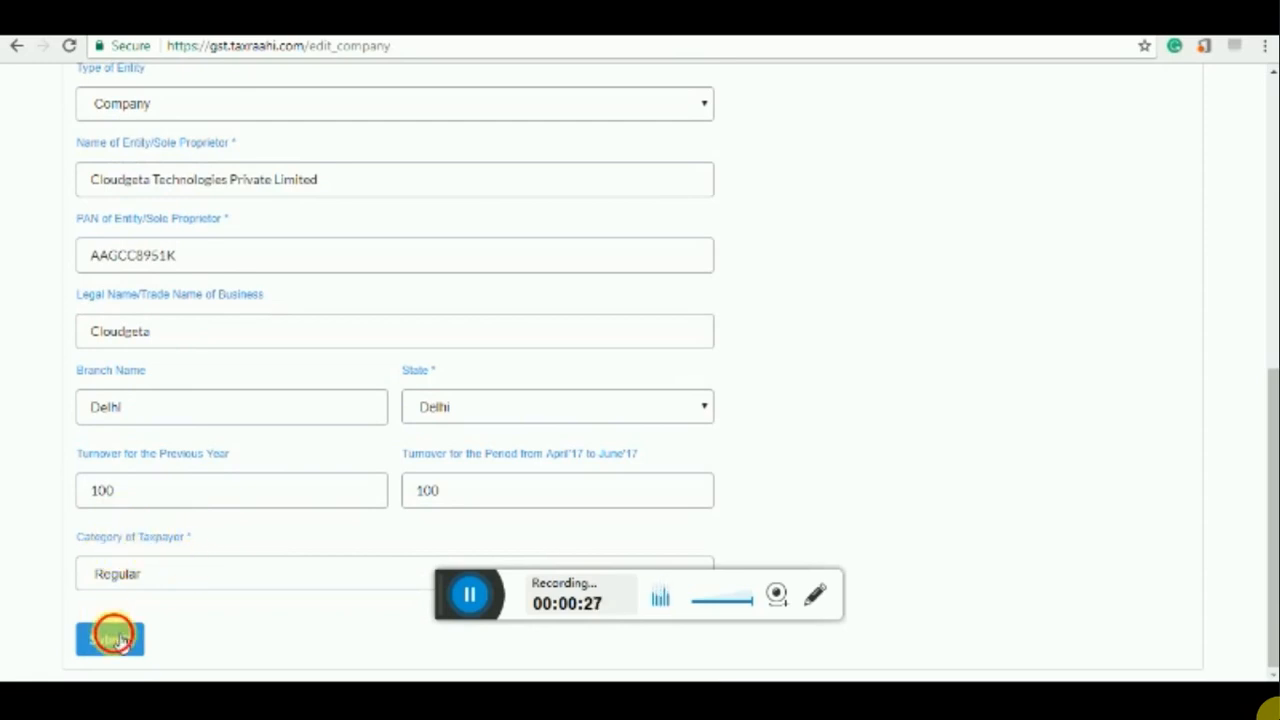
click(110, 638)
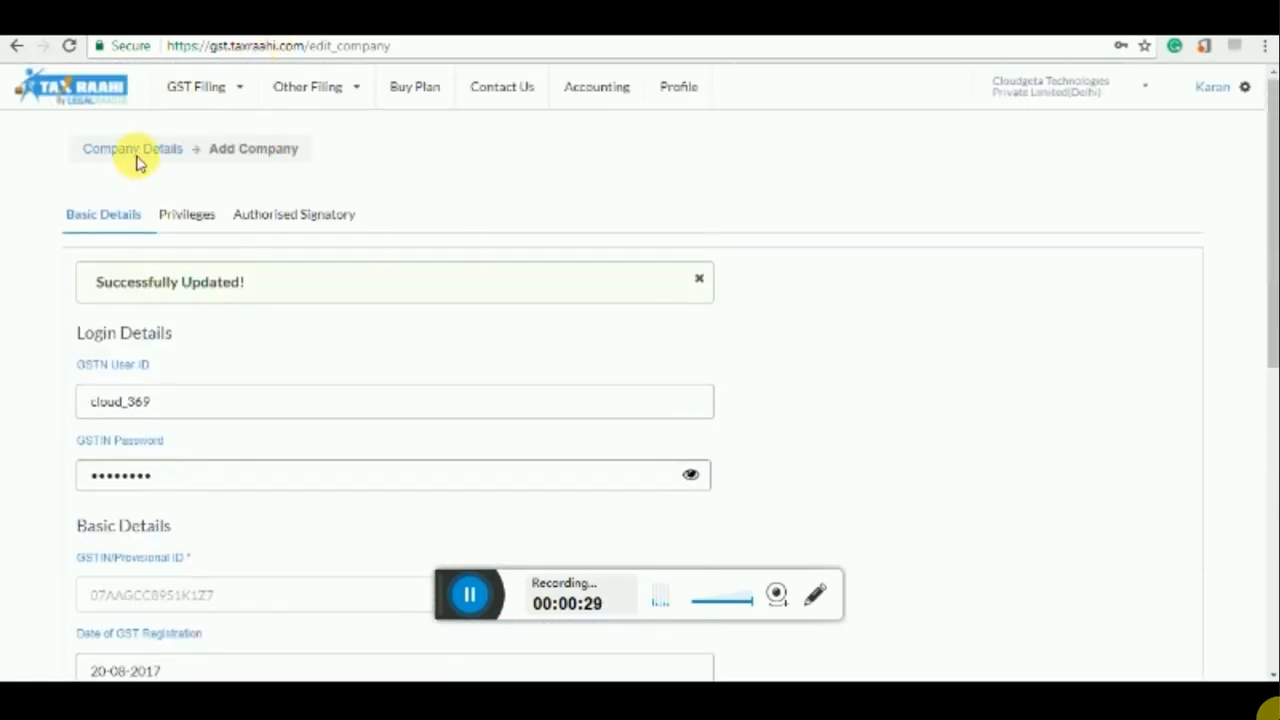
Step: Return to the Company Details list
click(132, 148)
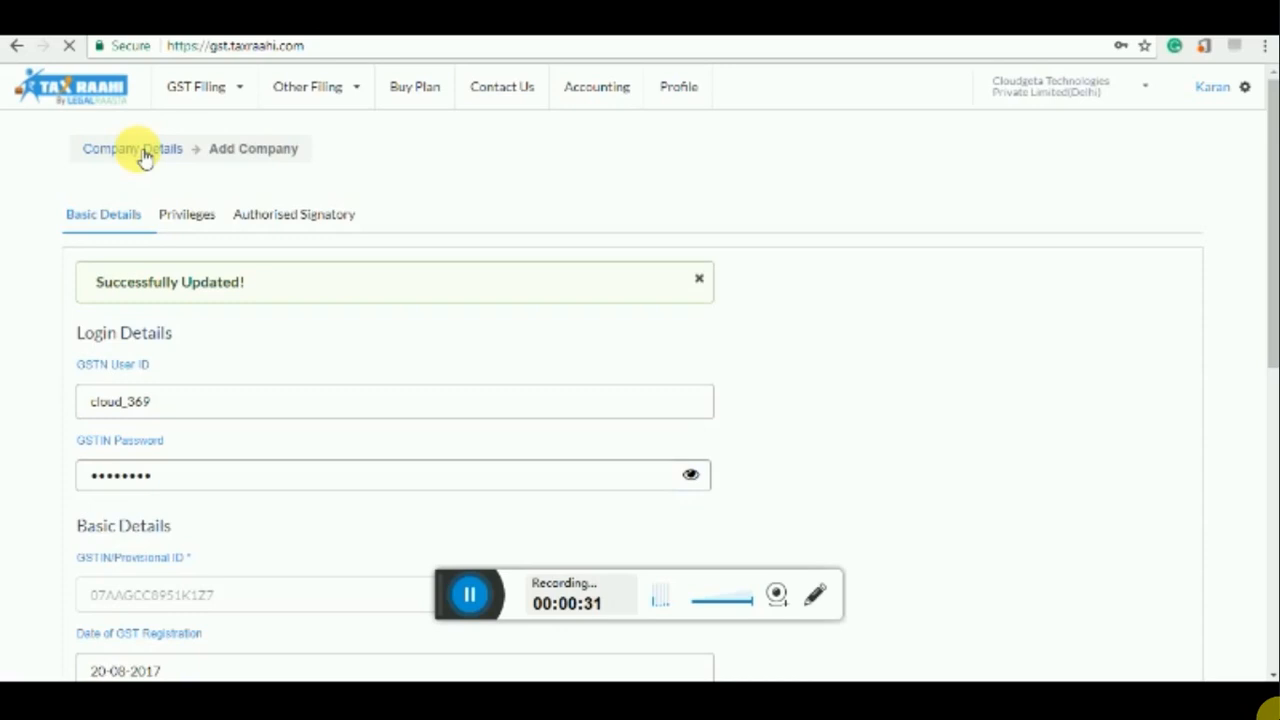
click(132, 148)
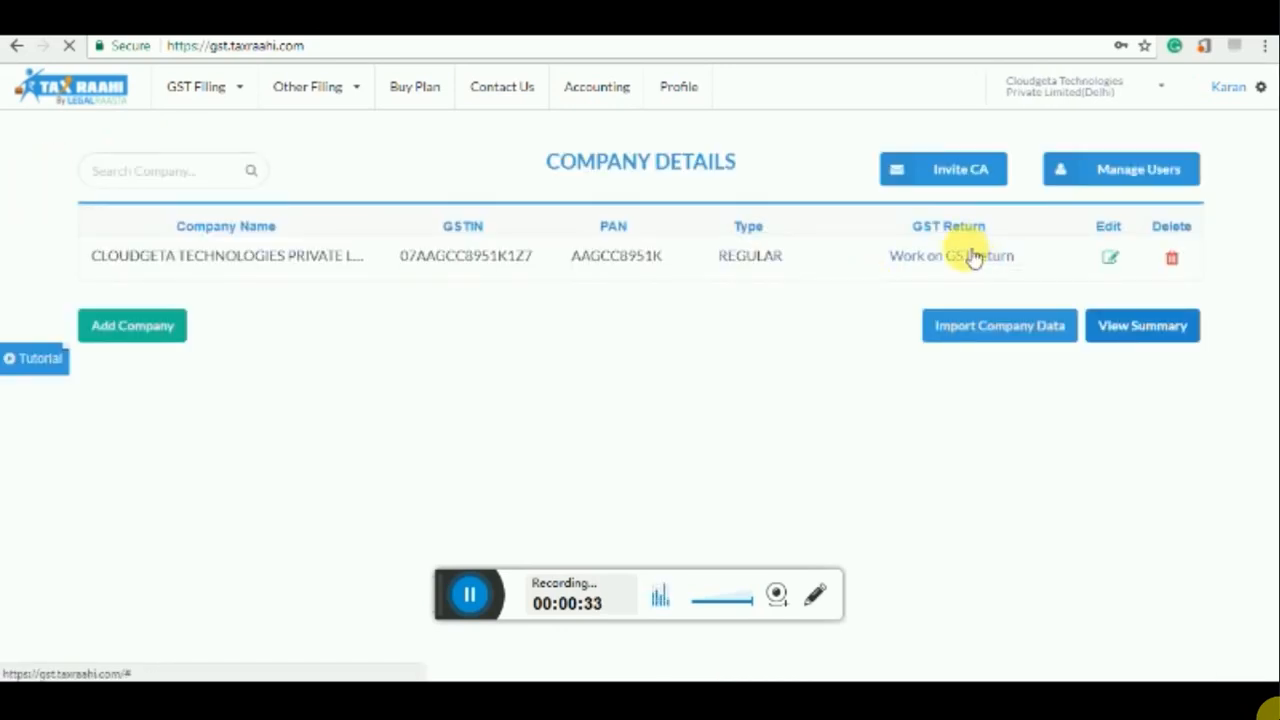
Step: Start work on the GST return and switch the period to December 2017
click(952, 256)
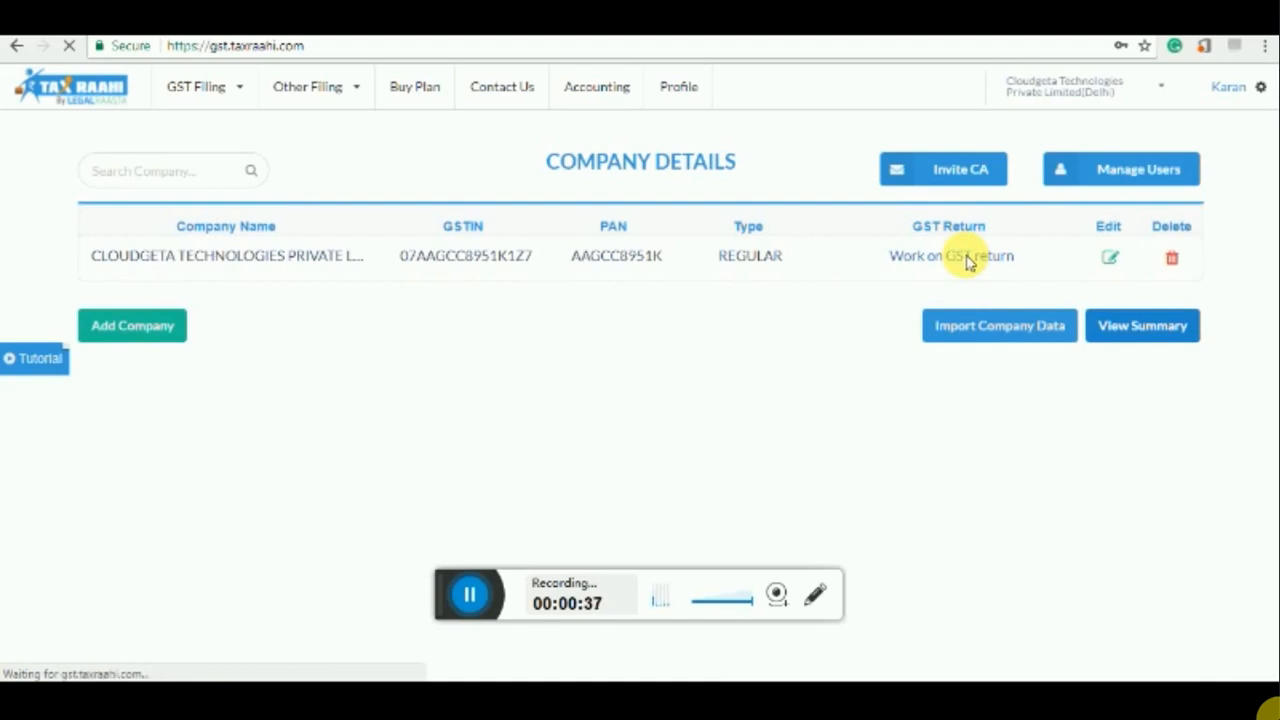
click(952, 256)
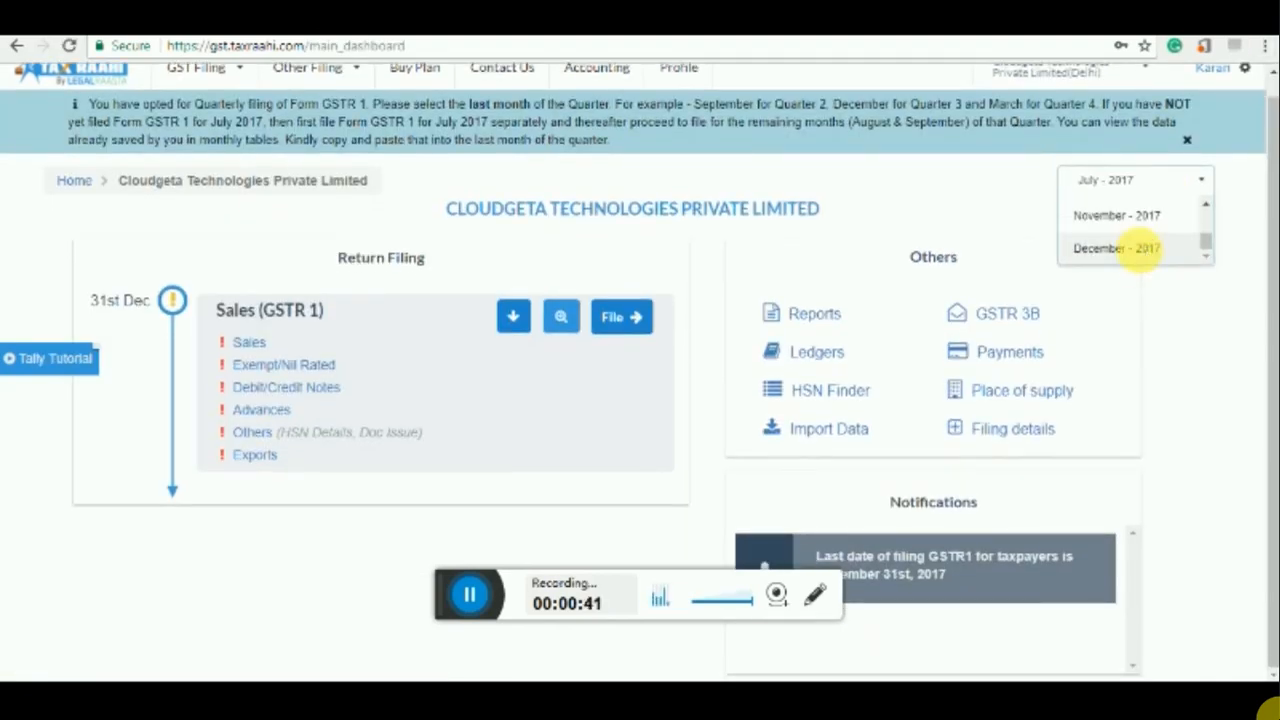
click(1116, 248)
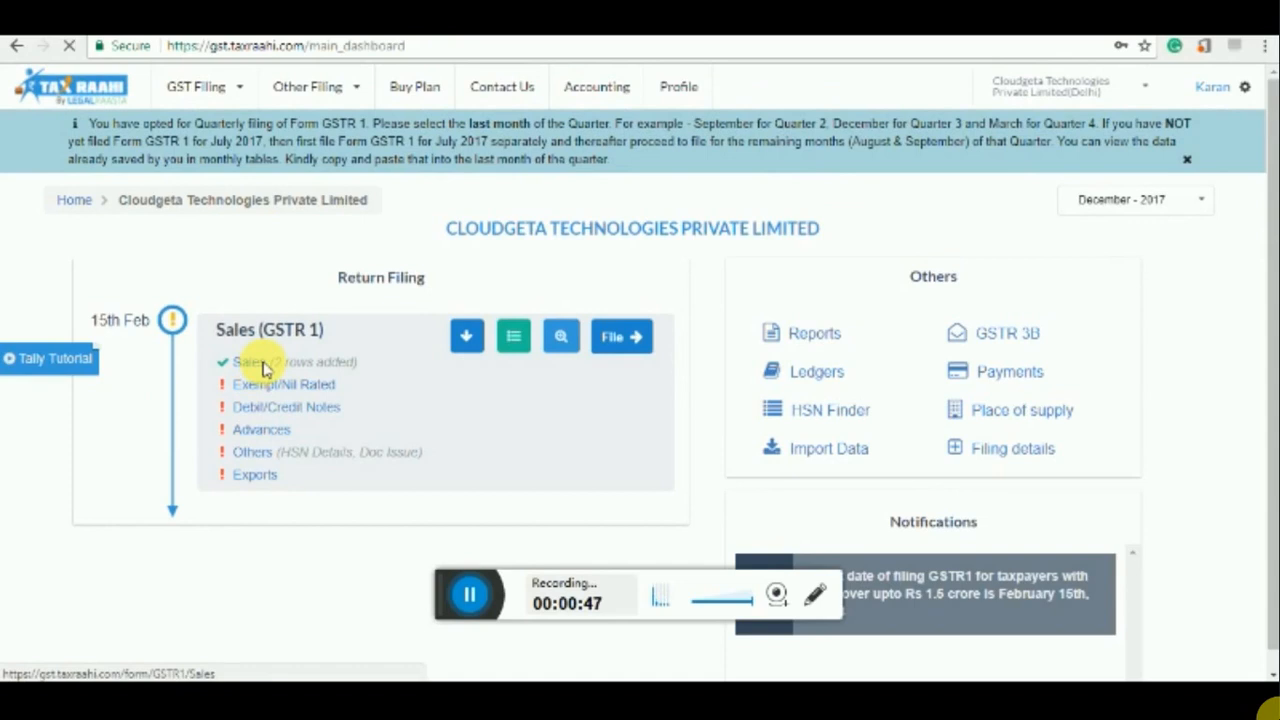
Step: View the GSTR-1 sales invoices listing the two 26-12-2017 Delhi invoices, then go back
click(248, 362)
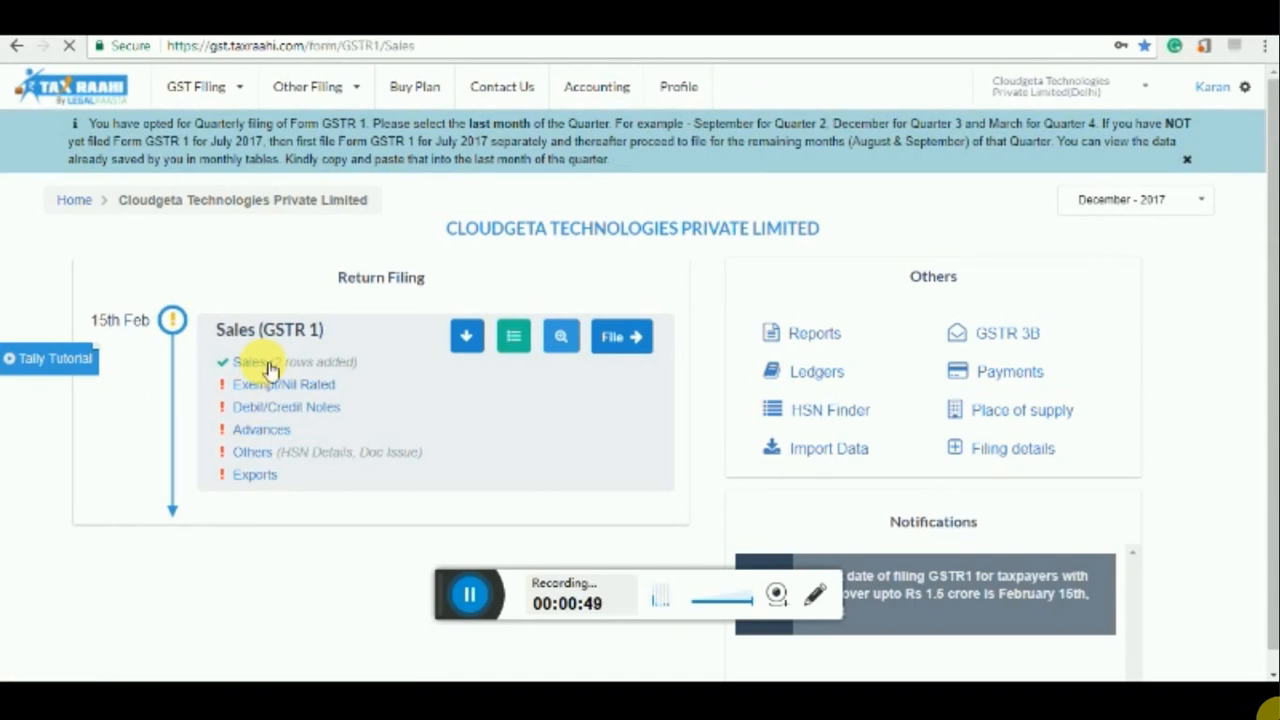
click(260, 362)
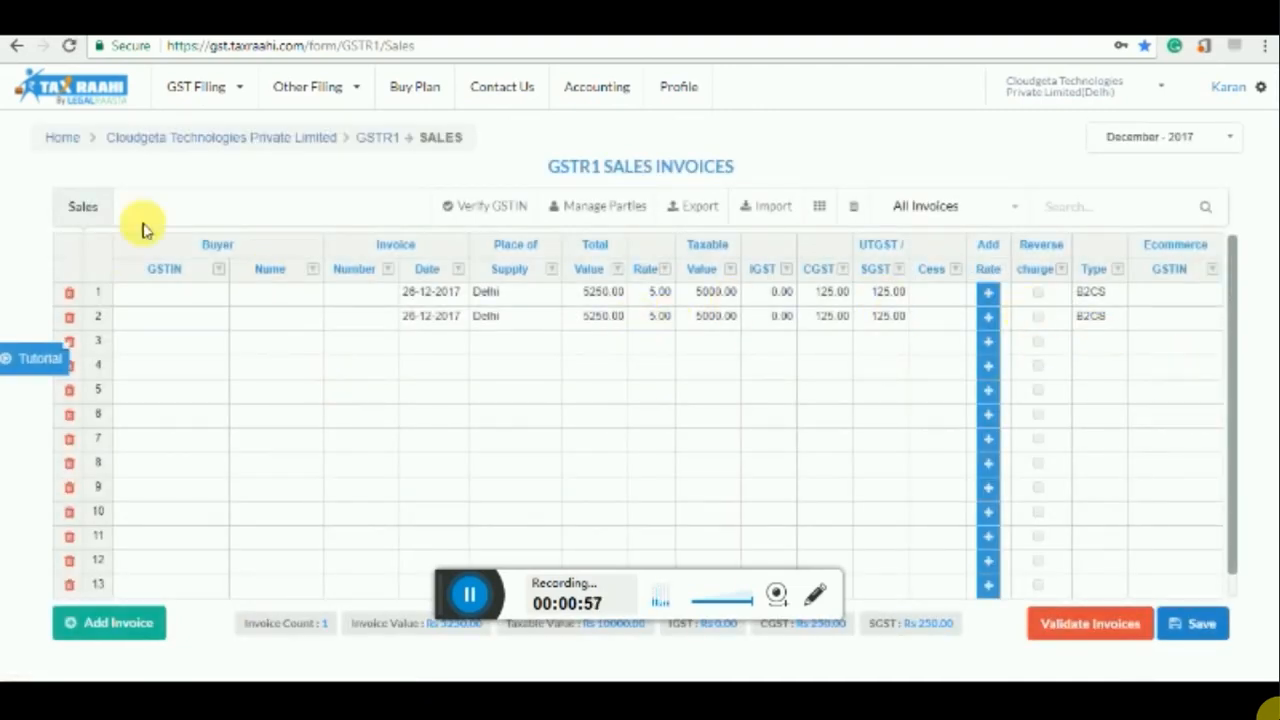
click(378, 136)
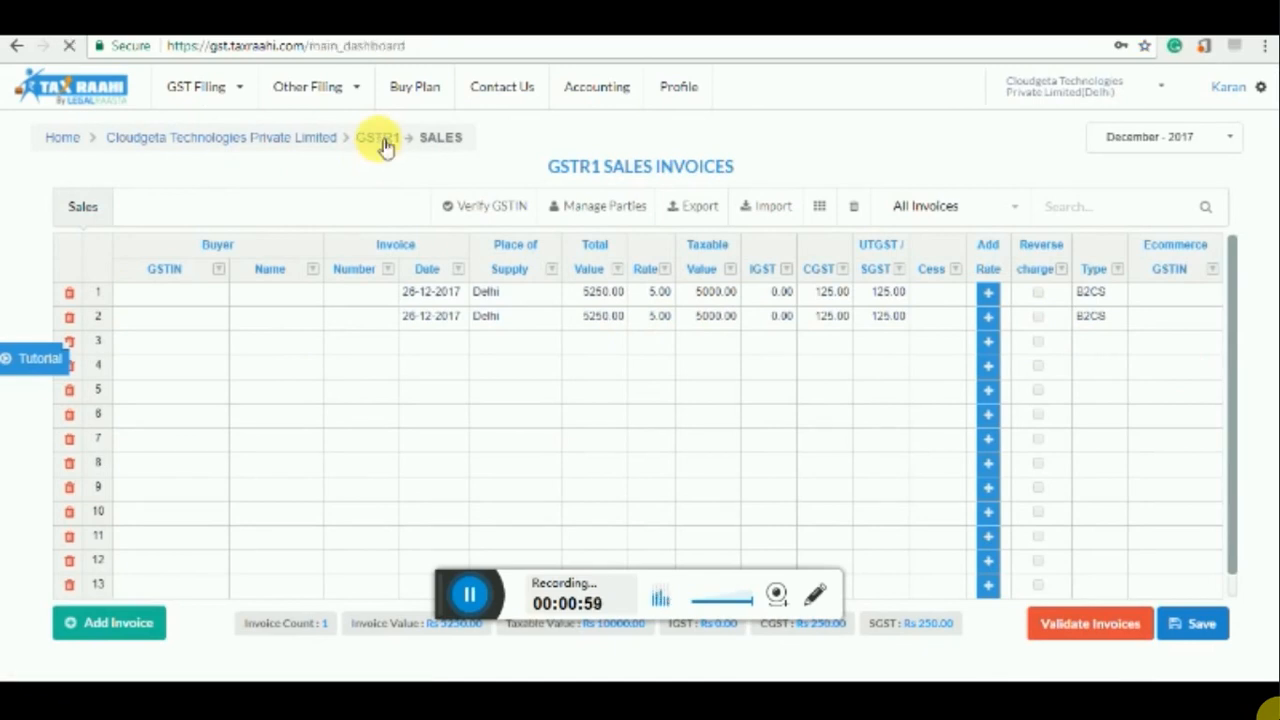
Step: File the December 2017 GSTR-1 return and confirm Yes in the dialog
click(1088, 624)
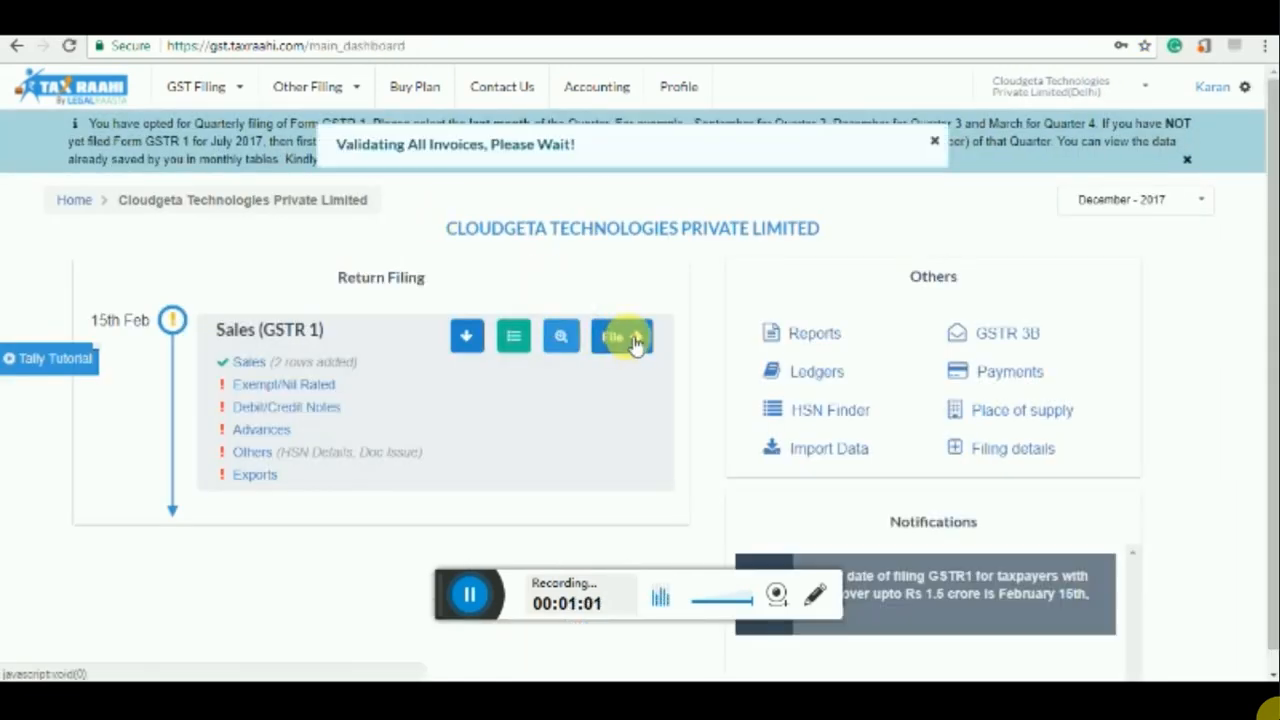
click(620, 336)
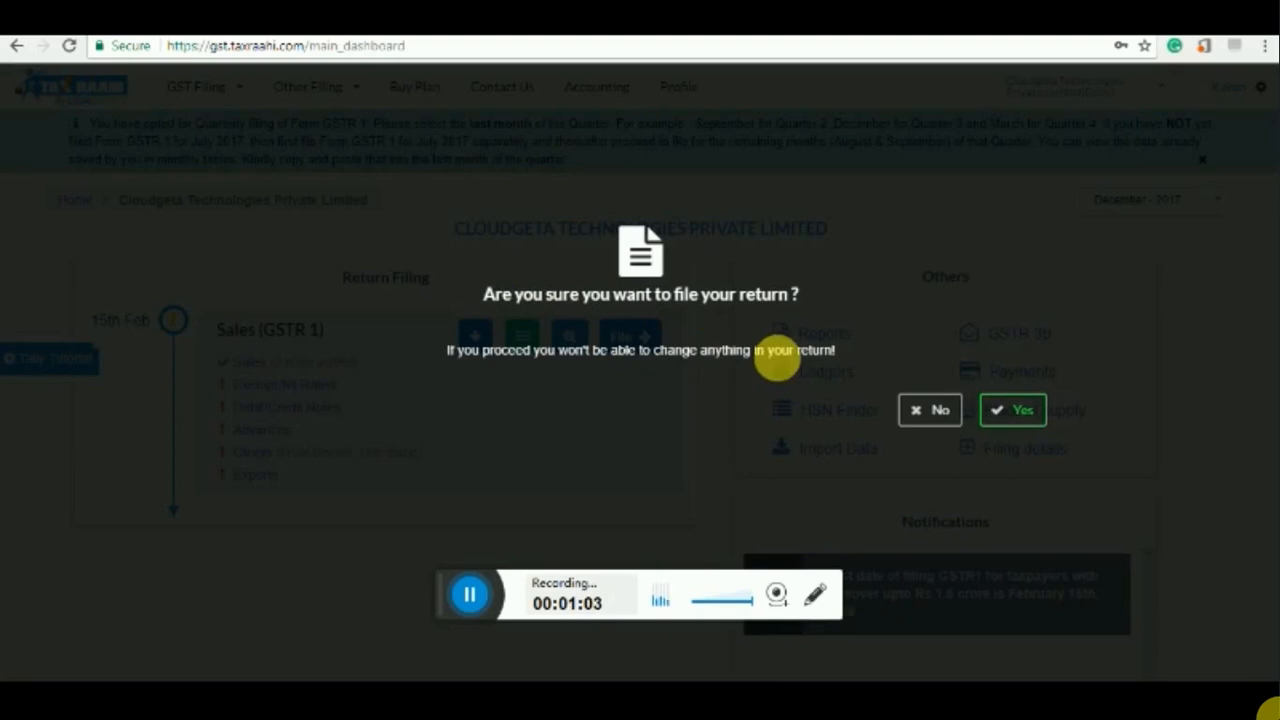
click(1012, 410)
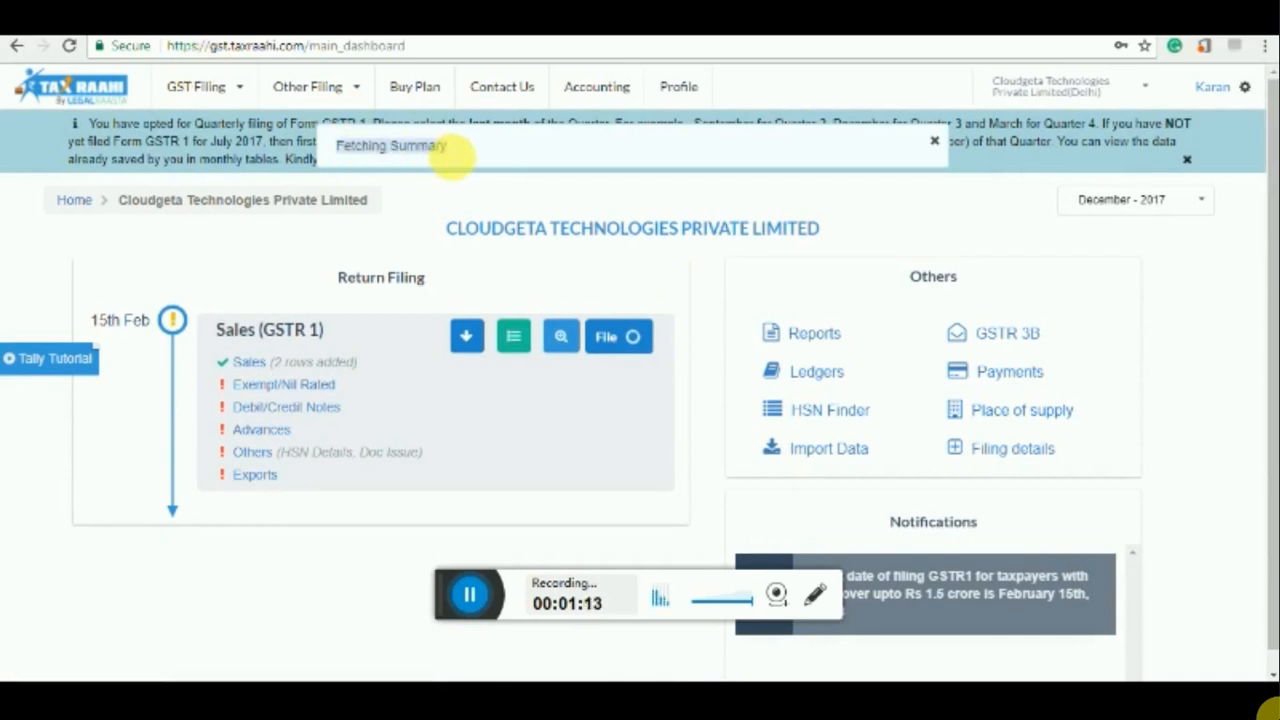
mouse_move(504, 160)
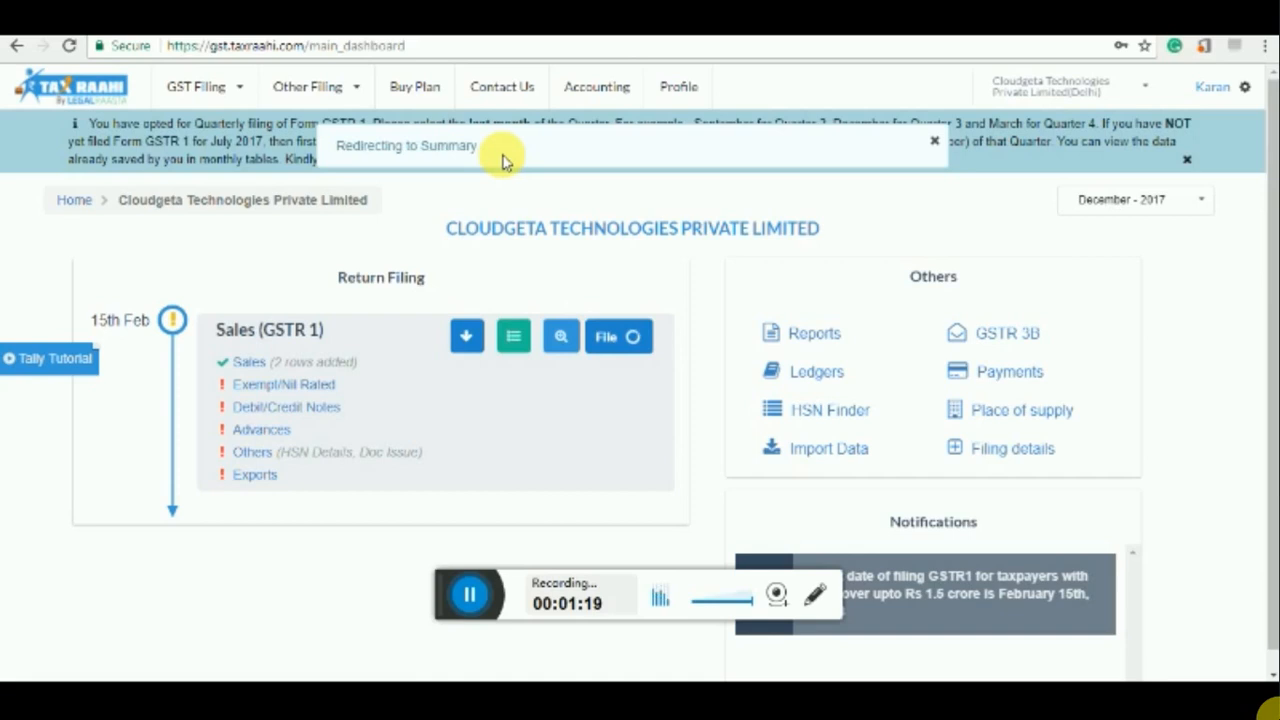
mouse_move(436, 164)
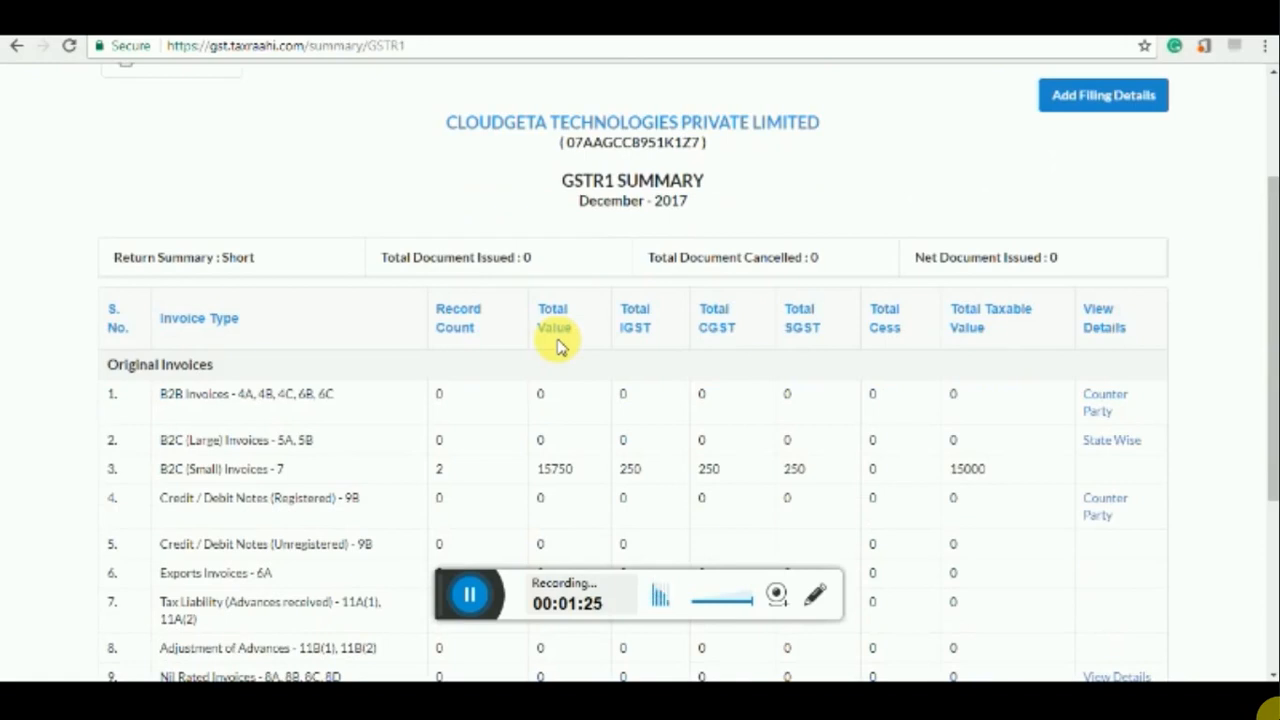
Step: Scroll the GSTR1 summary to the invoice totals: 2 B2C small invoices, 15,750
scroll(down, 3)
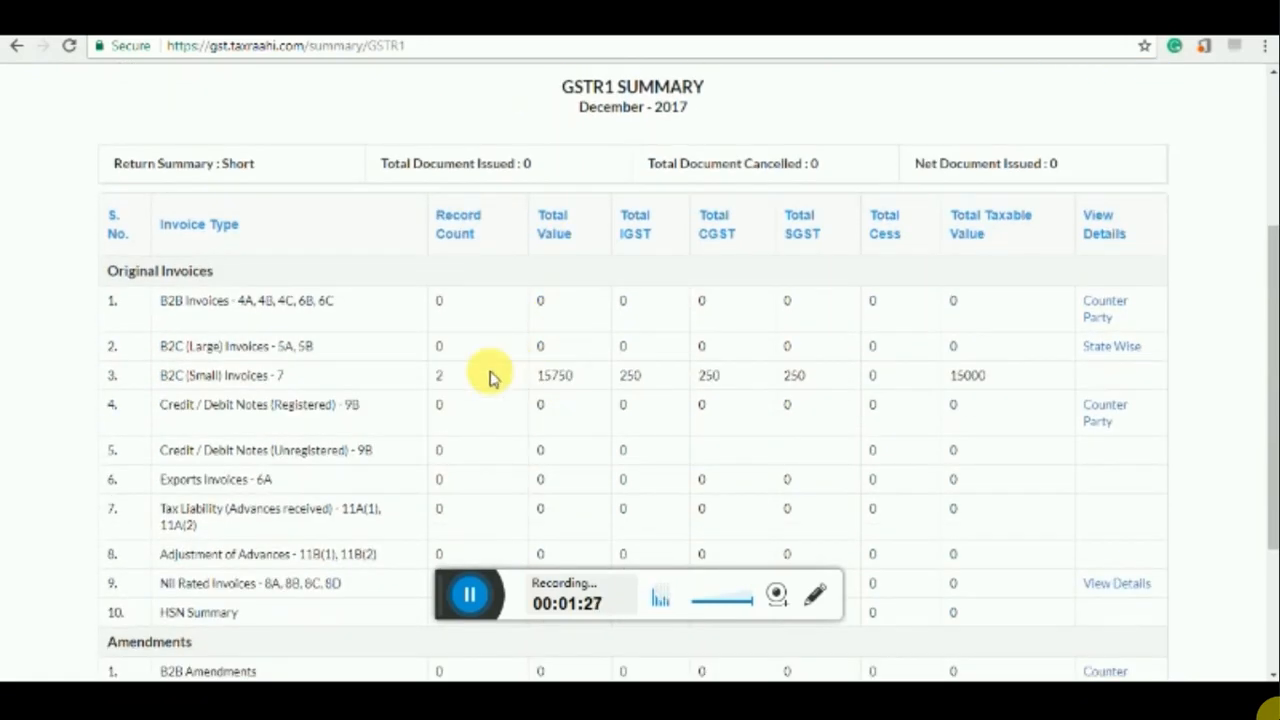
mouse_move(530, 384)
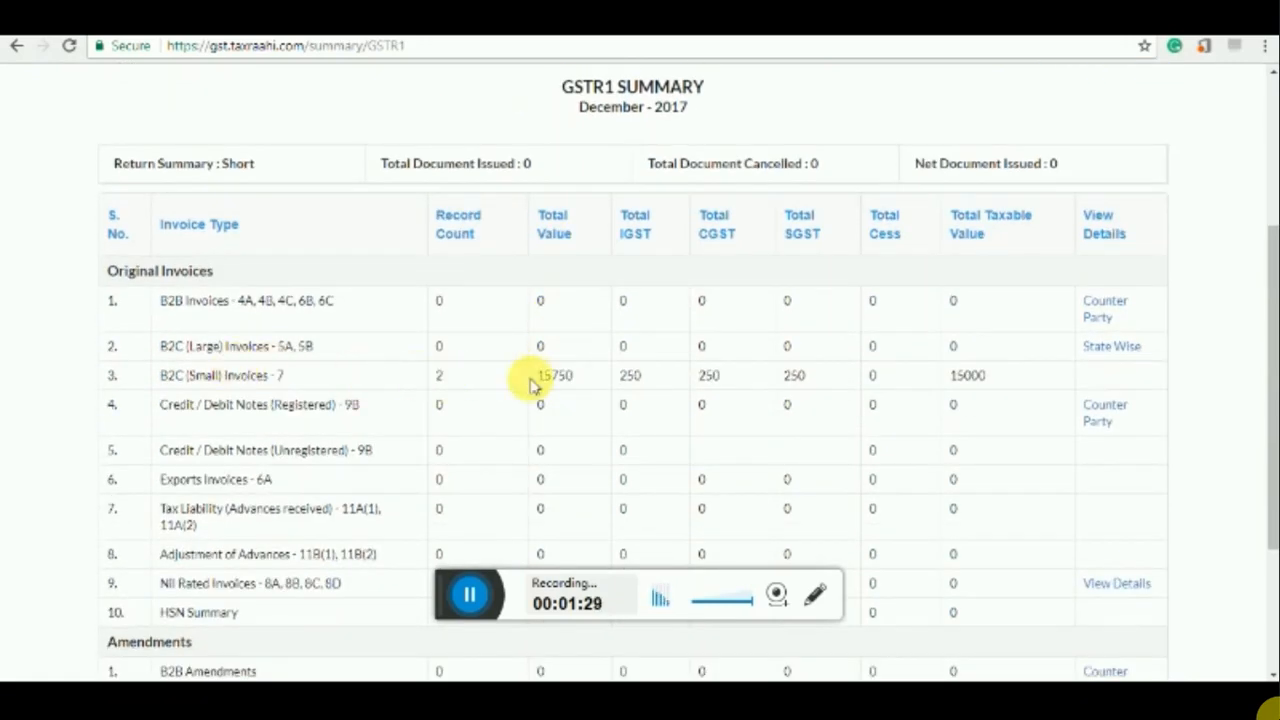
mouse_move(920, 400)
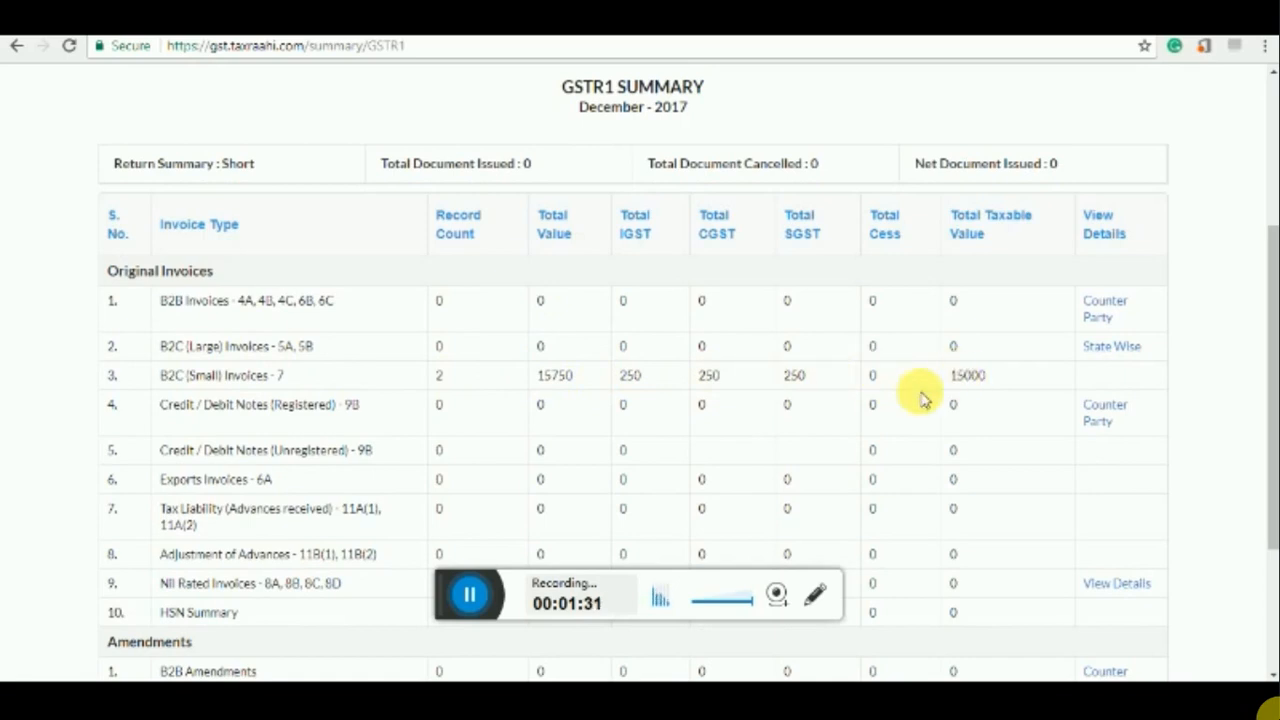
scroll(down, 3)
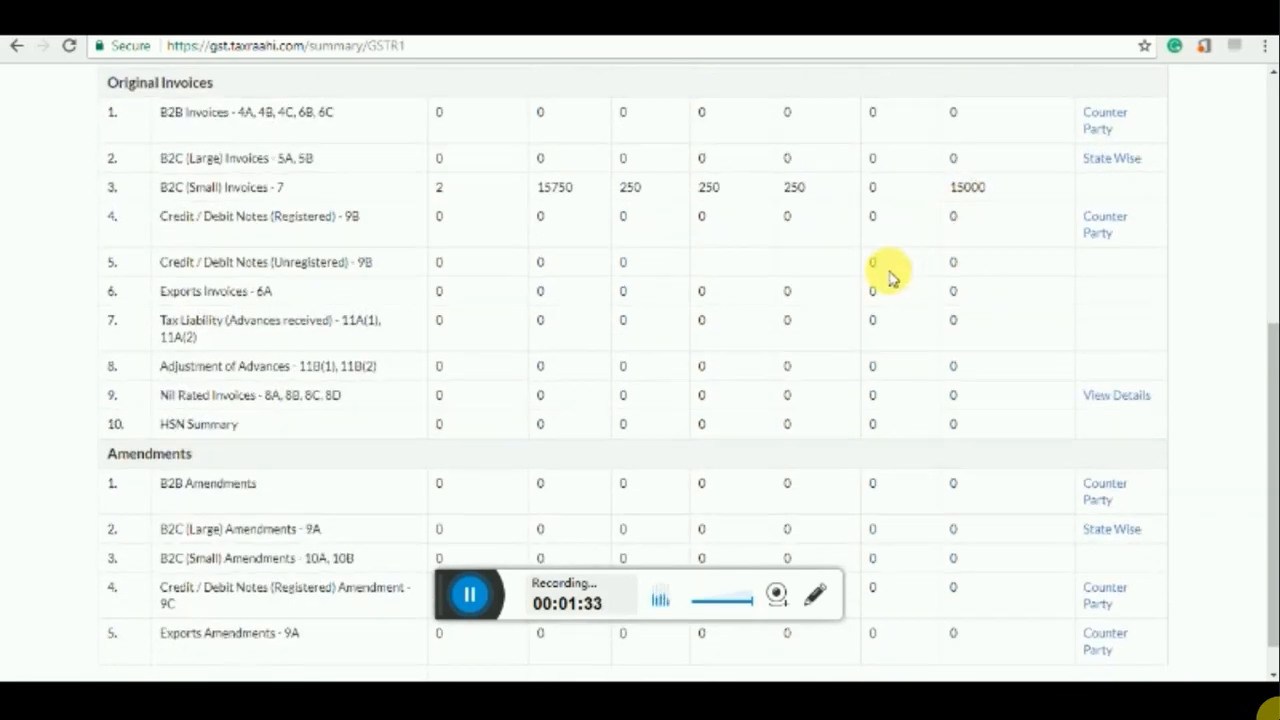